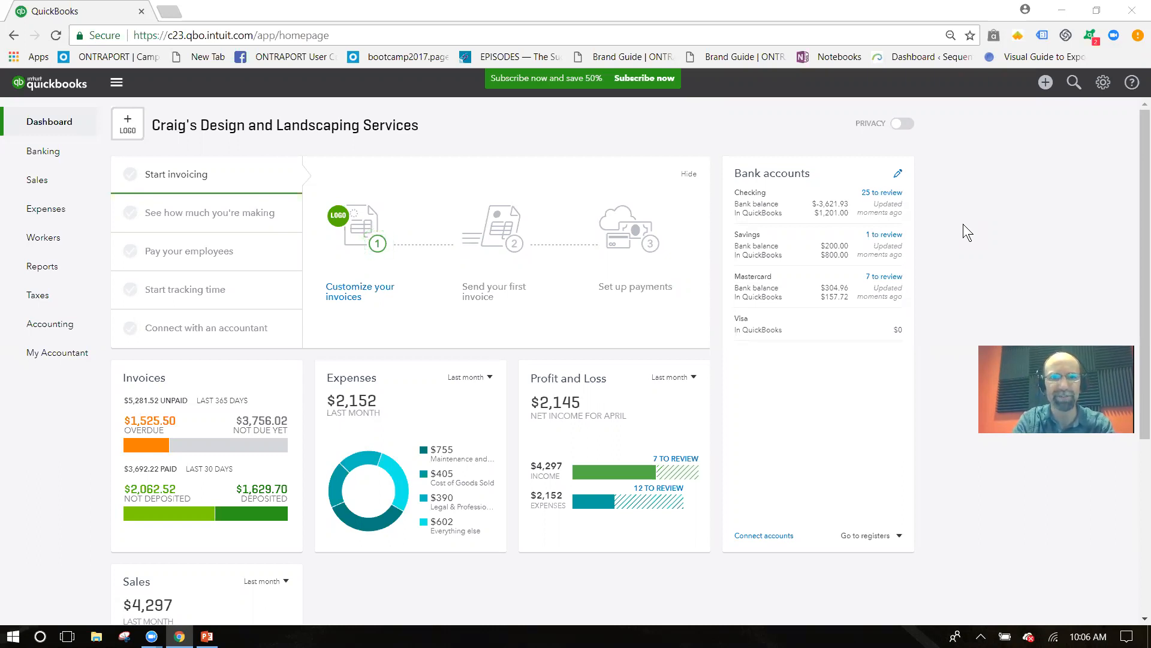
{"action": "mouse_move", "coordinate": [1102, 114]}
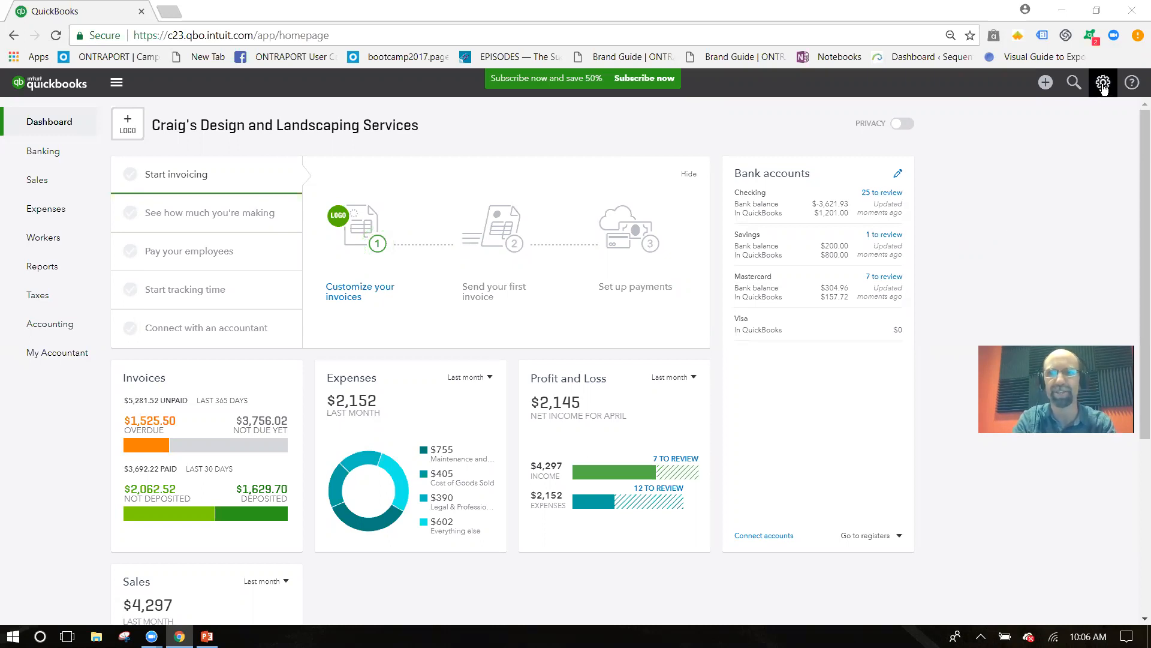
Open Account and Settings from the gear menu under Your Company
{"action": "left_click", "coordinate": [1102, 82]}
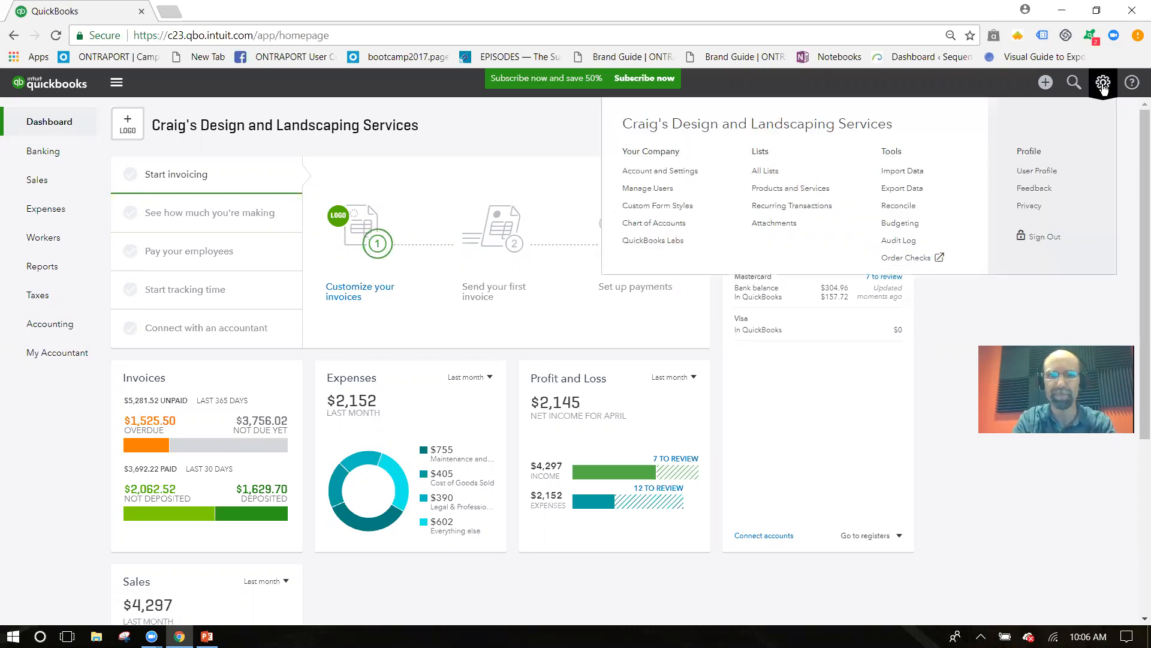
{"action": "mouse_move", "coordinate": [660, 170]}
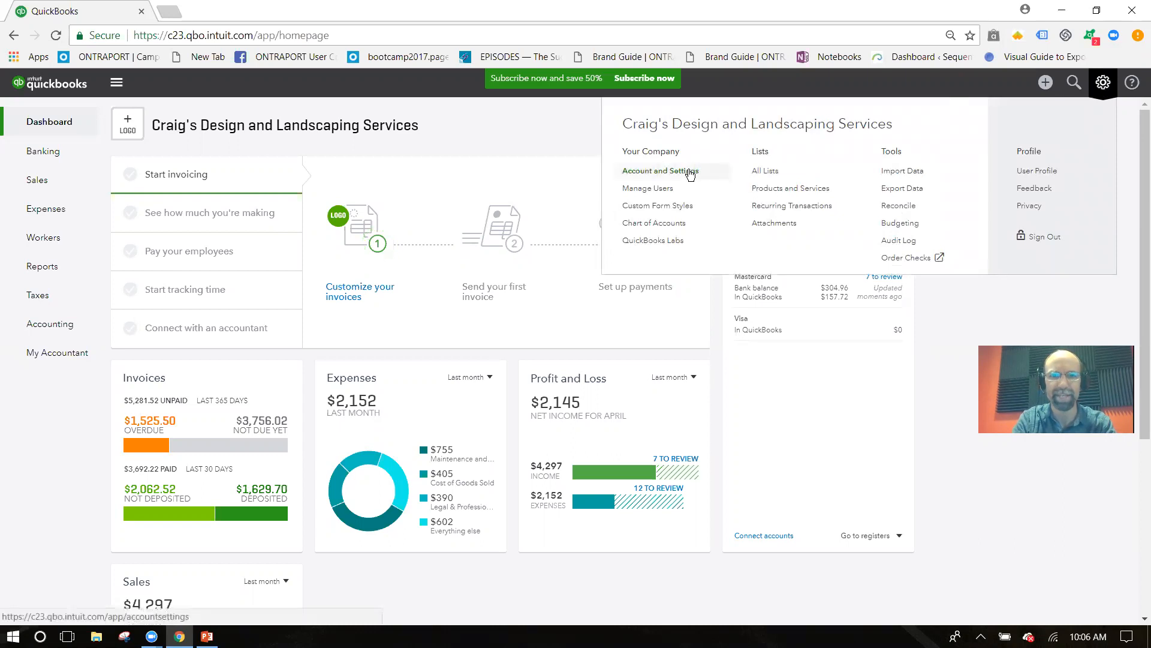
{"action": "left_click", "coordinate": [658, 171]}
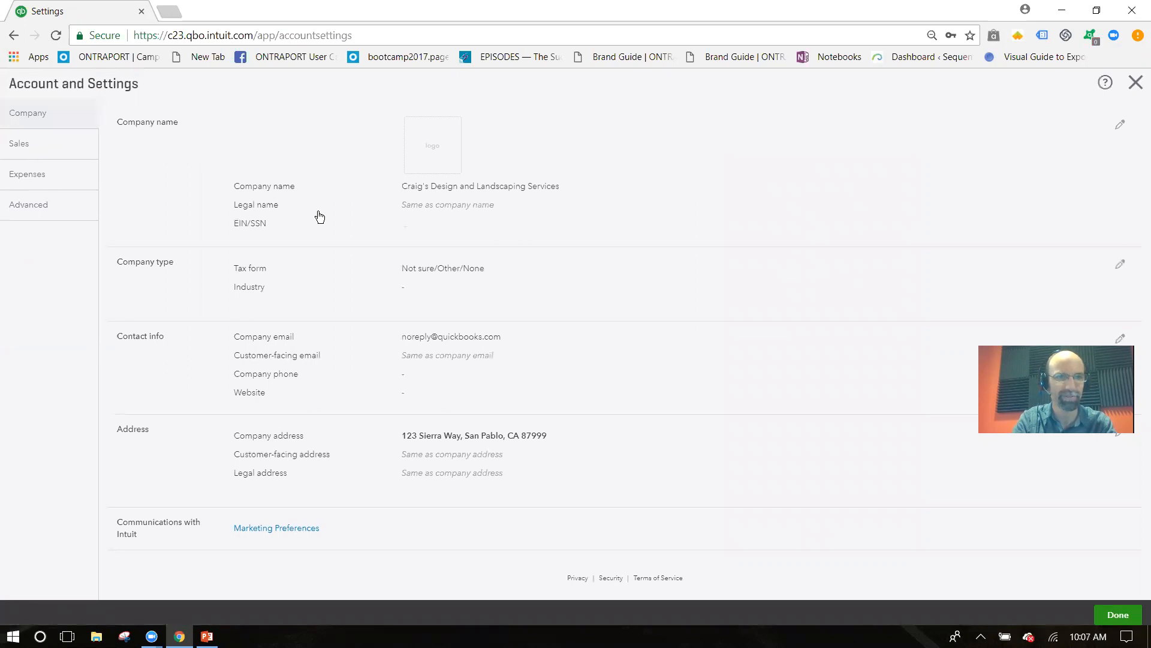
Enable Projects ('Organize all job-related activity in one place') in Advanced settings and return to the dashboard
{"action": "left_click", "coordinate": [28, 204]}
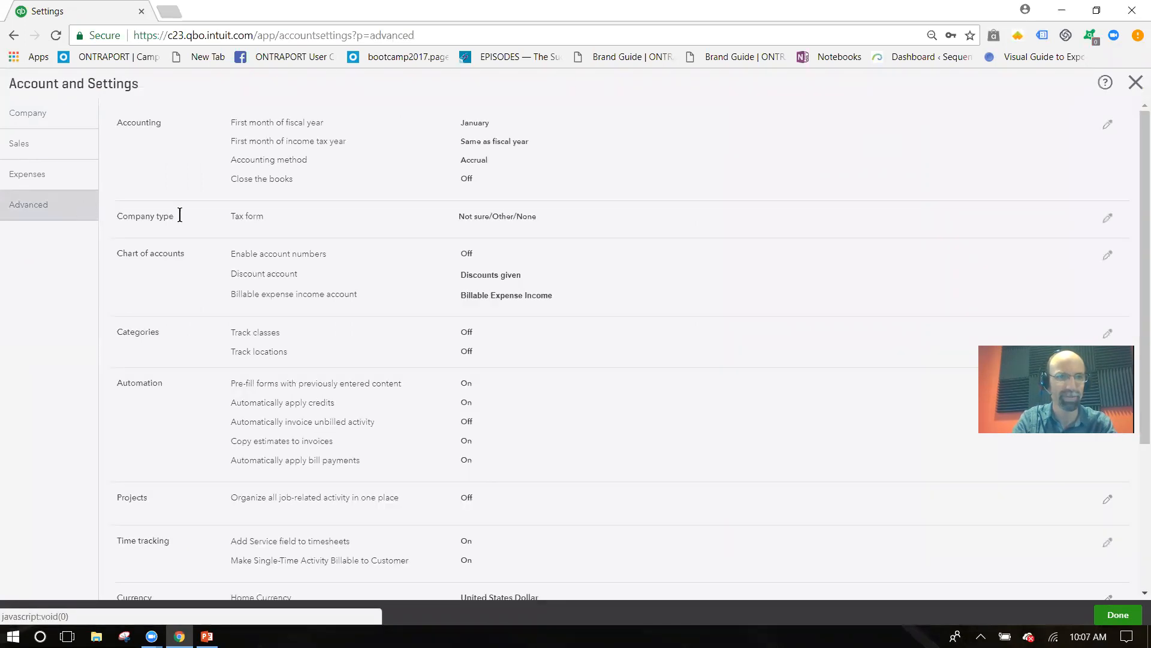
{"action": "scroll", "scroll_direction": "down", "scroll_amount": 3}
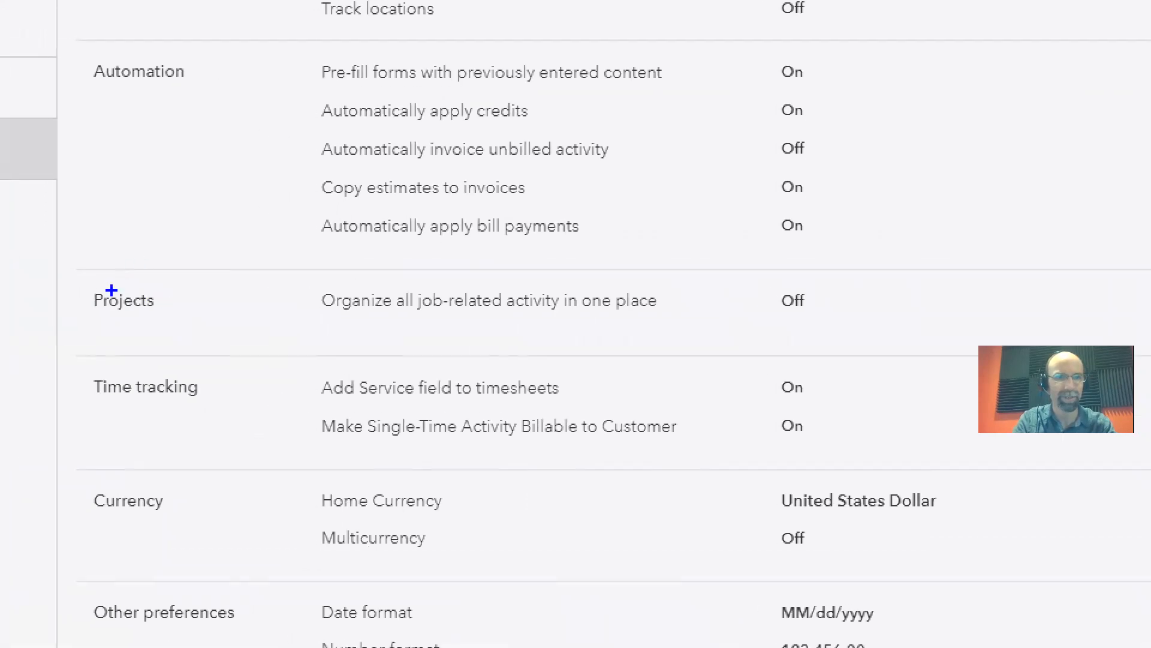
{"action": "left_click", "coordinate": [794, 301]}
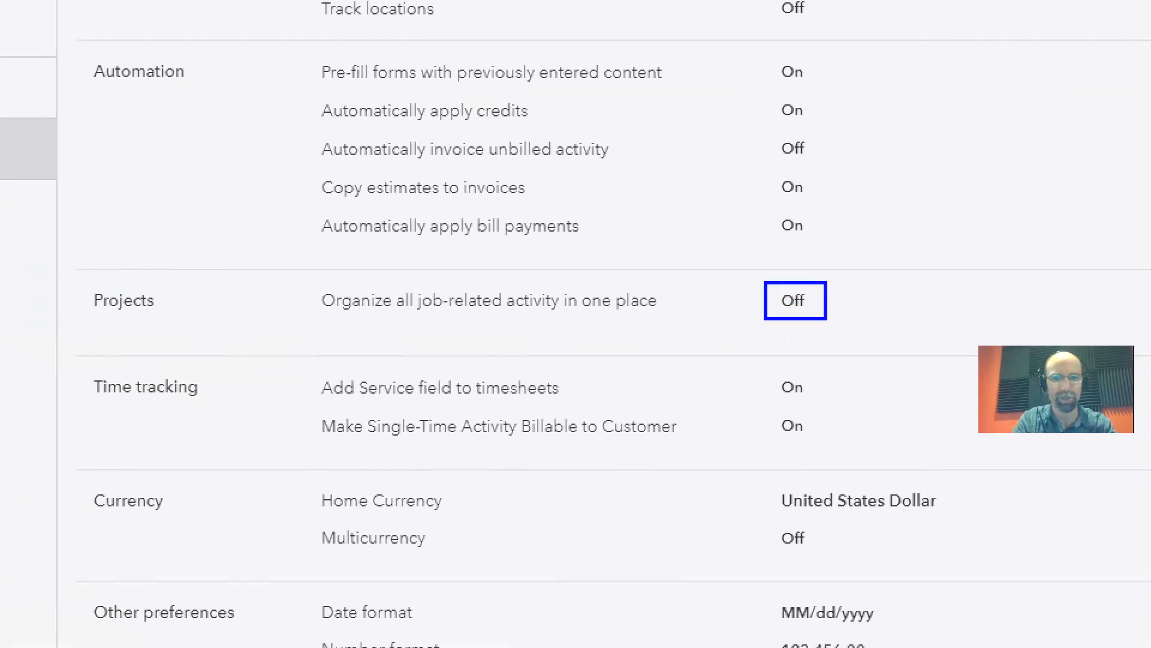
{"action": "mouse_move", "coordinate": [805, 374]}
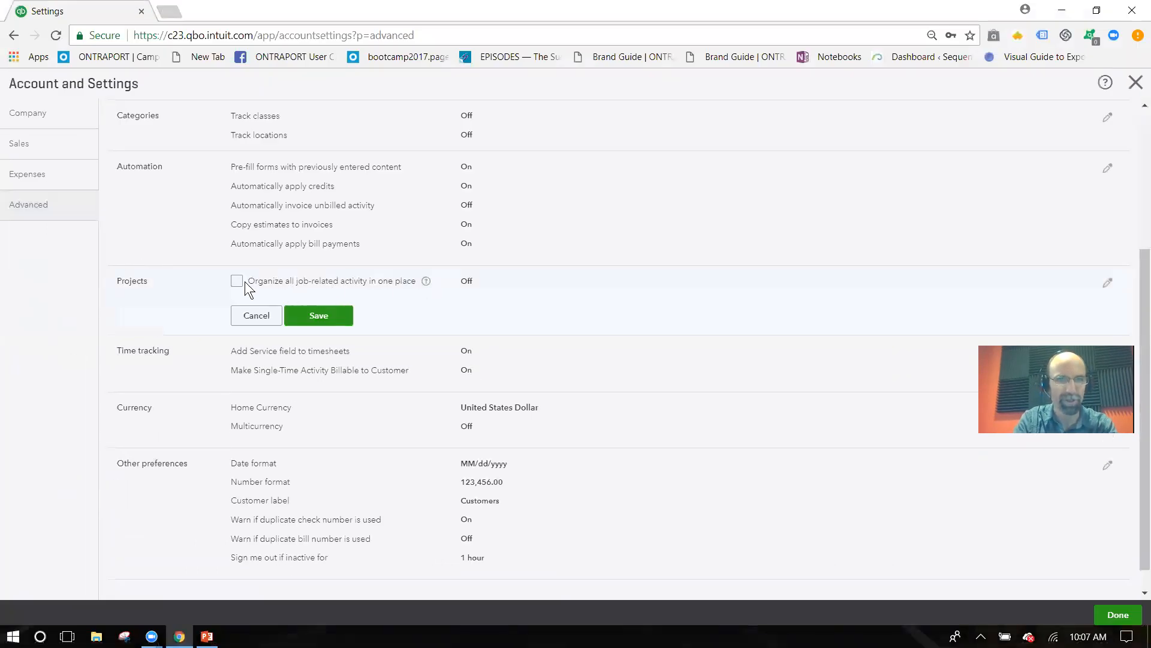
{"action": "left_click", "coordinate": [236, 281]}
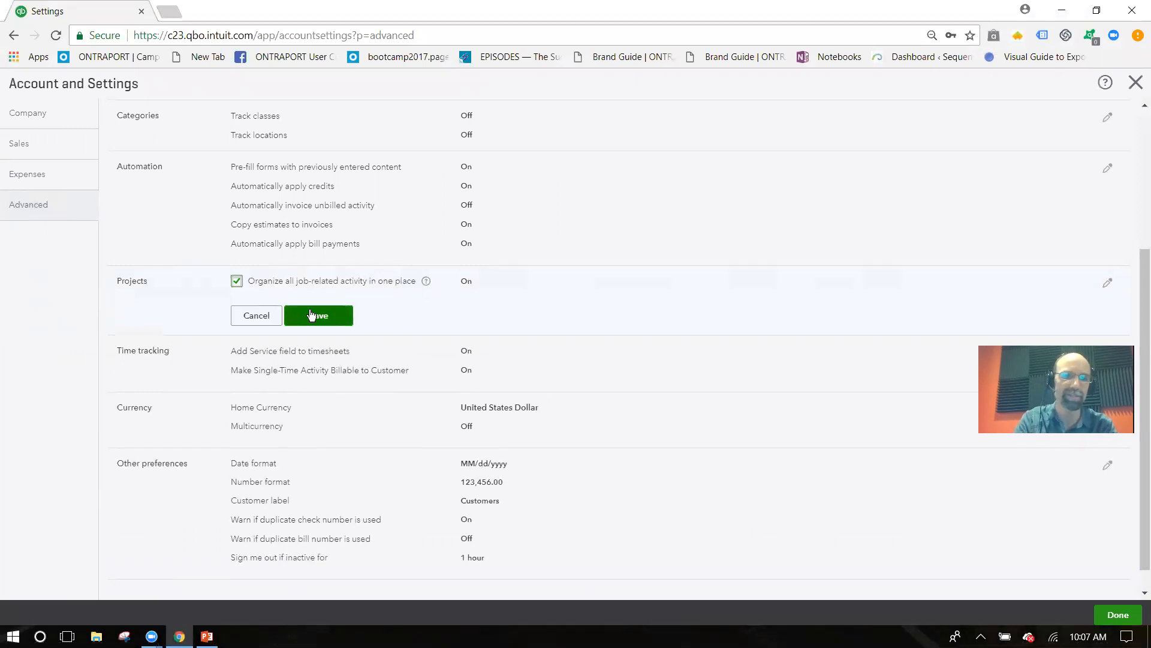
{"action": "left_click", "coordinate": [318, 315]}
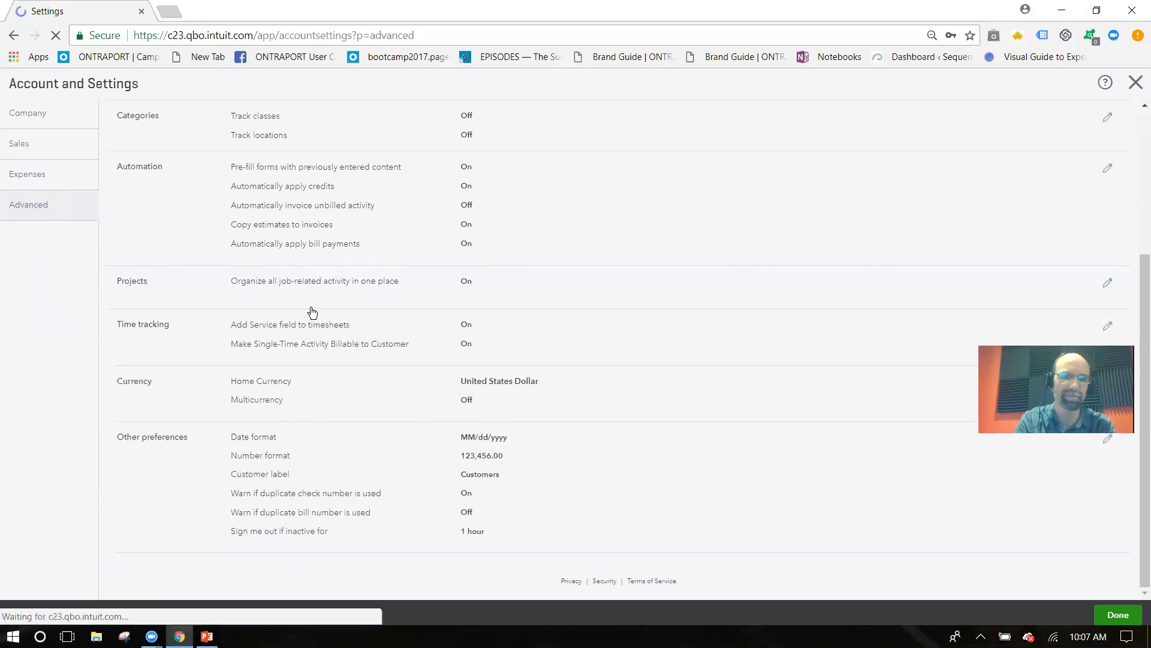
{"action": "left_click", "coordinate": [1117, 615]}
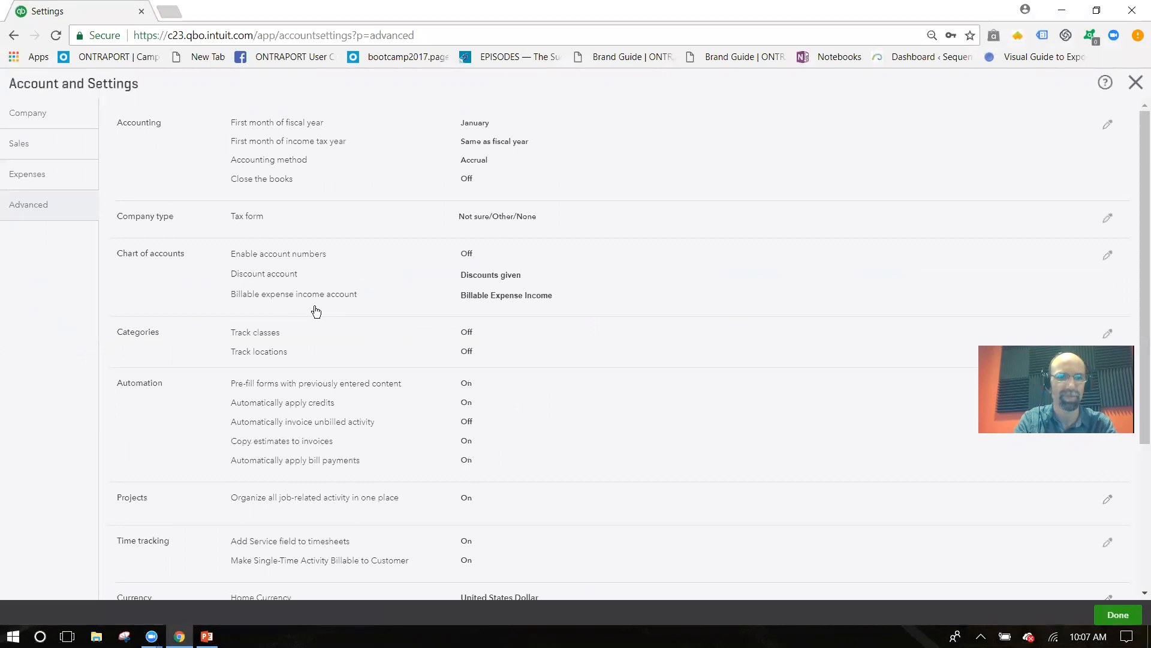
{"action": "scroll", "scroll_direction": "down", "scroll_amount": 3}
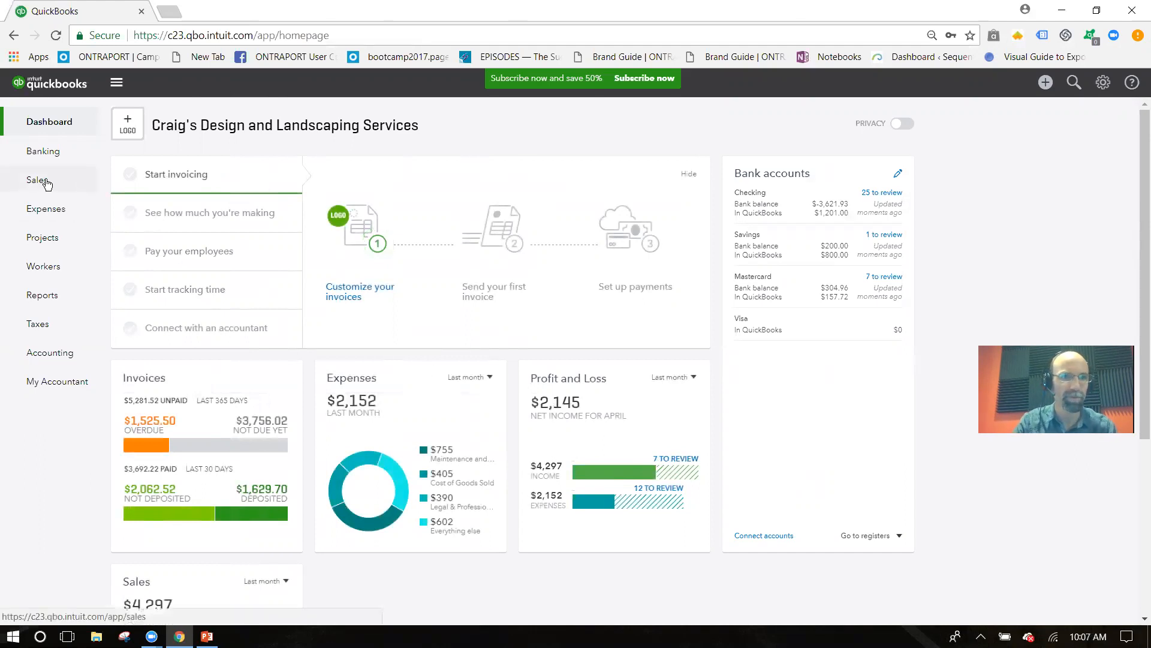
Add the customer 'On Eagles Wings, LLC' from Sales > Customers
{"action": "left_click", "coordinate": [37, 180]}
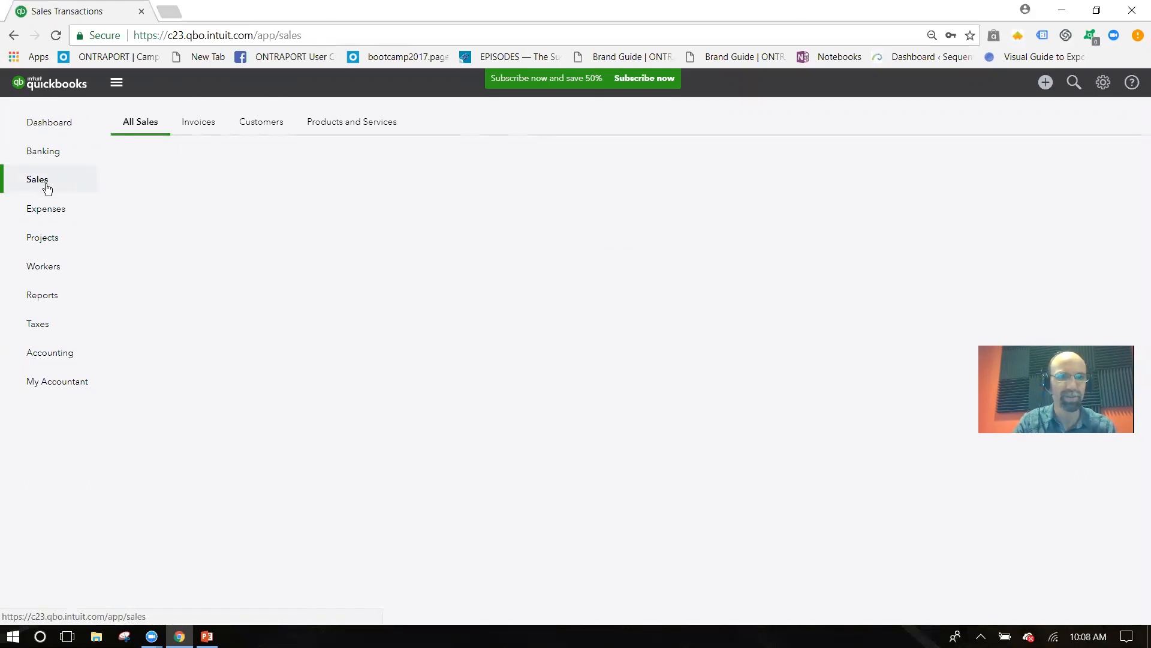
{"action": "left_click", "coordinate": [36, 179]}
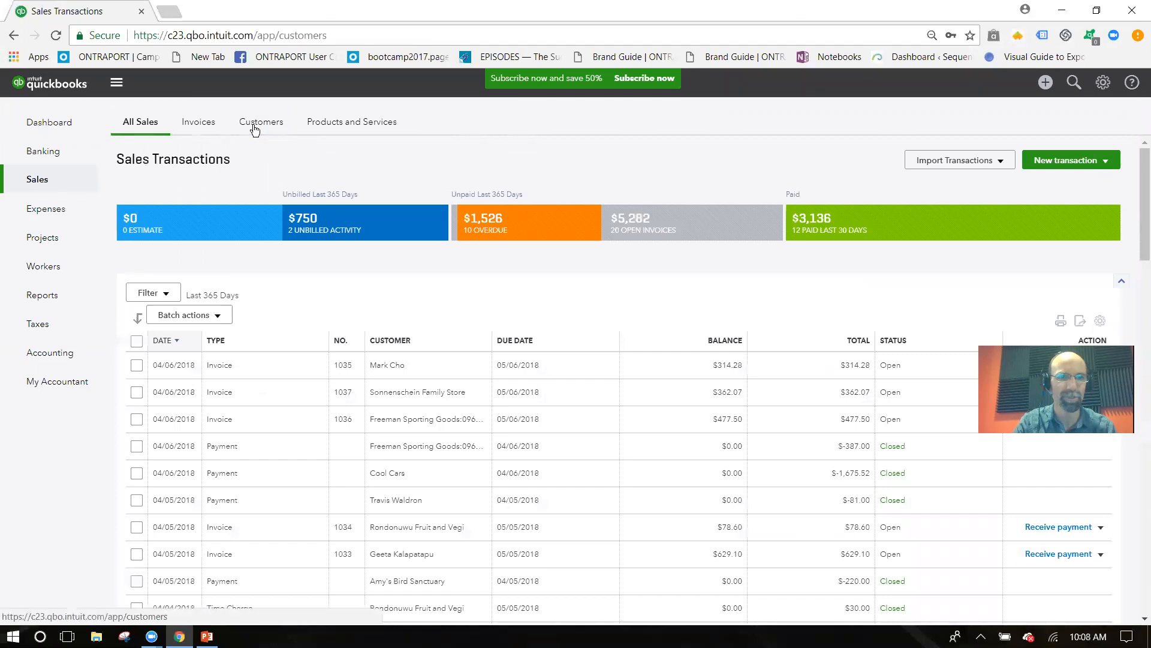
{"action": "mouse_move", "coordinate": [259, 122]}
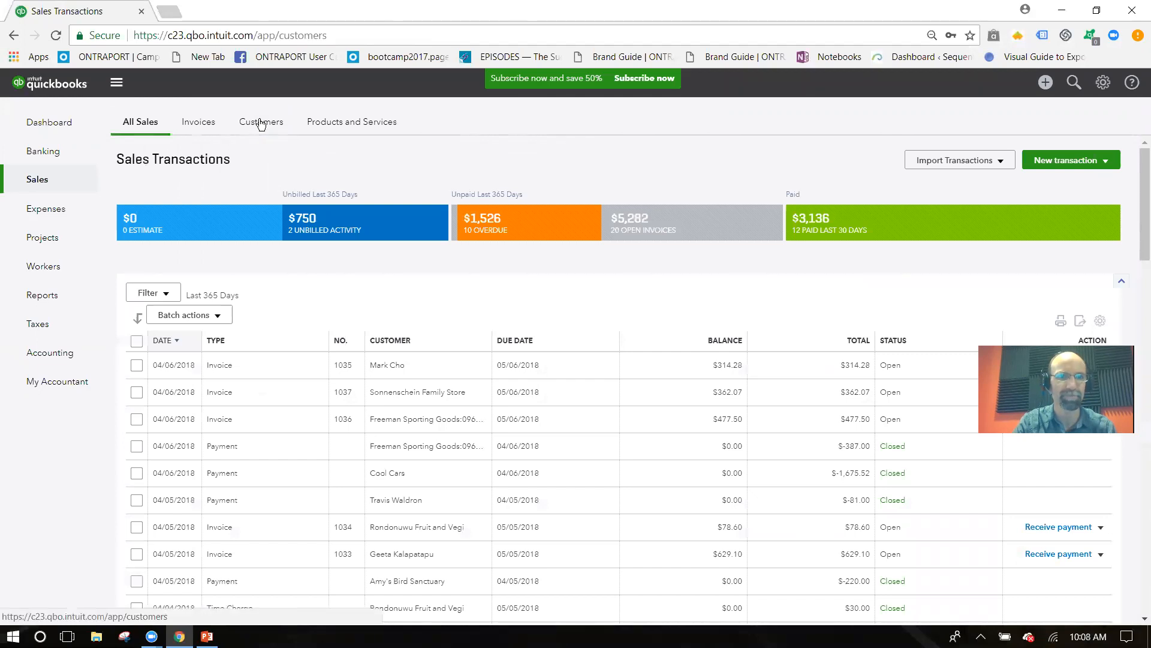
{"action": "left_click", "coordinate": [260, 122]}
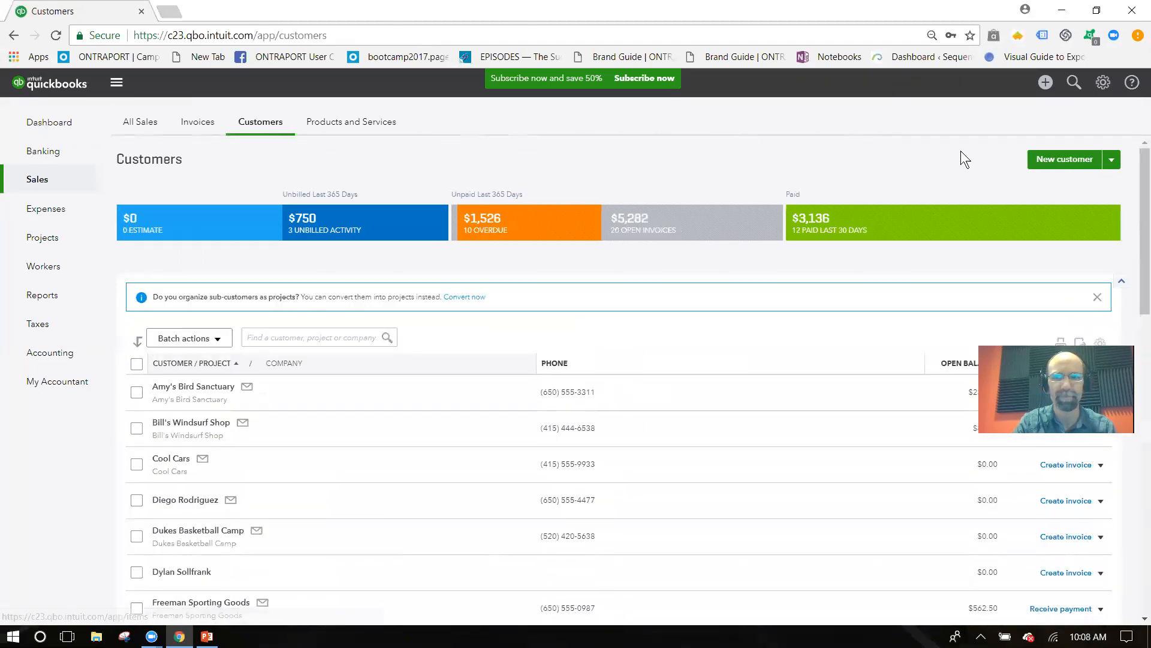
{"action": "mouse_move", "coordinate": [1039, 166]}
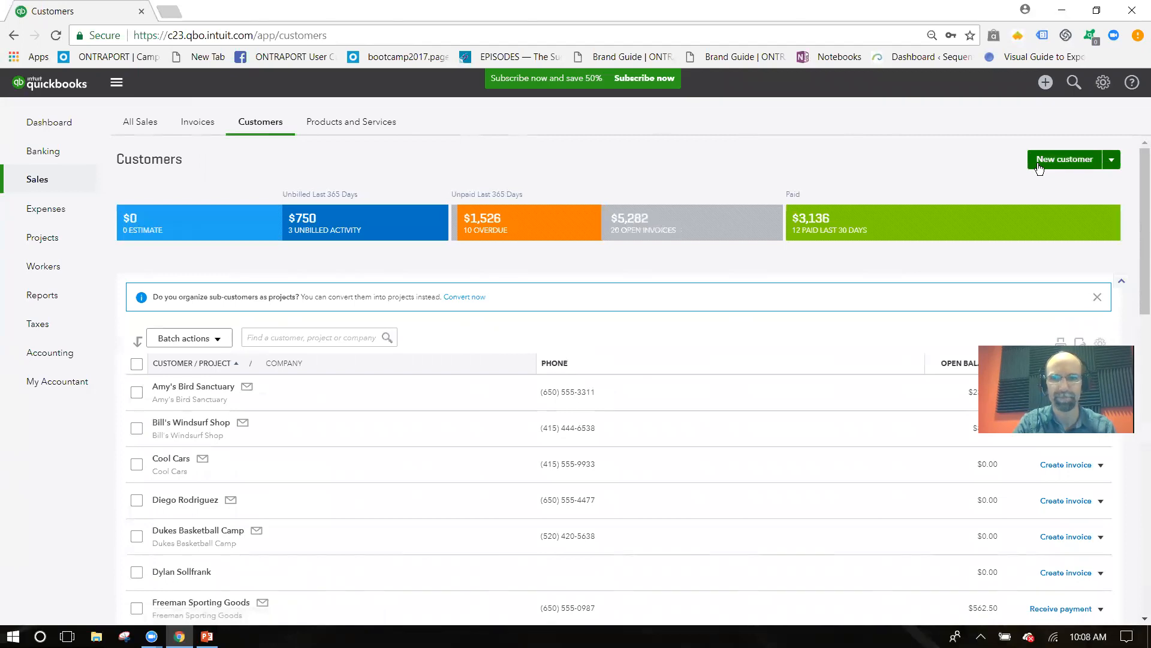
{"action": "left_click", "coordinate": [1064, 160]}
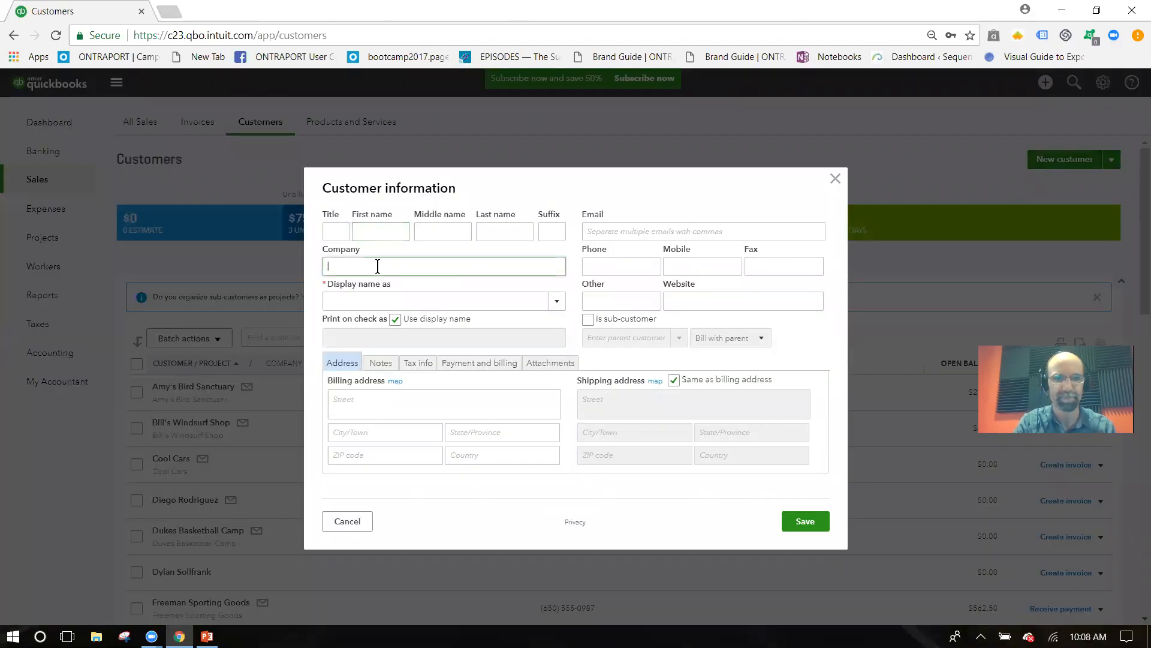
{"action": "type", "text": "On Eagles Wings"}
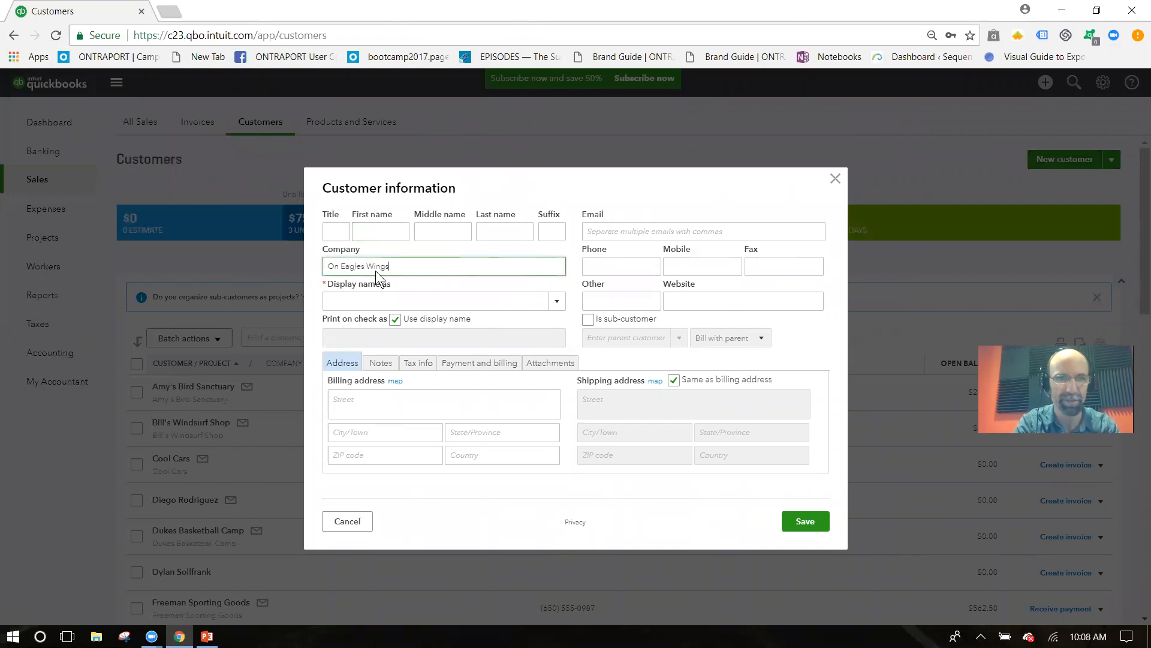
{"action": "type", "text": ", LLC"}
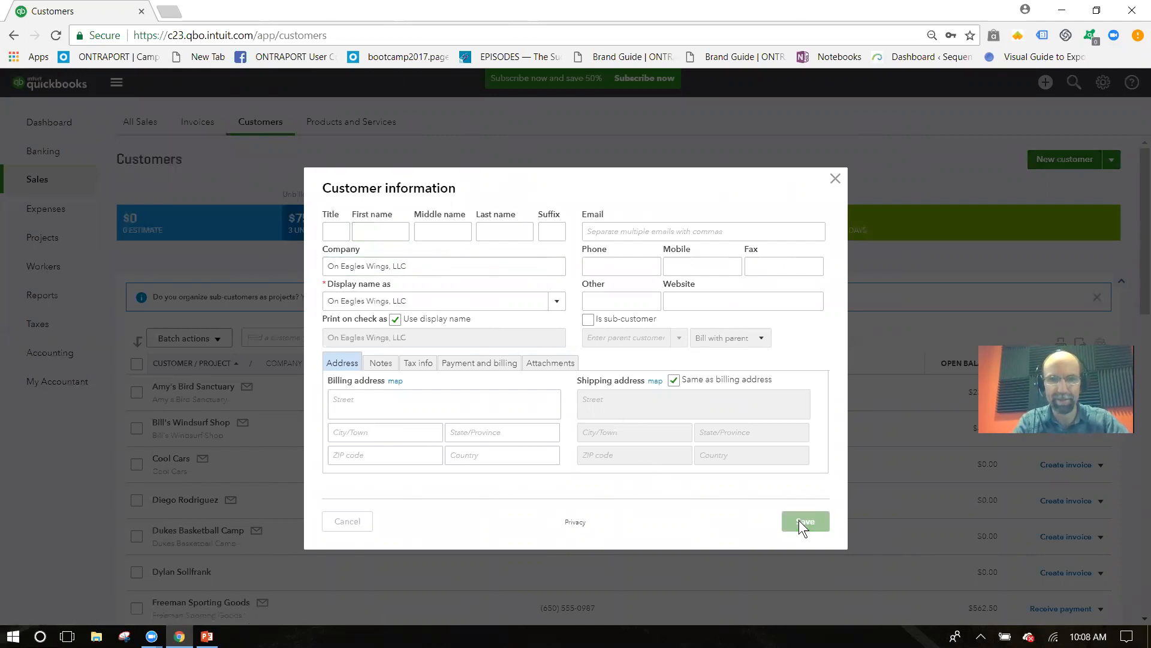
{"action": "left_click", "coordinate": [805, 520]}
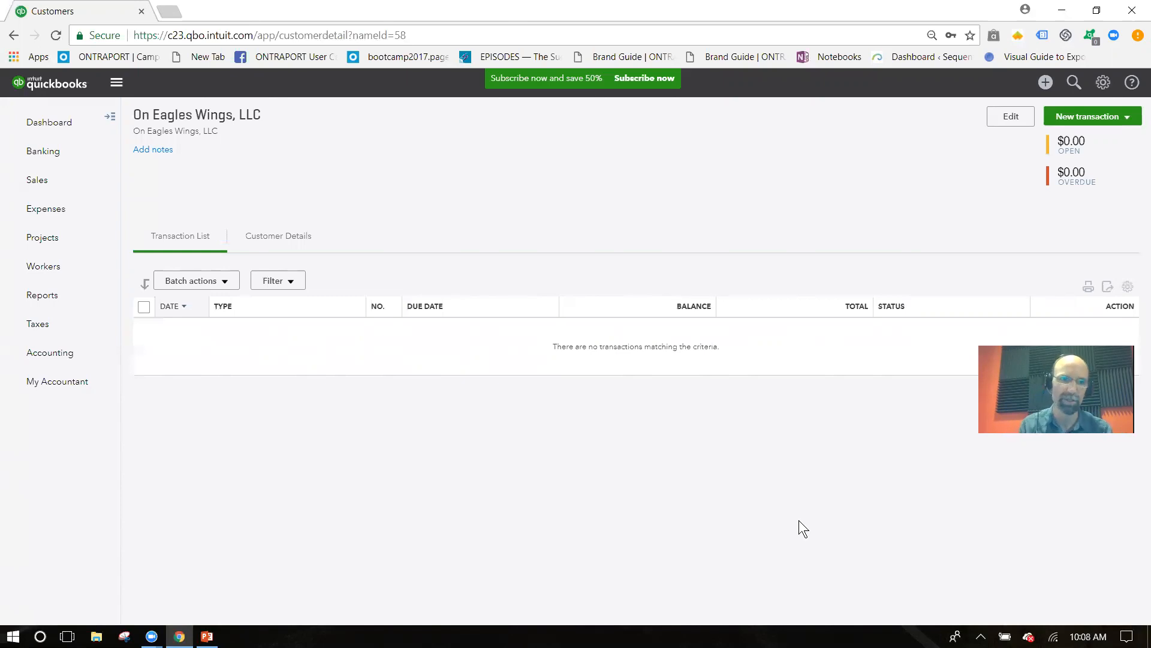
Create project 'Landscaping Project - Makeover' for On Eagles Wings, LLC and dismiss the welcome message
{"action": "left_click", "coordinate": [43, 236]}
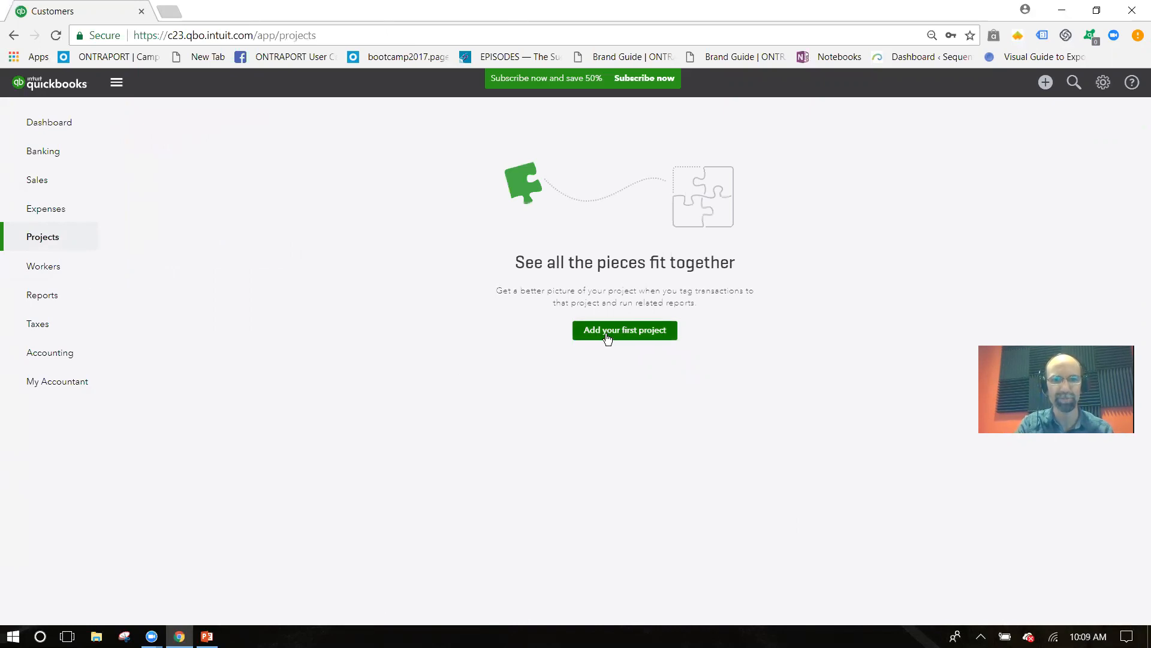
{"action": "left_click", "coordinate": [625, 330]}
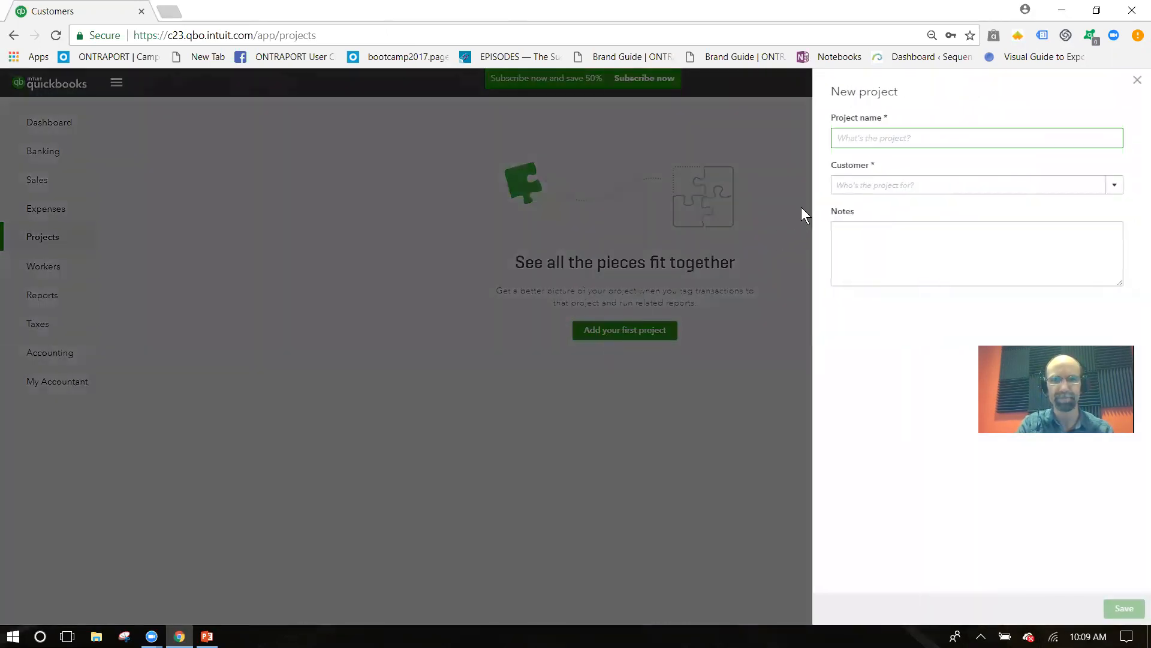
{"action": "left_click", "coordinate": [977, 138]}
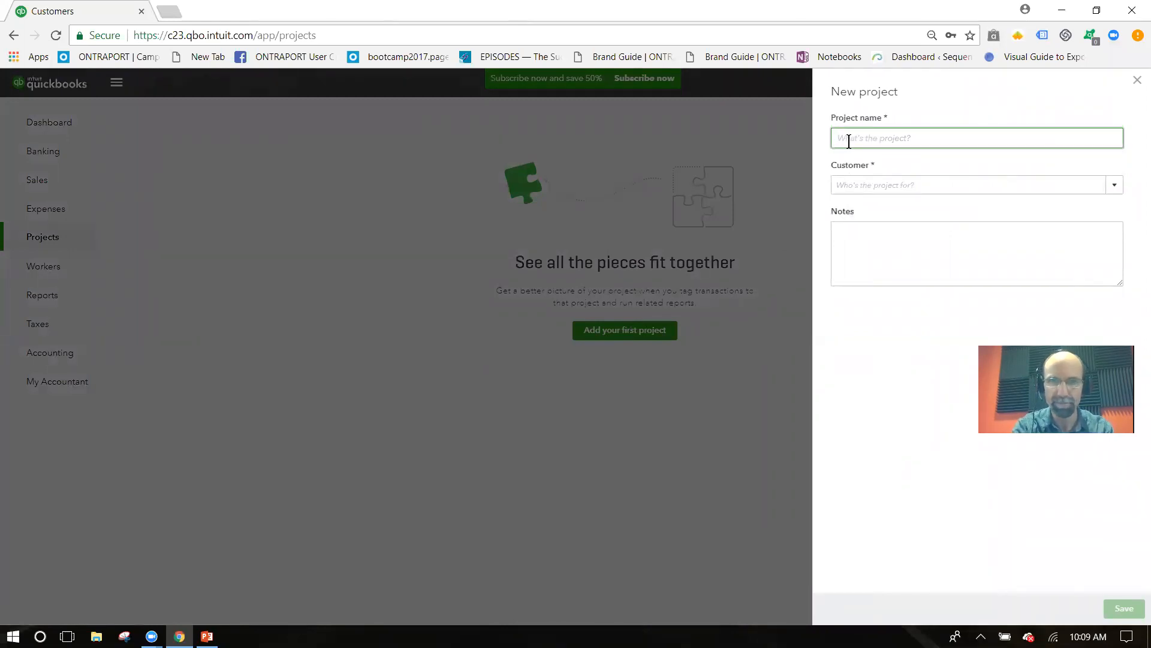
{"action": "type", "text": "Landscaping Project"}
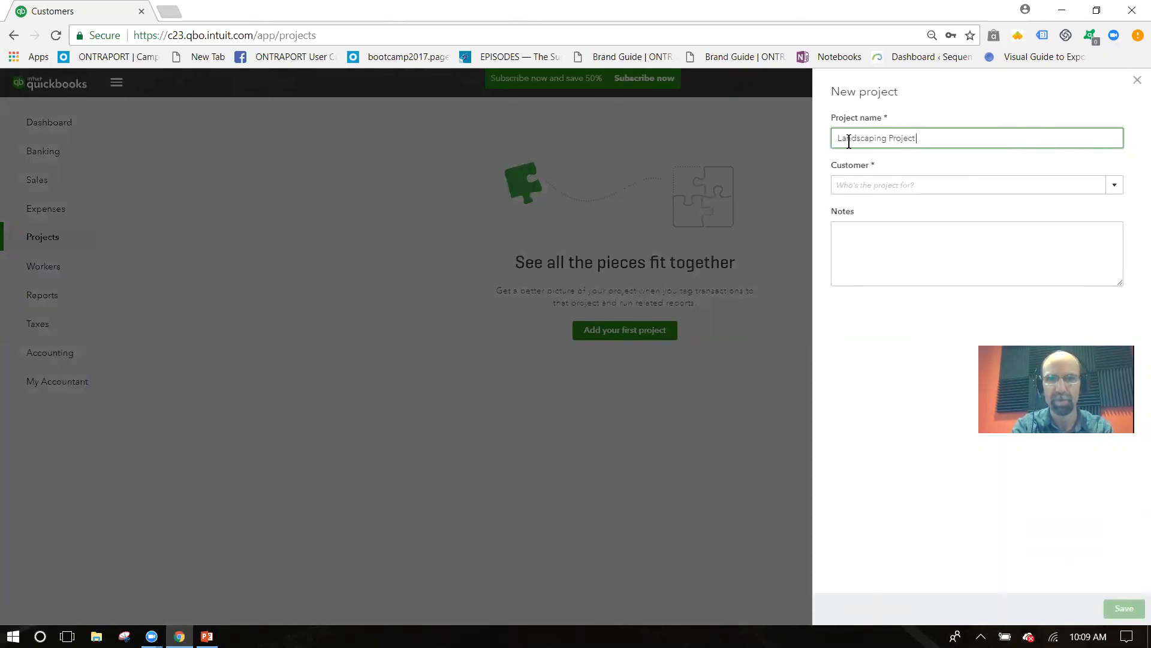
{"action": "type", "text": "- Make"}
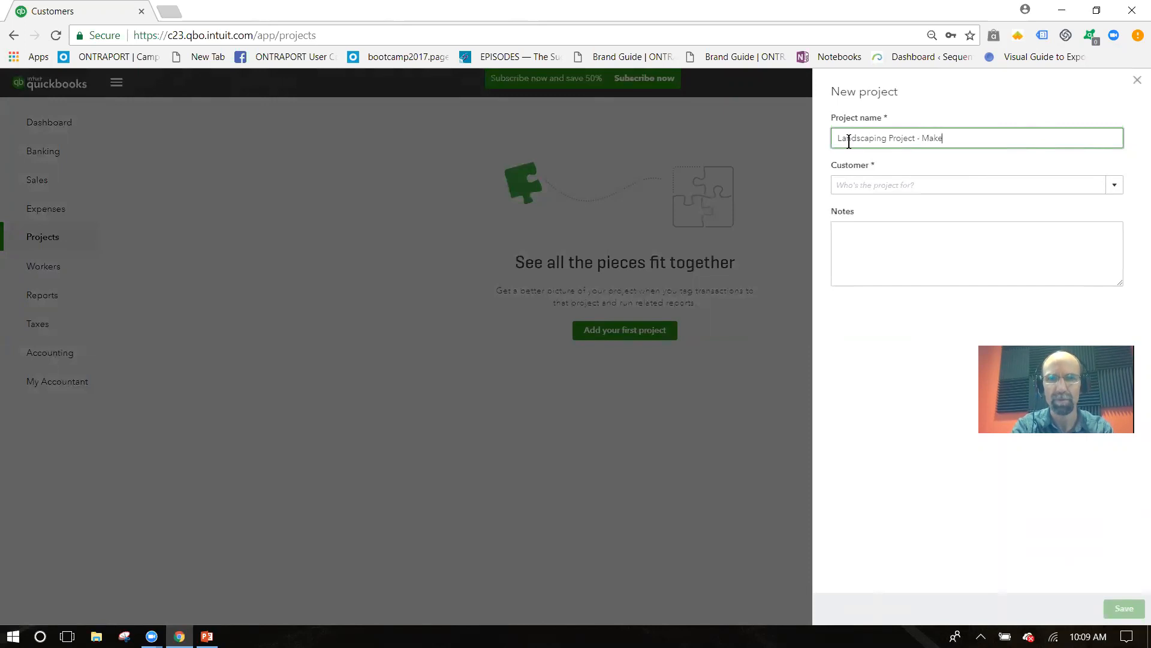
{"action": "type", "text": "over"}
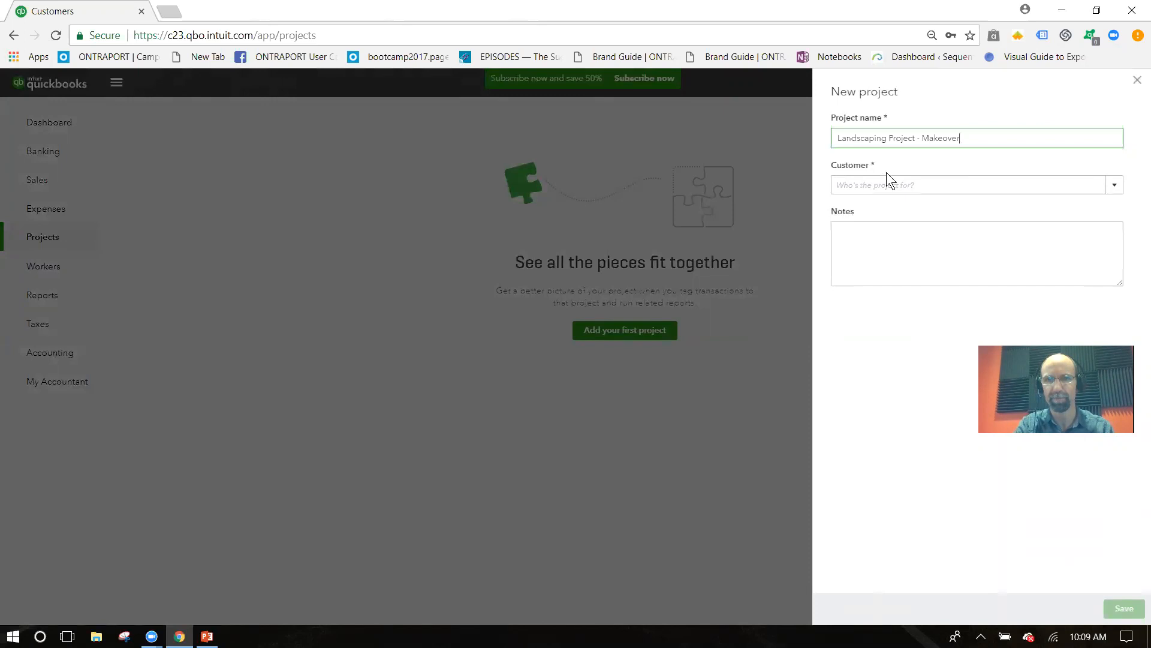
{"action": "left_click", "coordinate": [955, 184]}
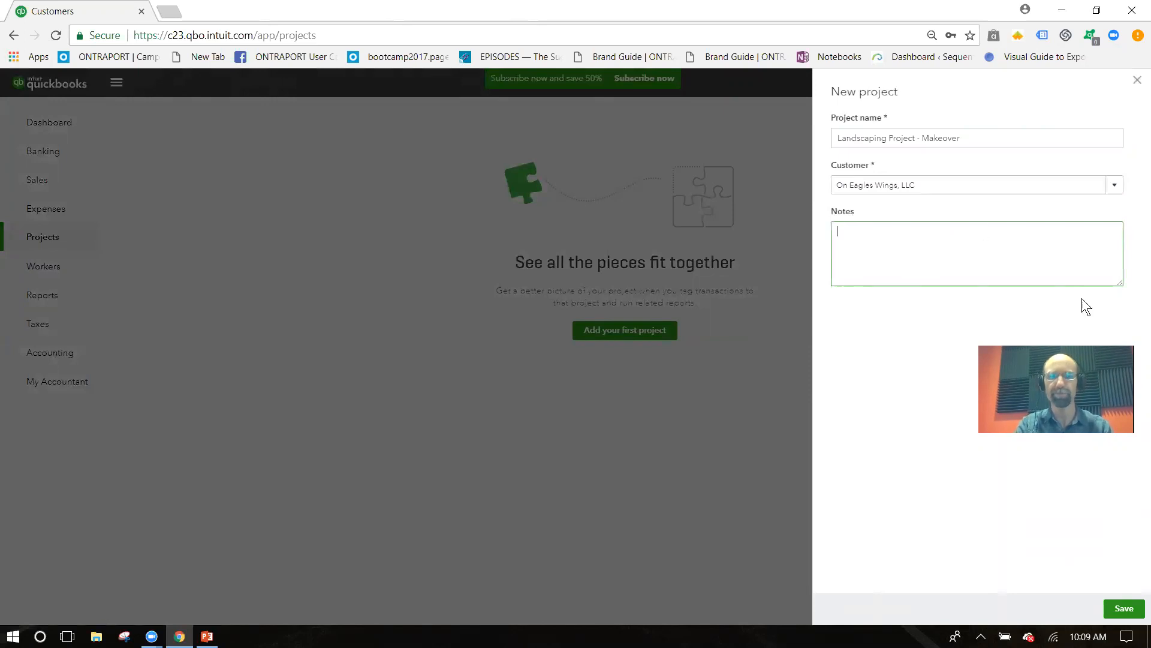
{"action": "left_click", "coordinate": [1123, 608]}
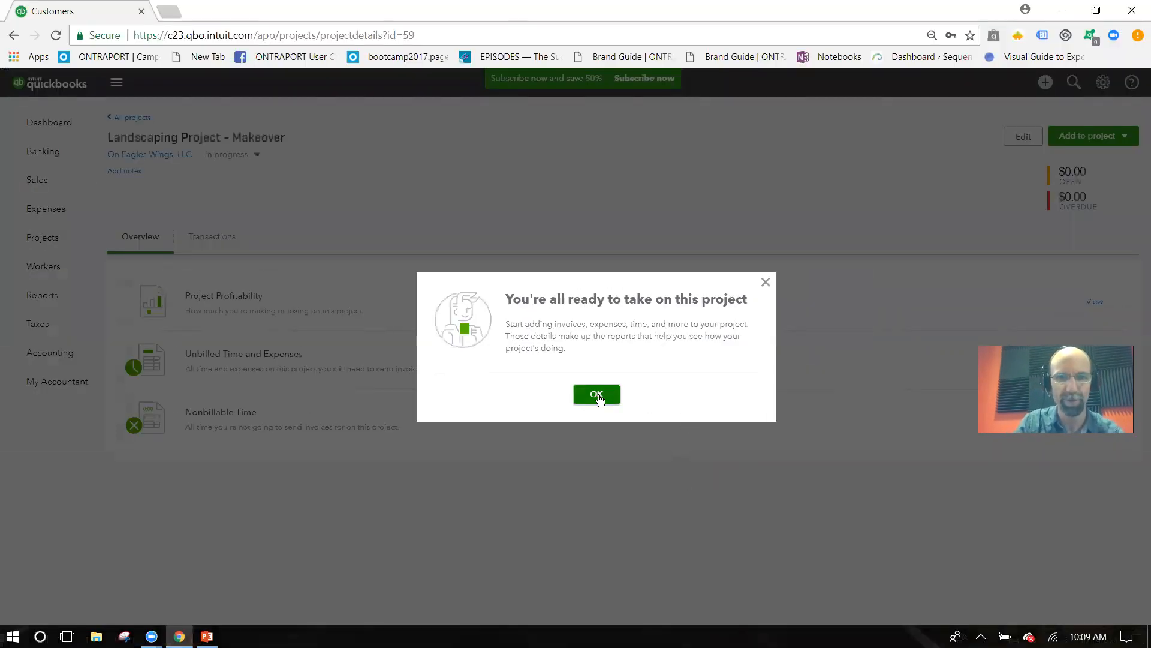
{"action": "left_click", "coordinate": [596, 394]}
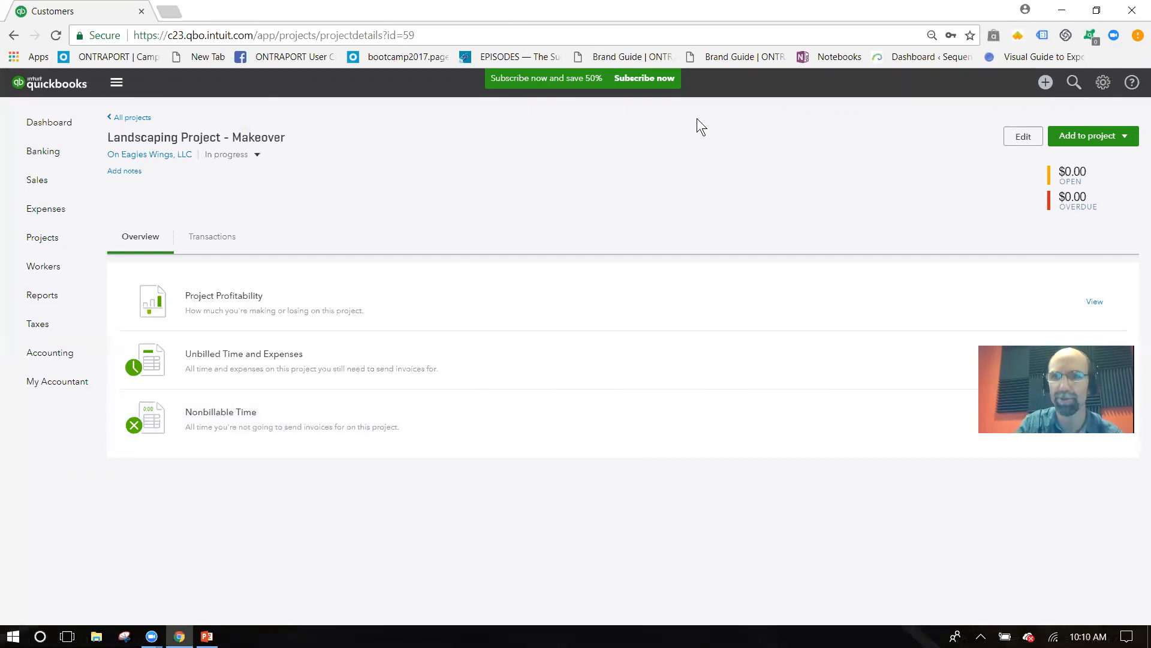
Start a blank invoice from the + Create menu
{"action": "left_click", "coordinate": [1044, 82]}
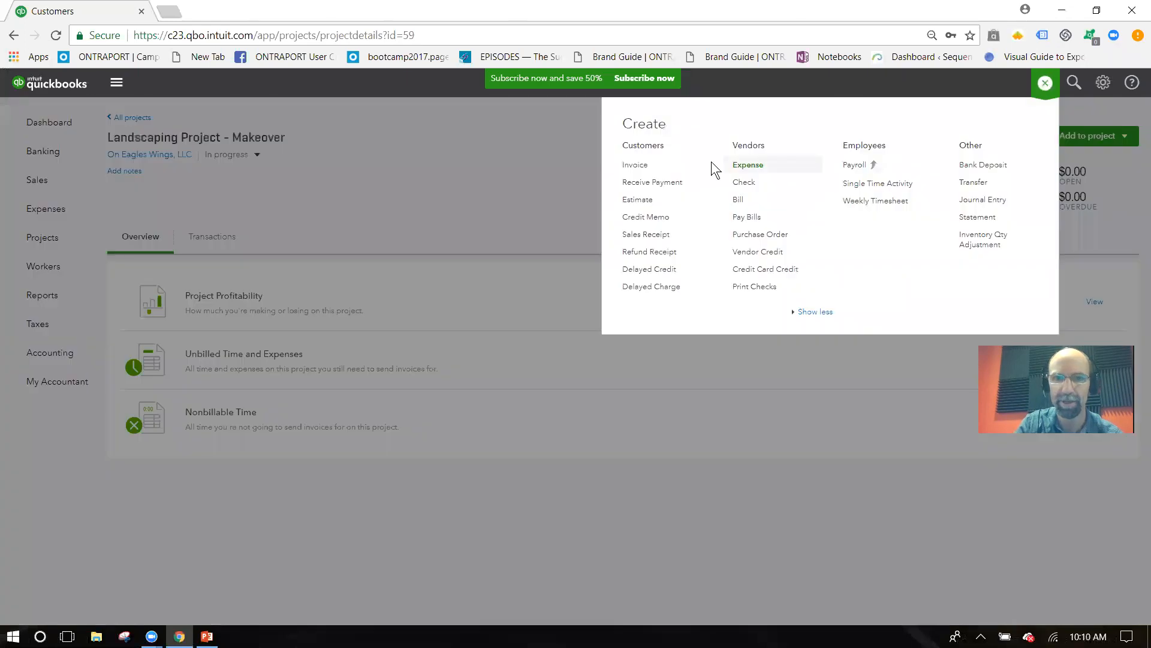
{"action": "mouse_move", "coordinate": [635, 165]}
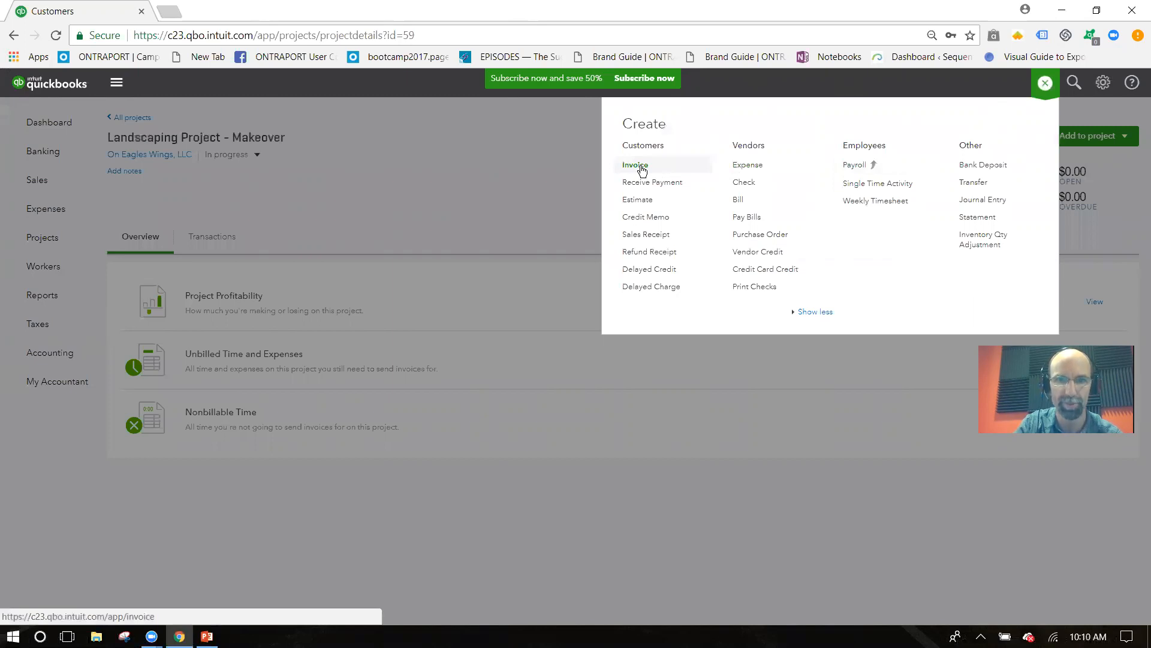
{"action": "mouse_move", "coordinate": [646, 233]}
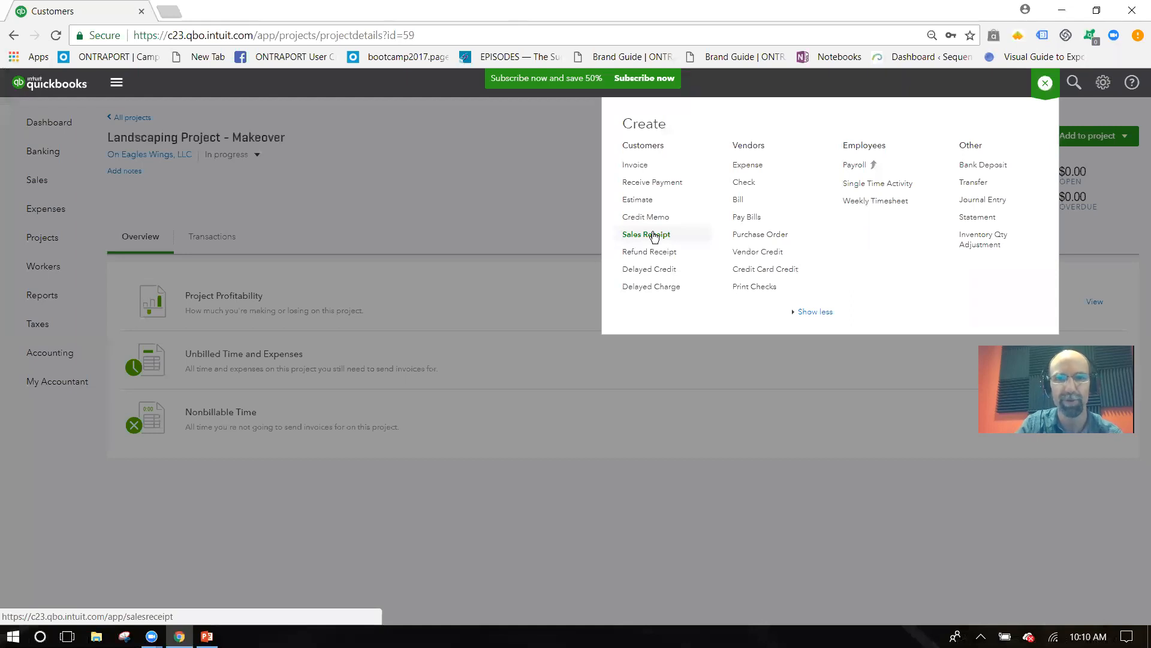
{"action": "mouse_move", "coordinate": [652, 181]}
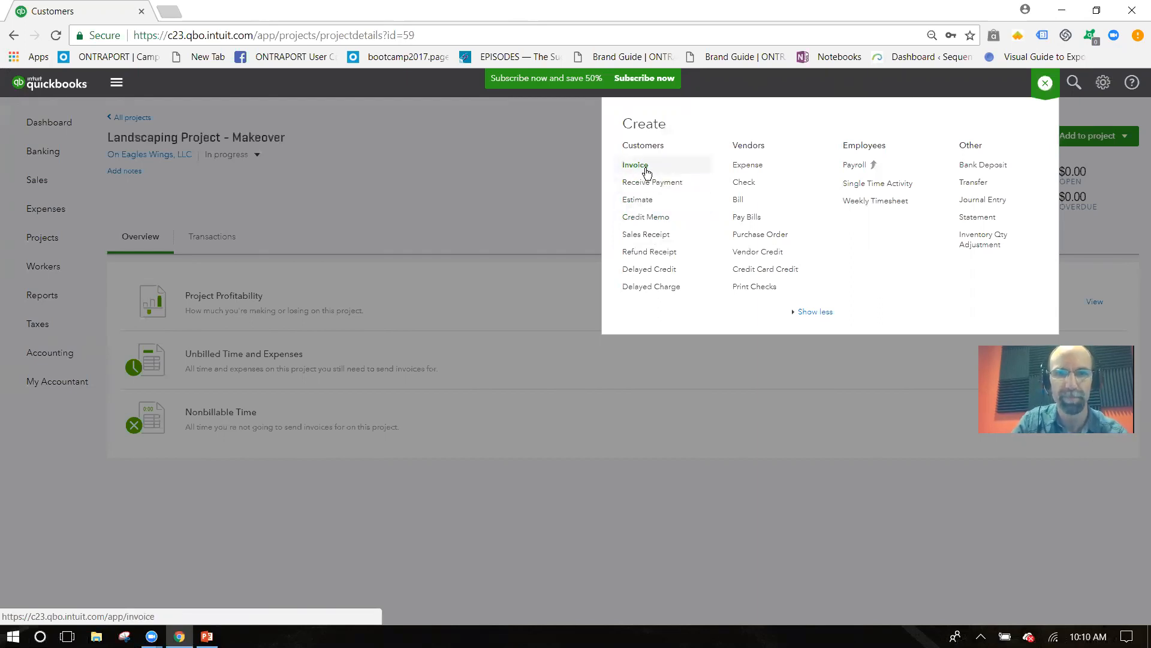
{"action": "left_click", "coordinate": [635, 164]}
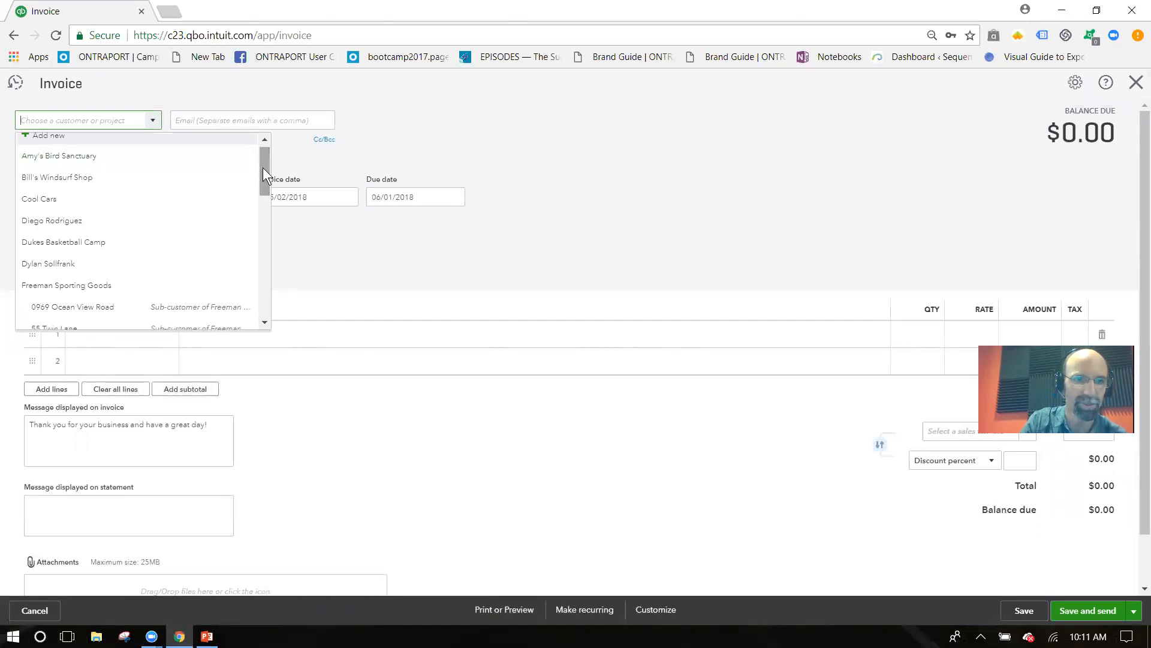
Bill the invoice to Landscaping Project - Makeover, discard it unsaved, and show the Projects list
{"action": "left_click", "coordinate": [39, 199]}
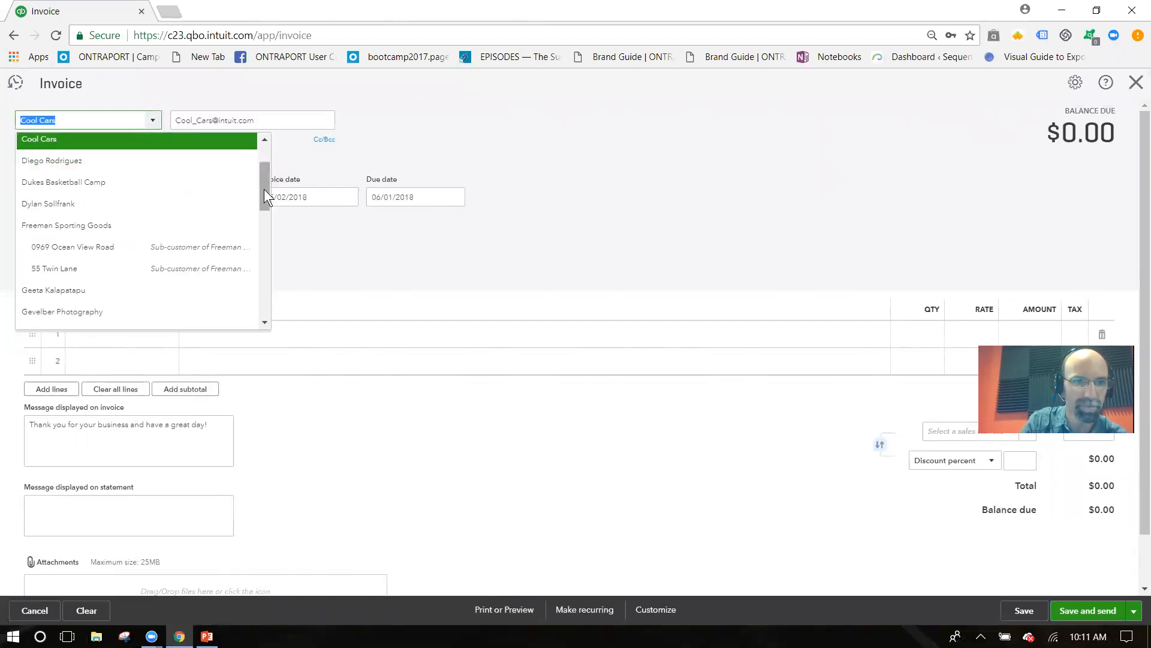
{"action": "scroll", "scroll_direction": "down", "scroll_amount": 3}
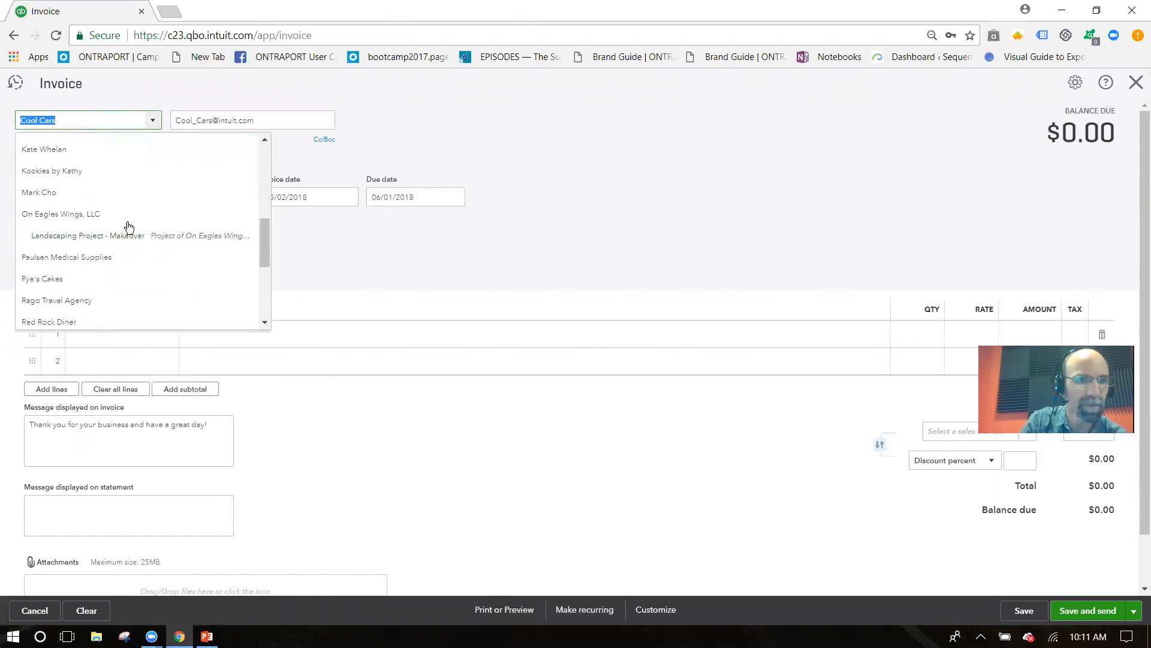
{"action": "mouse_move", "coordinate": [65, 220]}
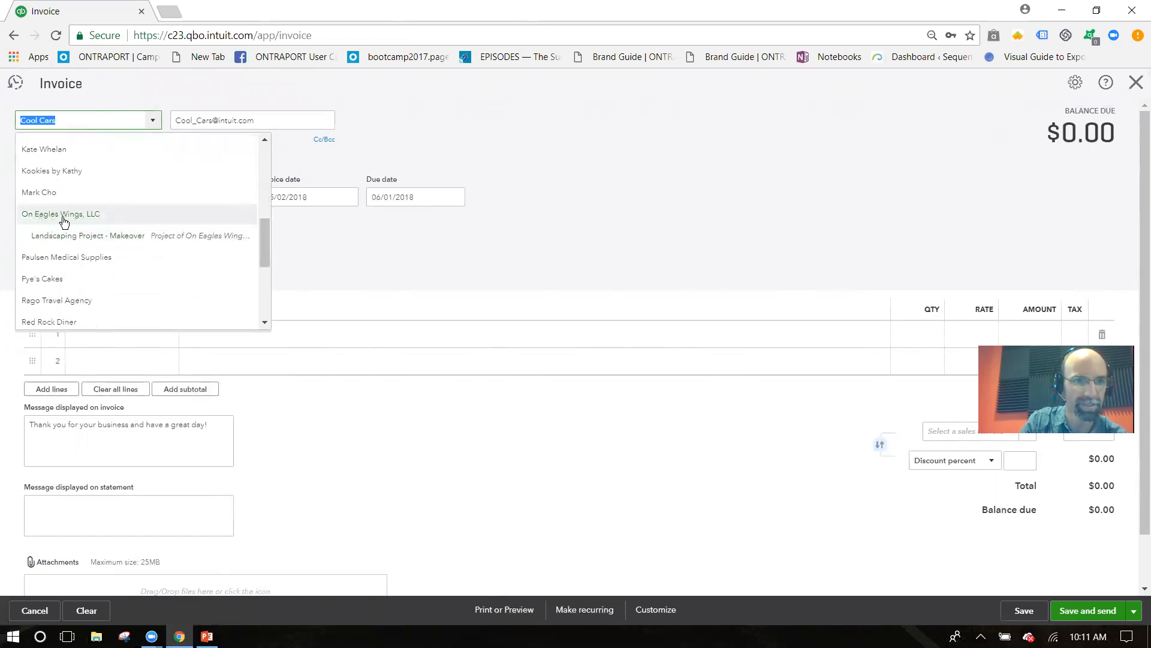
{"action": "mouse_move", "coordinate": [68, 240]}
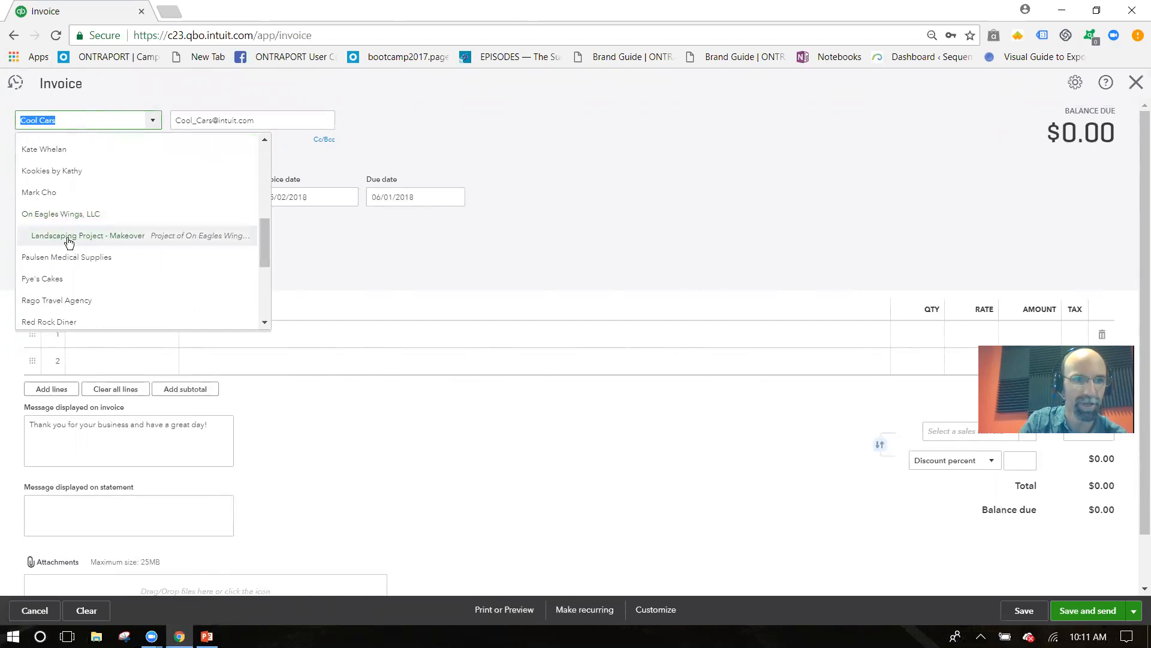
{"action": "mouse_move", "coordinate": [50, 243]}
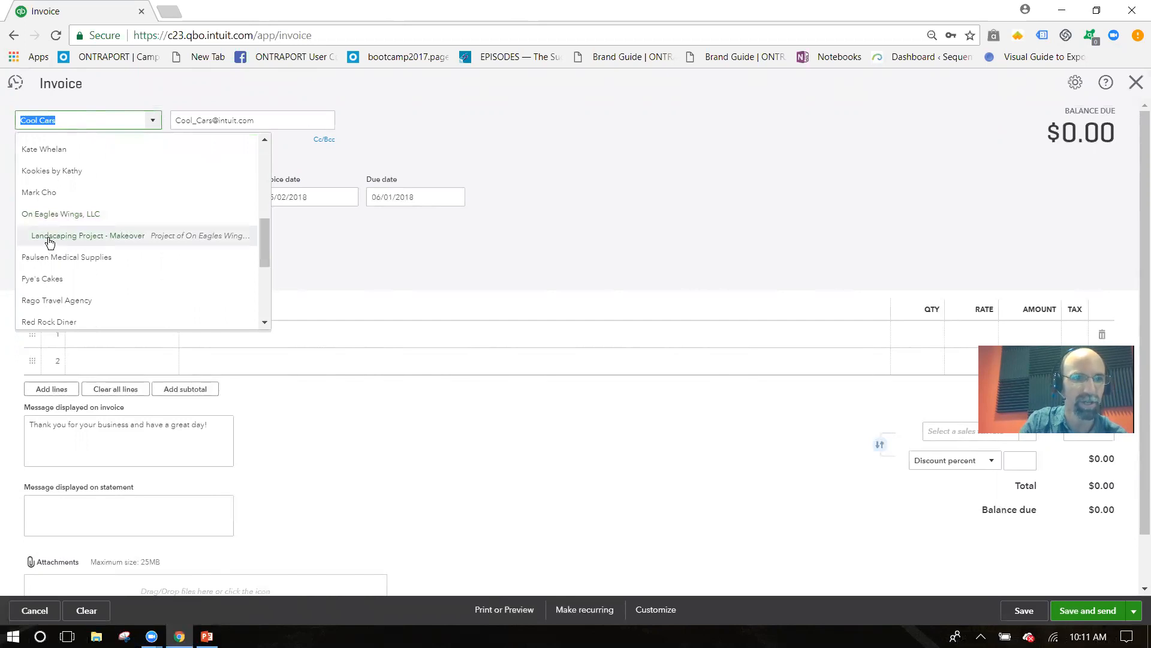
{"action": "mouse_move", "coordinate": [68, 243]}
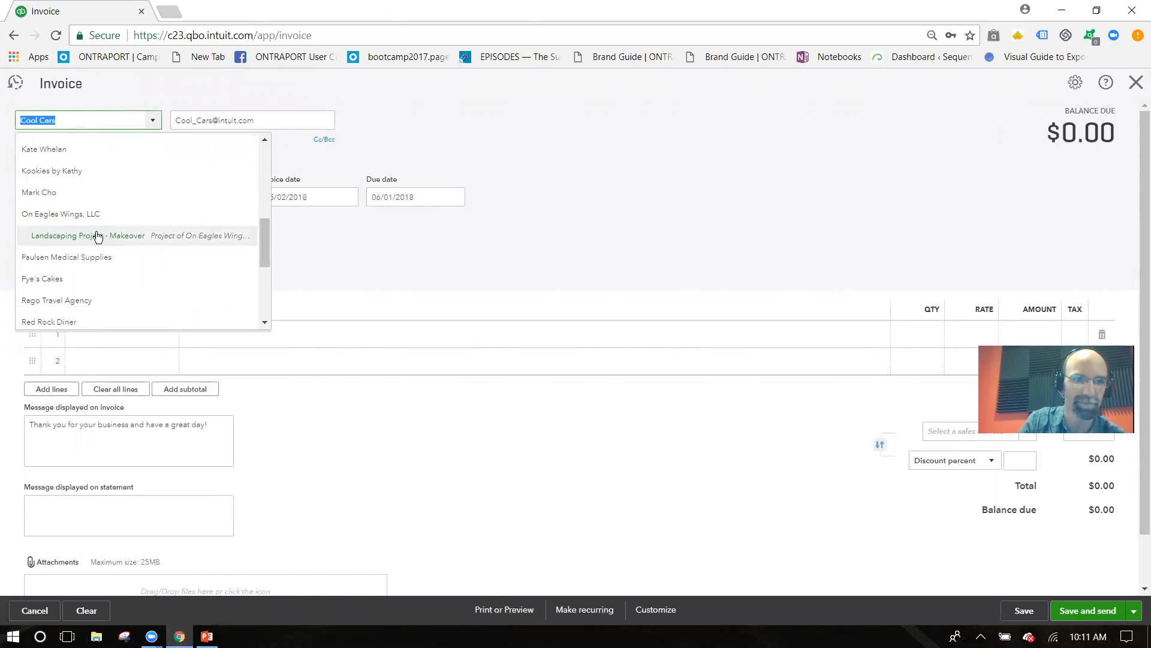
{"action": "left_click", "coordinate": [87, 235]}
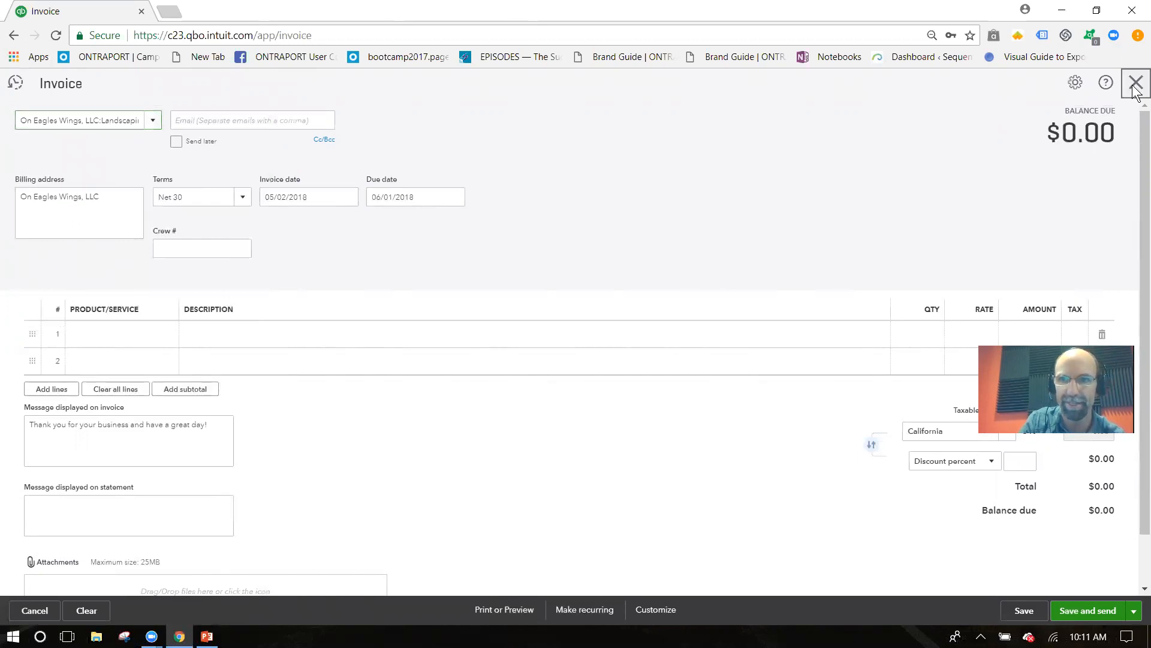
{"action": "left_click", "coordinate": [1135, 82]}
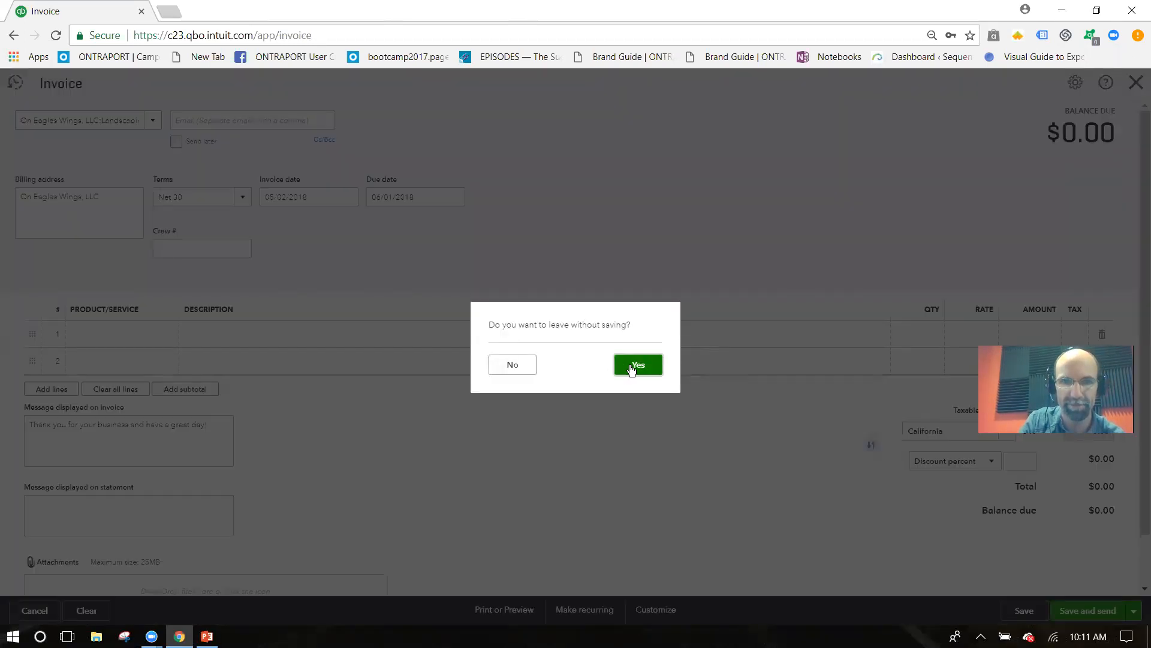
{"action": "left_click", "coordinate": [637, 364]}
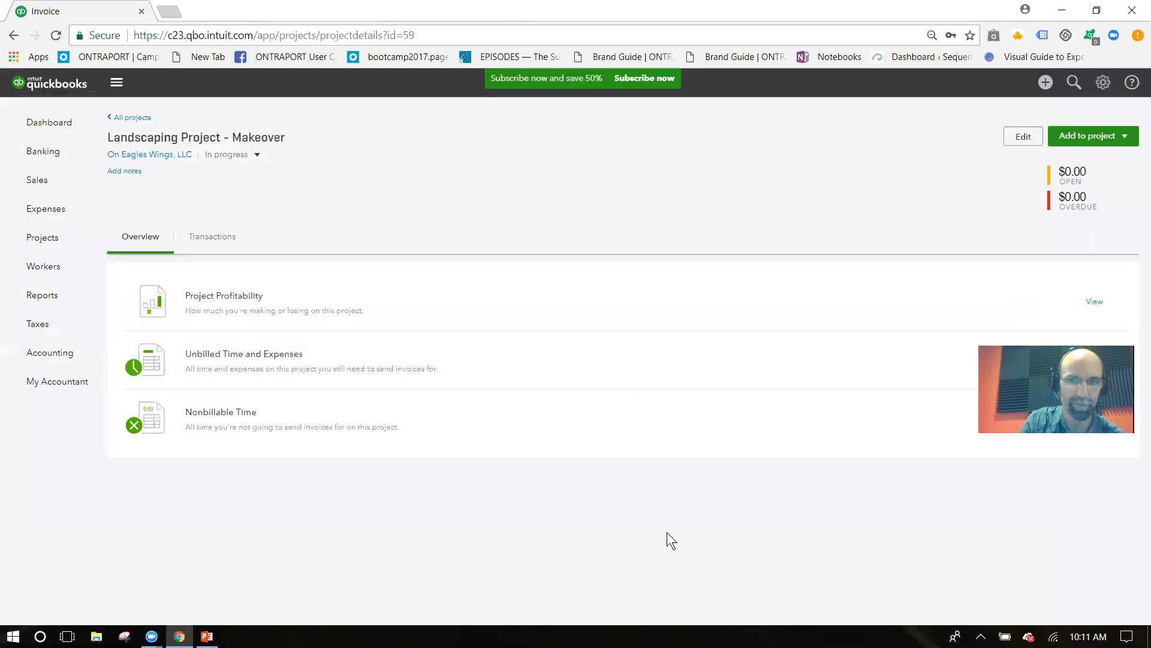
{"action": "mouse_move", "coordinate": [1116, 154]}
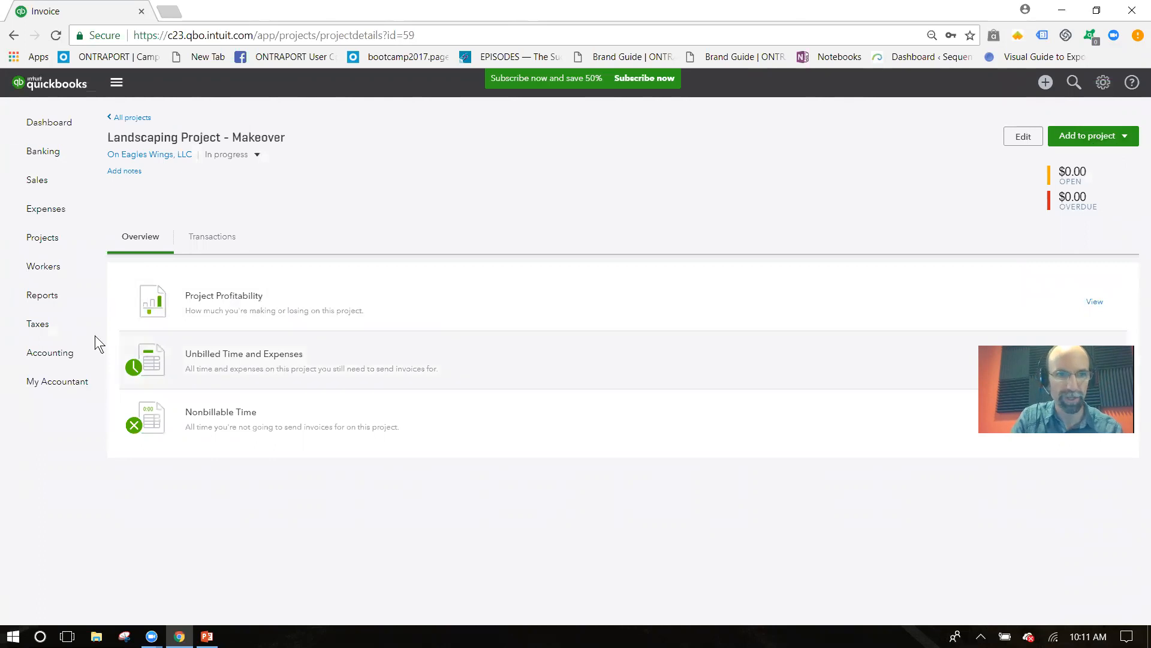
{"action": "left_click", "coordinate": [42, 237]}
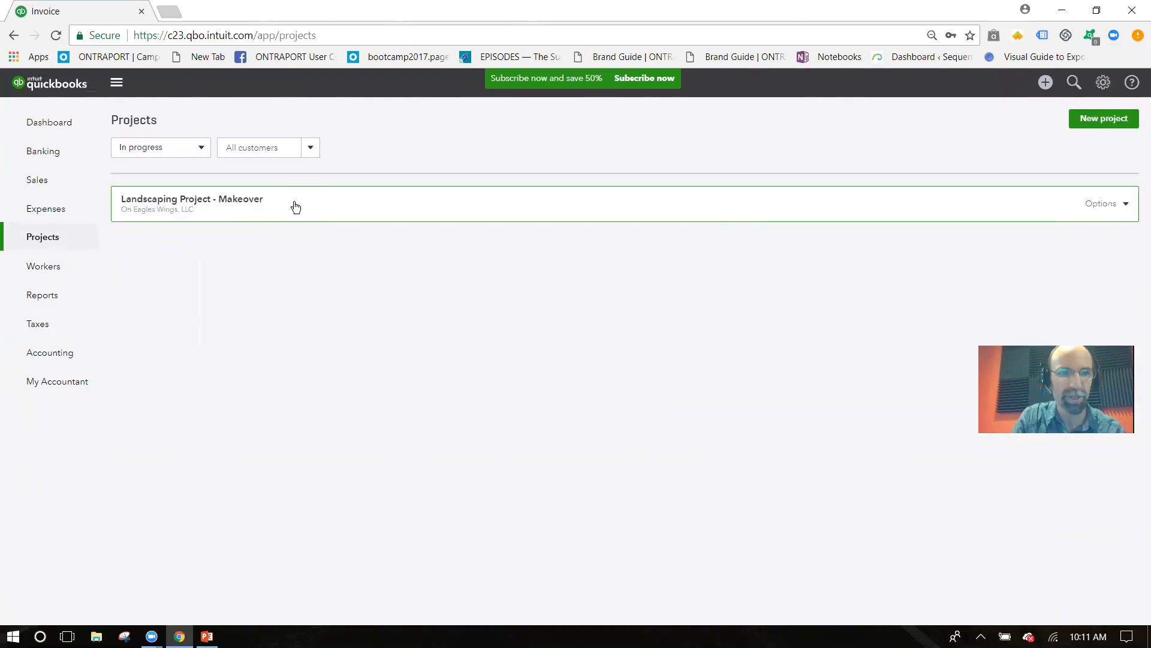
{"action": "left_click", "coordinate": [192, 199]}
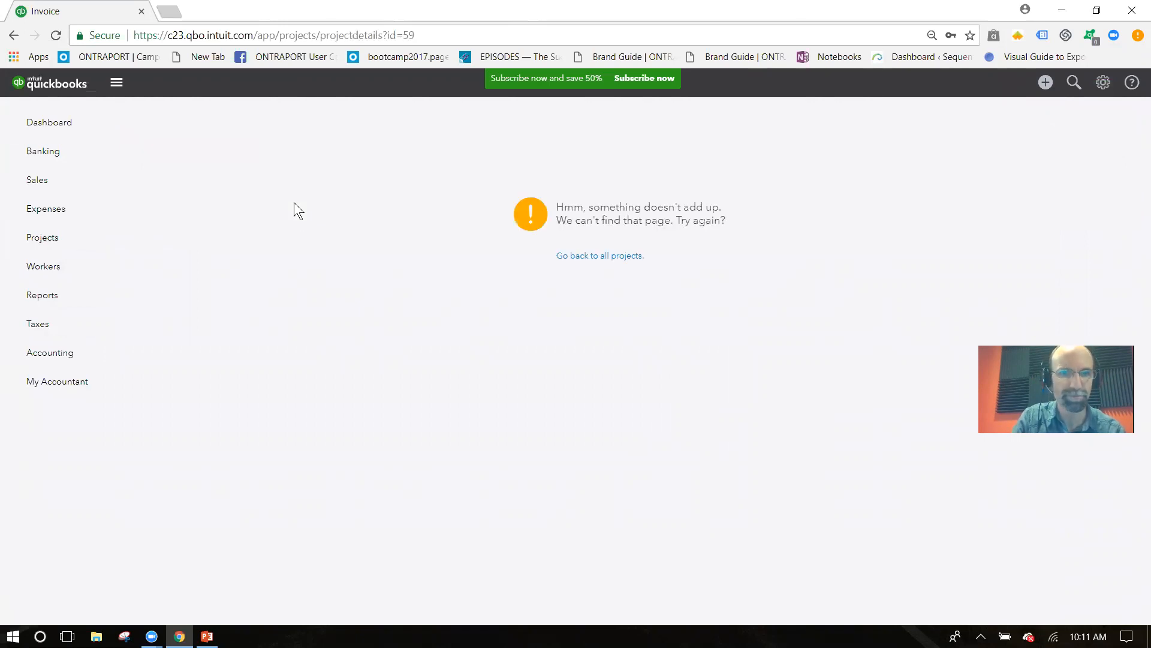
{"action": "left_click", "coordinate": [42, 236]}
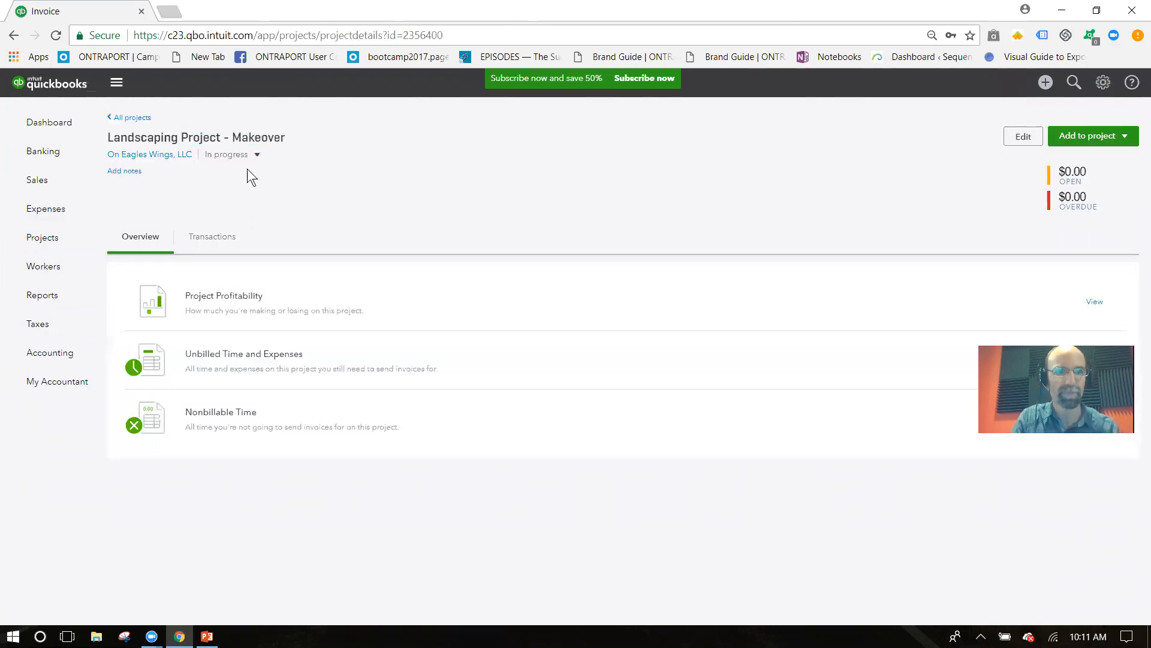
{"action": "left_click", "coordinate": [256, 154]}
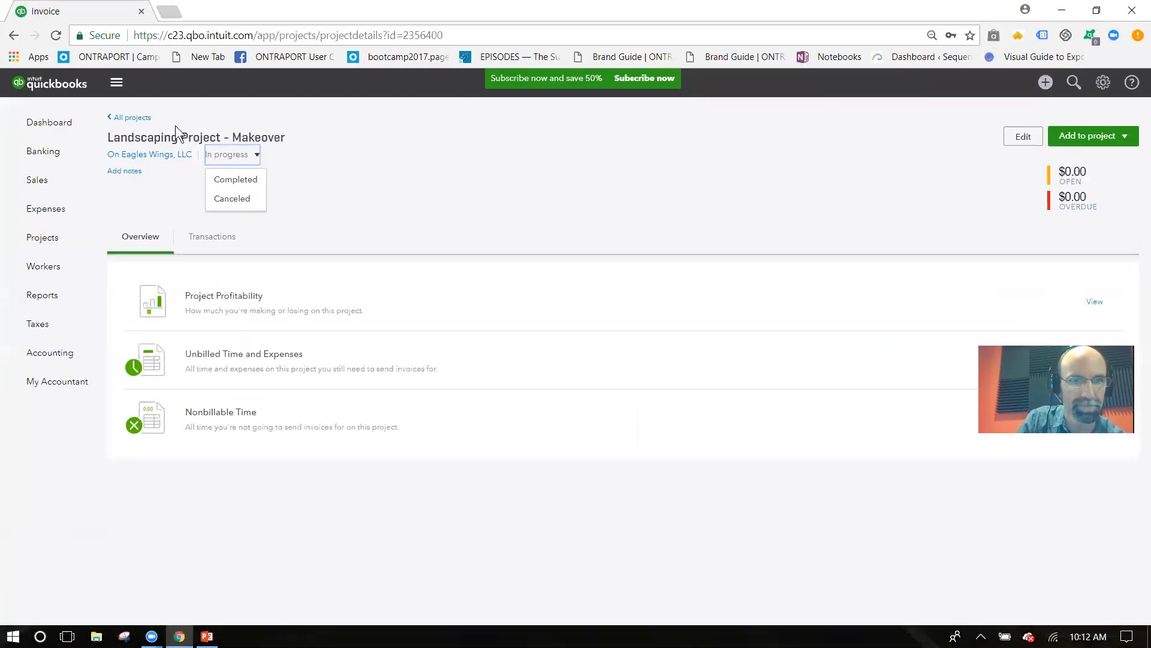
{"action": "left_click", "coordinate": [232, 154]}
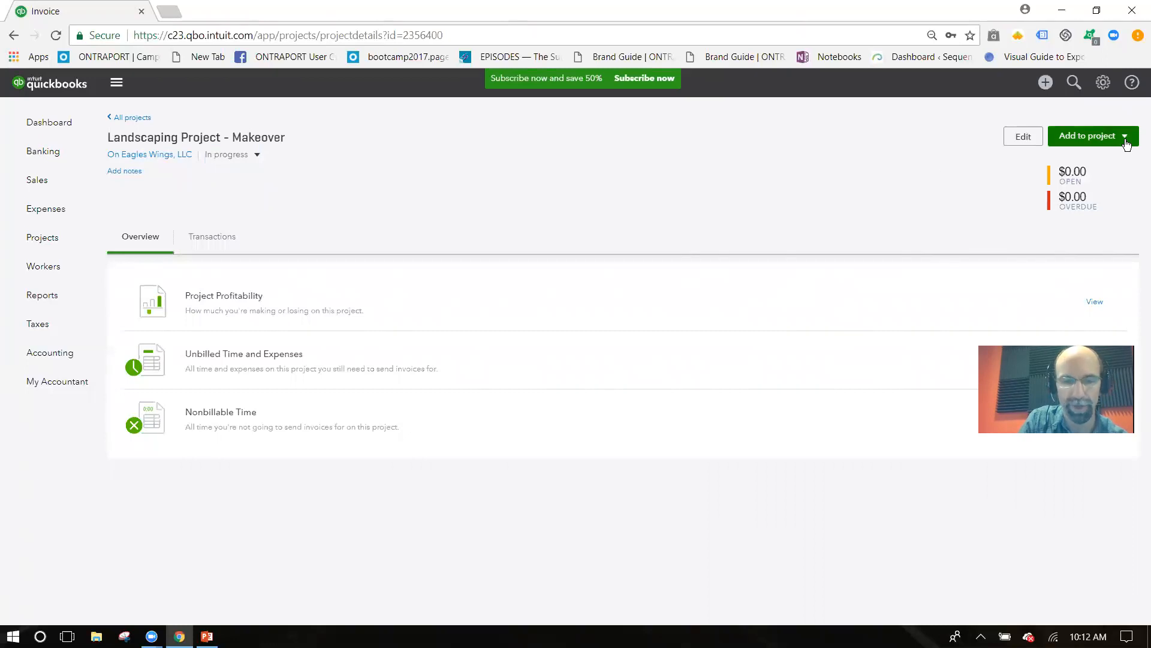
Save a project invoice with one Design:Design line, qty 1 at $4,500
{"action": "left_click", "coordinate": [1089, 136]}
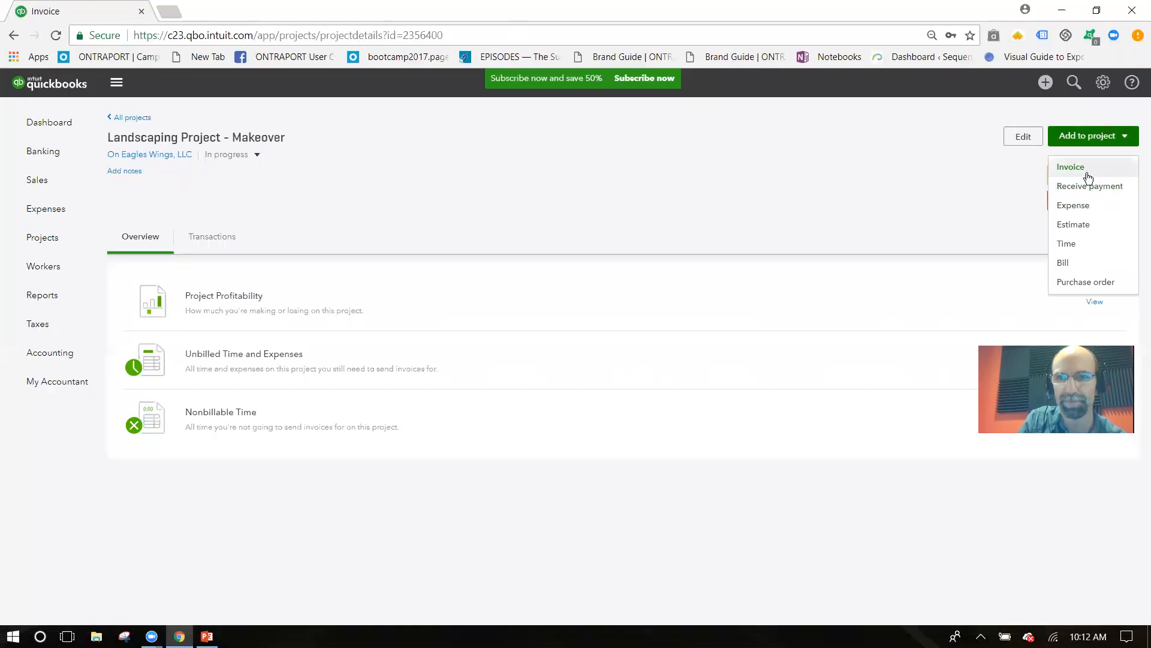
{"action": "left_click", "coordinate": [1070, 167]}
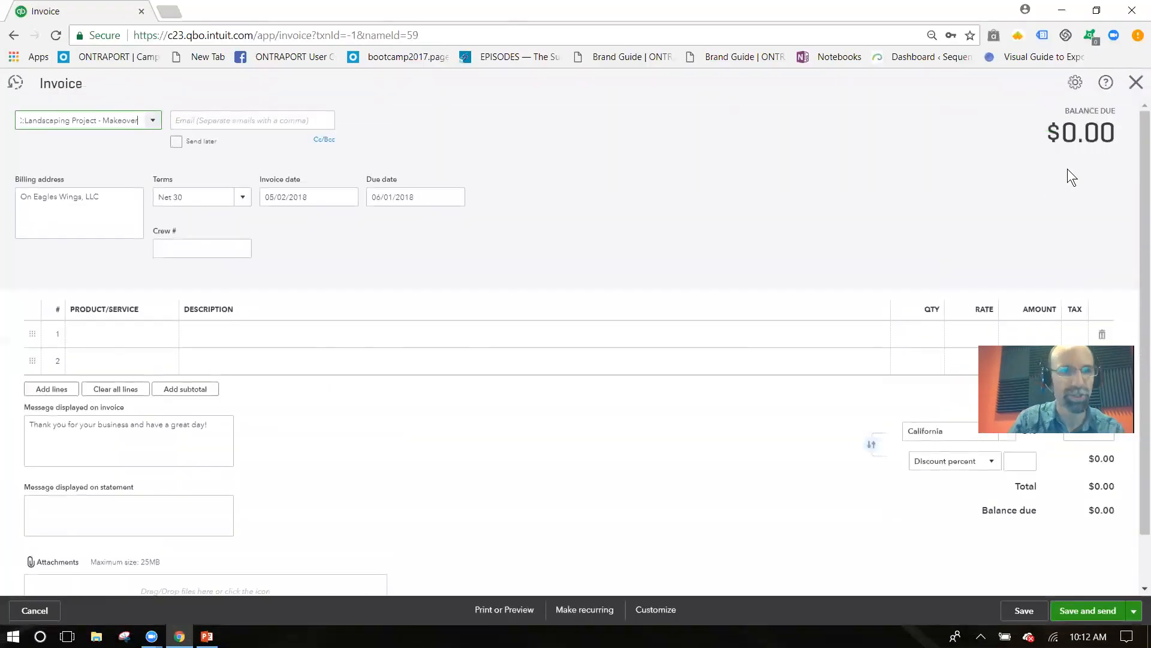
{"action": "left_click", "coordinate": [81, 120]}
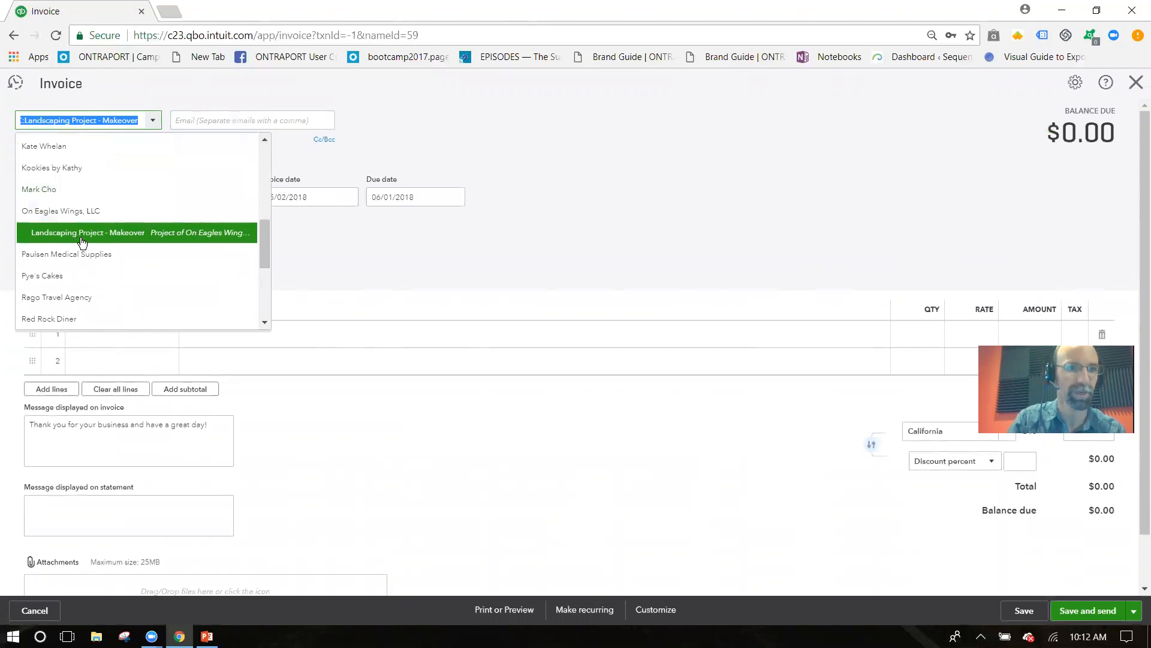
{"action": "mouse_move", "coordinate": [82, 245]}
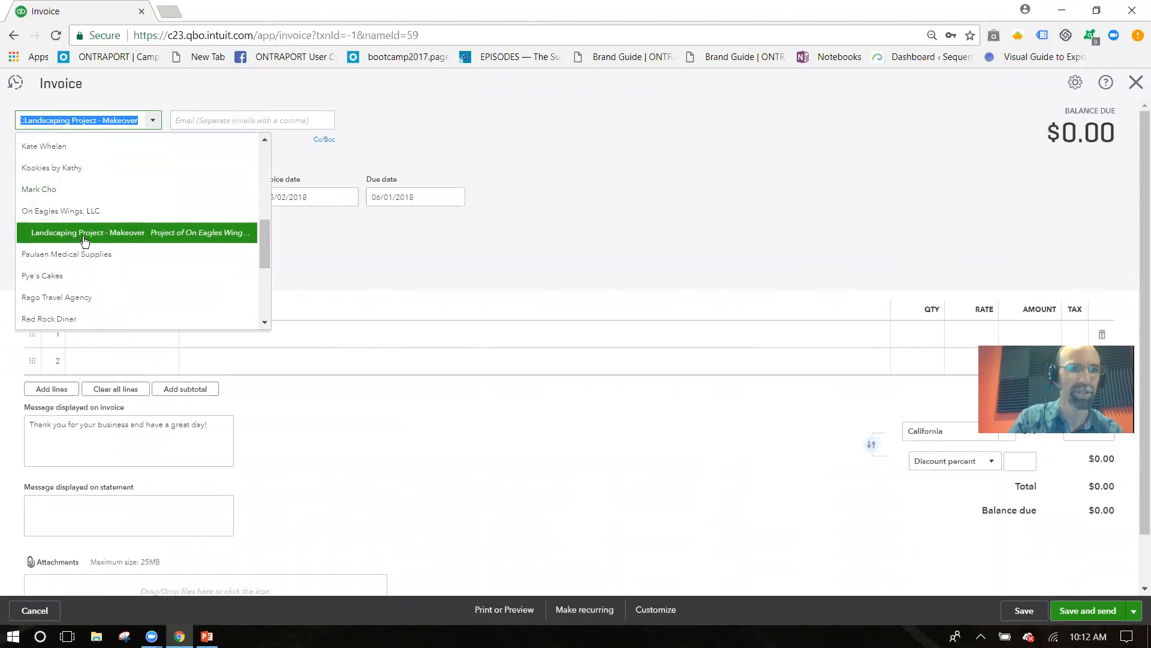
{"action": "left_click", "coordinate": [87, 233]}
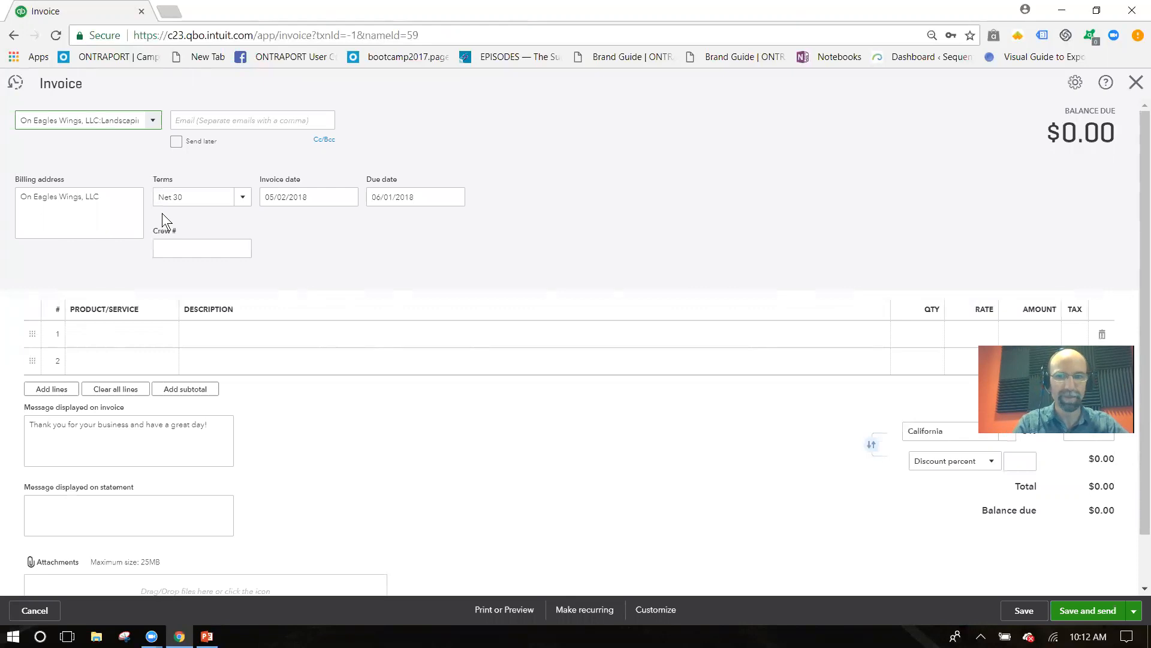
{"action": "mouse_move", "coordinate": [869, 383]}
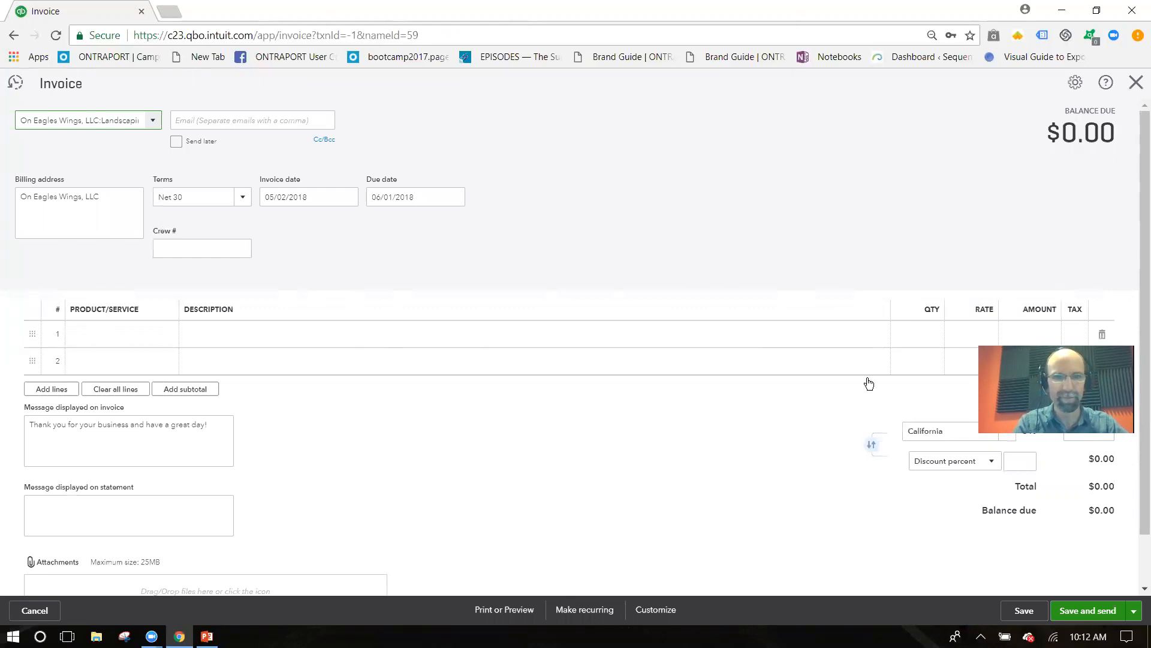
{"action": "left_click", "coordinate": [121, 334]}
{"action": "type", "text": "Des"}
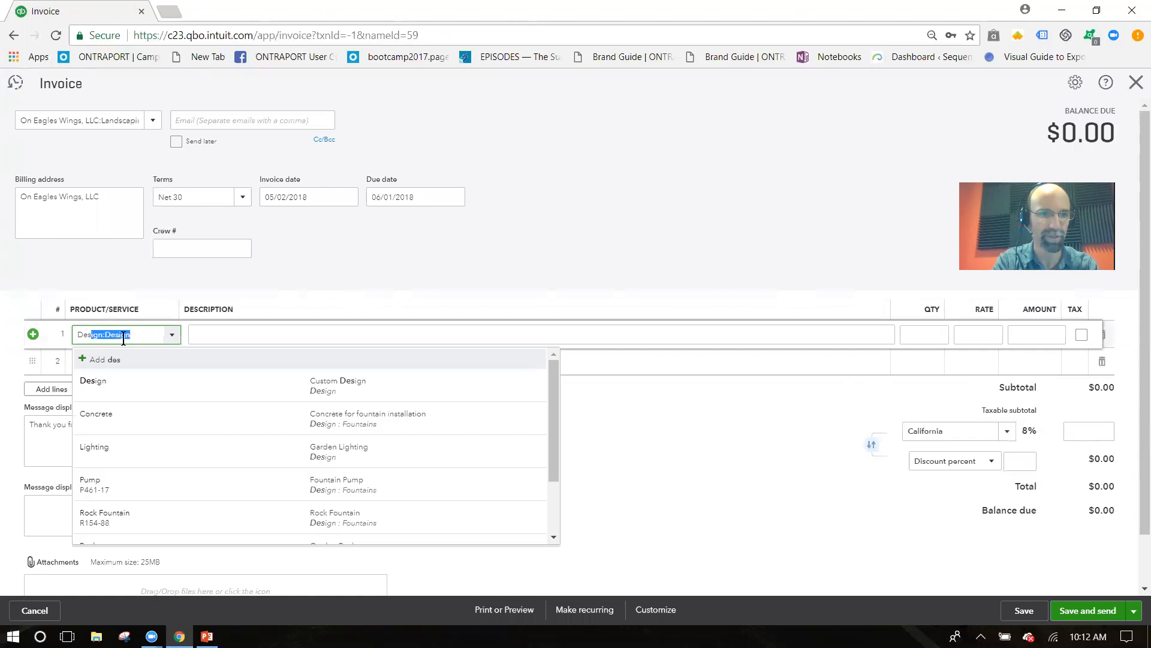
{"action": "left_click", "coordinate": [93, 381]}
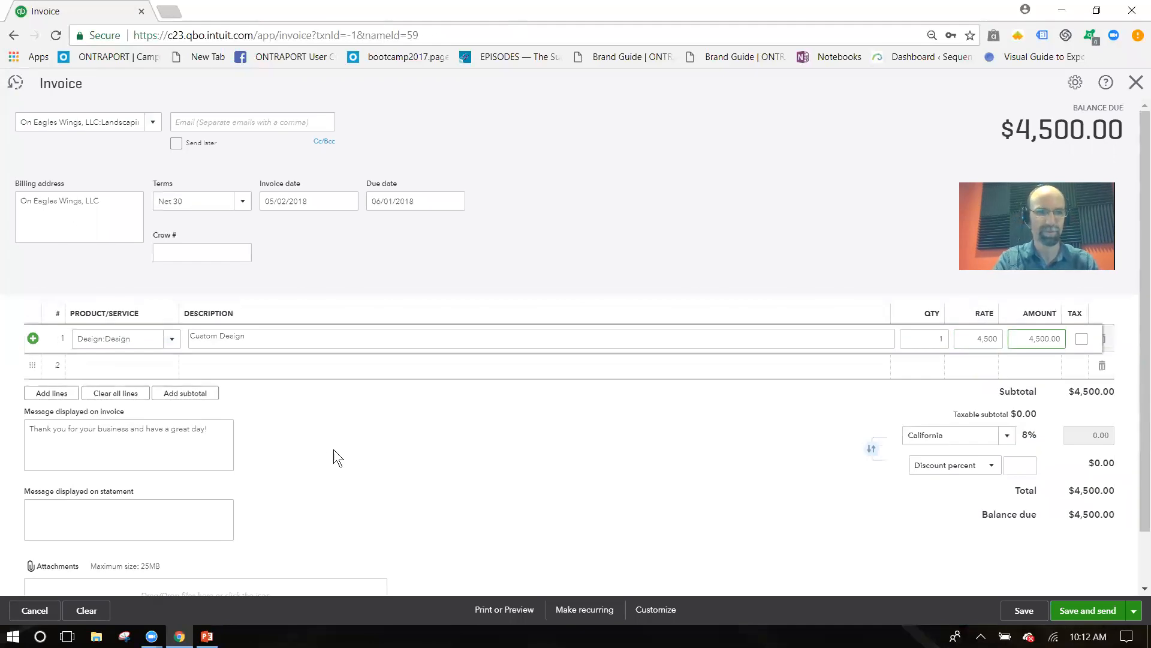
{"action": "mouse_move", "coordinate": [340, 456]}
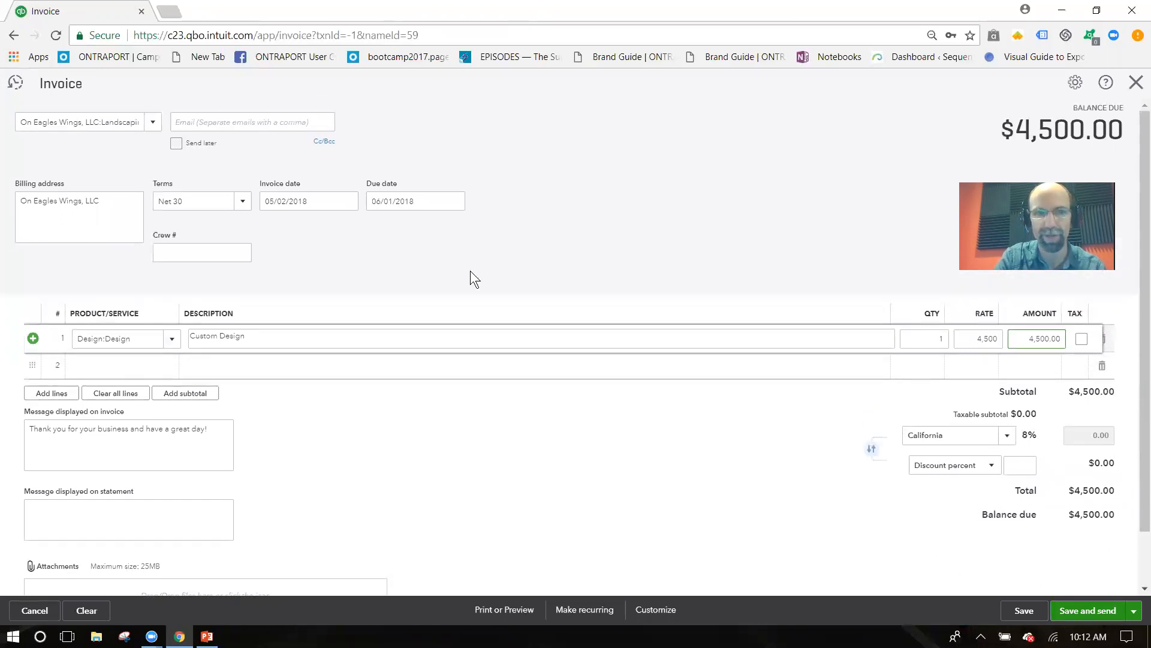
{"action": "mouse_move", "coordinate": [1092, 605]}
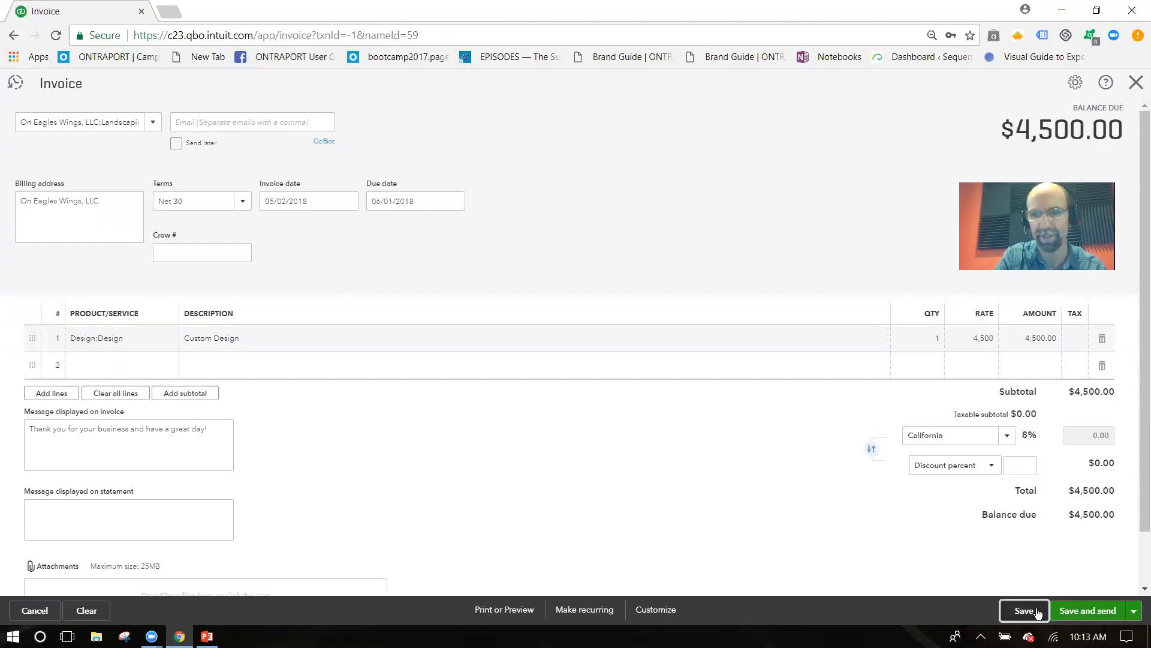
{"action": "left_click", "coordinate": [1023, 611]}
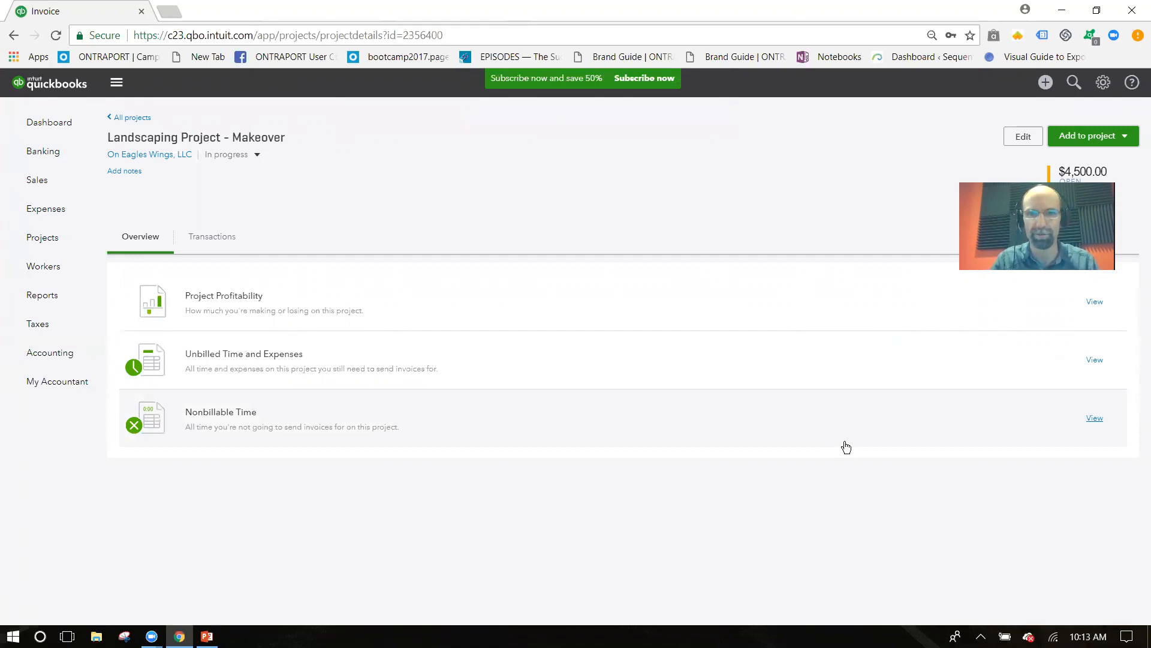
{"action": "mouse_move", "coordinate": [833, 444]}
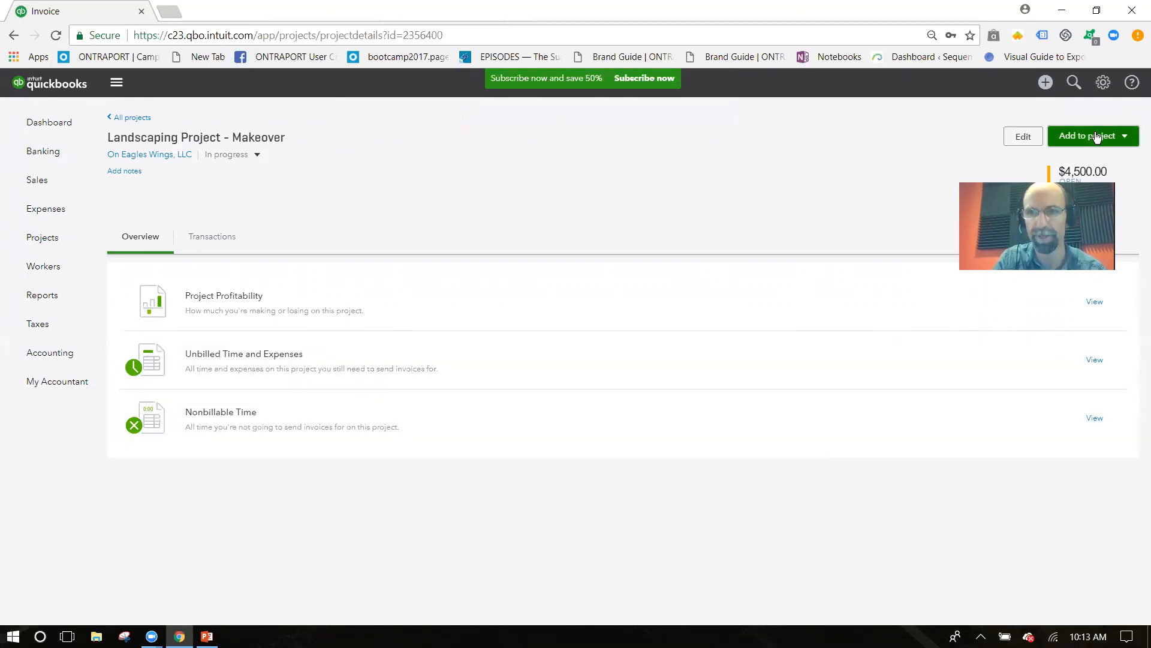
{"action": "left_click", "coordinate": [1089, 136]}
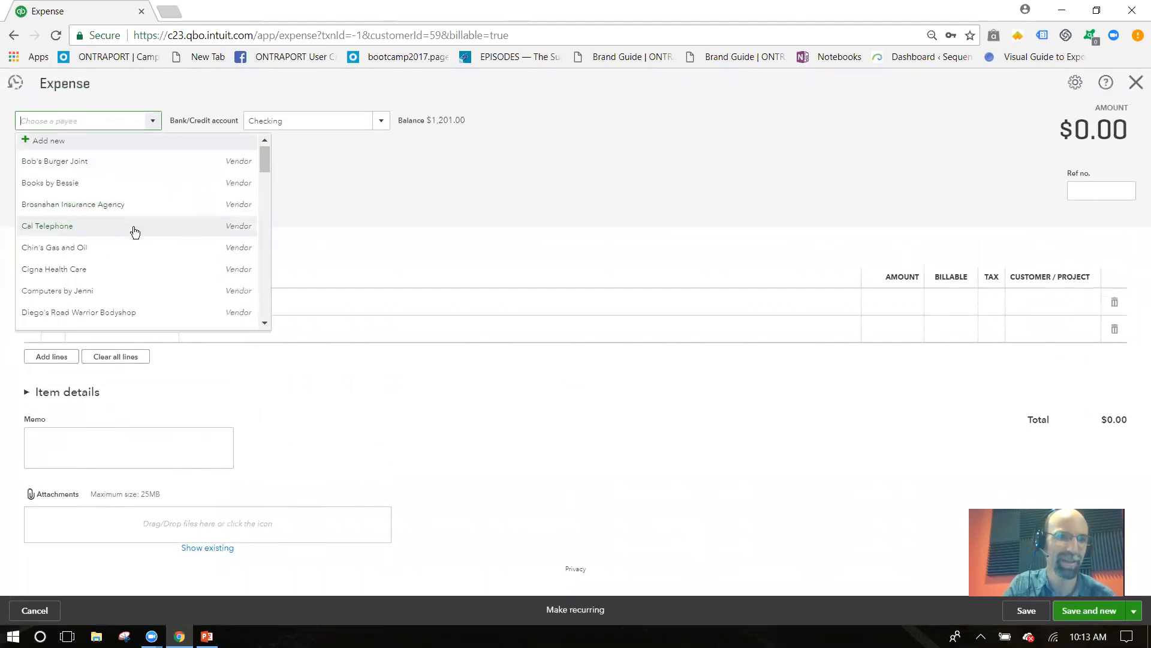
{"action": "scroll", "scroll_direction": "down", "scroll_amount": 3}
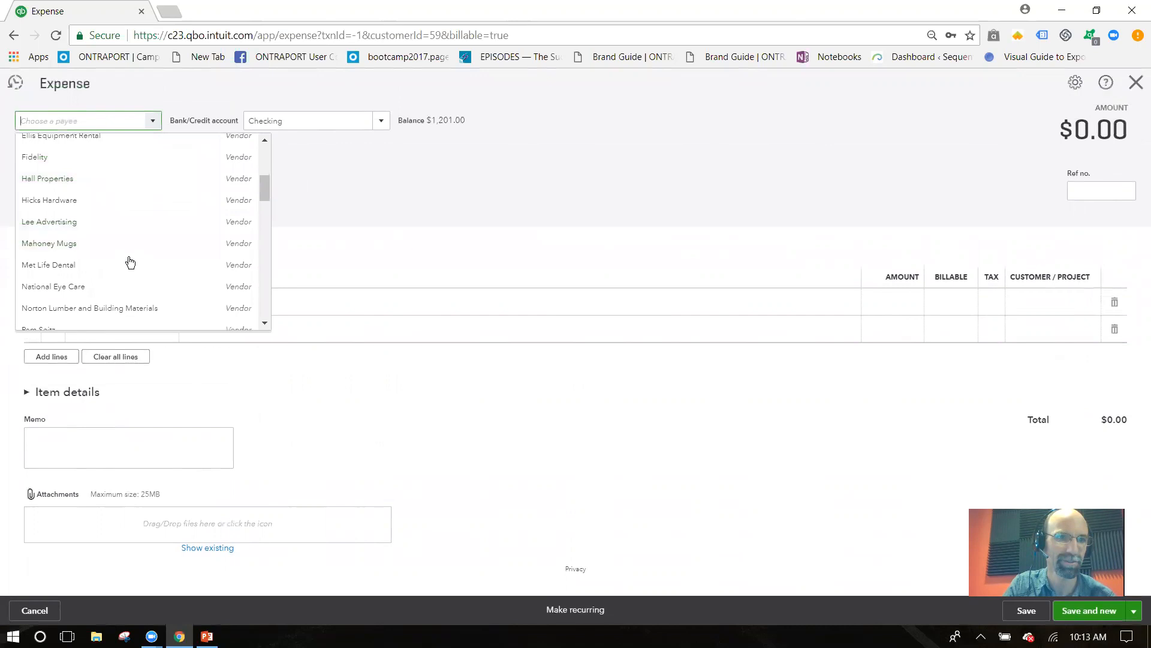
{"action": "scroll", "scroll_direction": "down", "scroll_amount": 3}
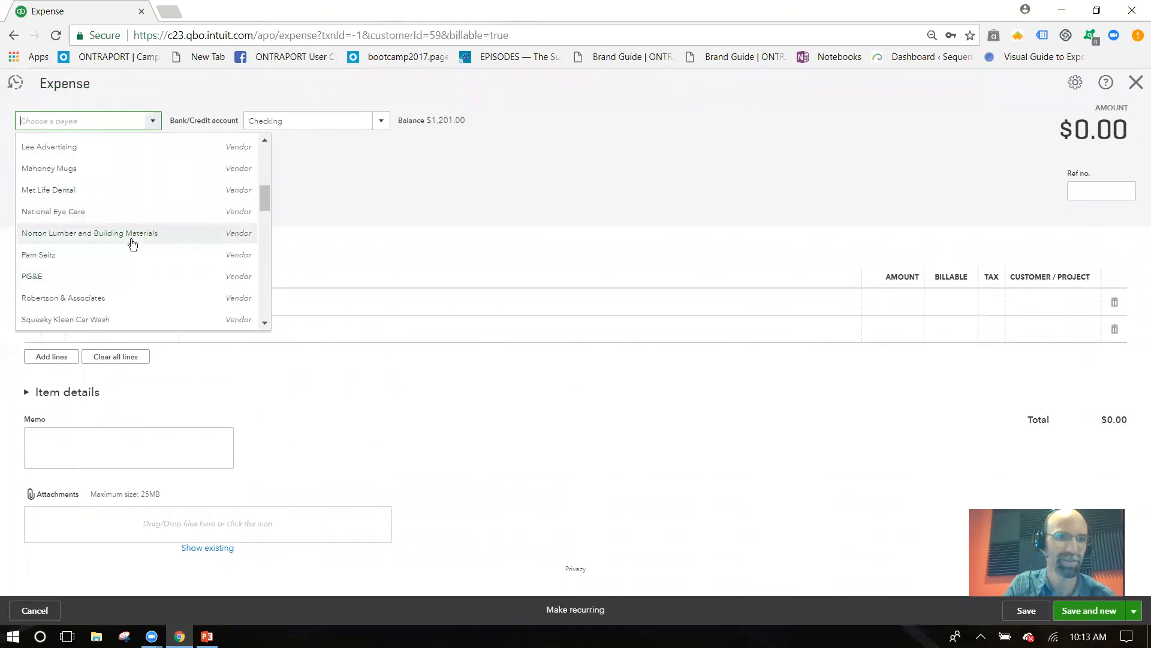
{"action": "left_click", "coordinate": [90, 233]}
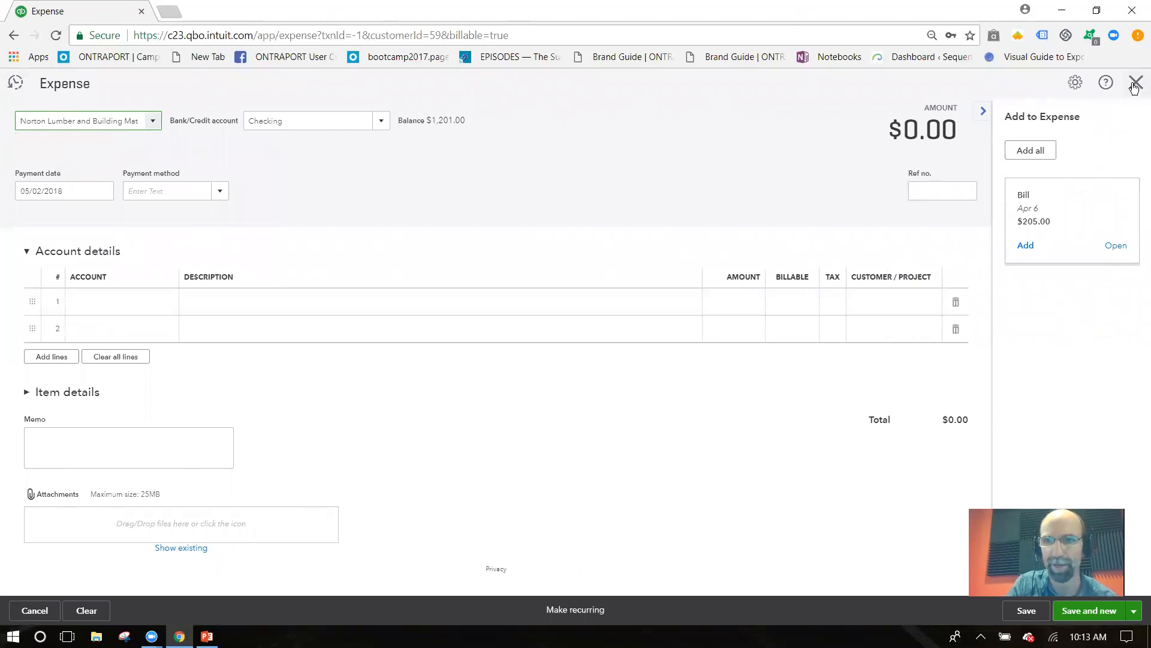
{"action": "left_click", "coordinate": [1136, 83]}
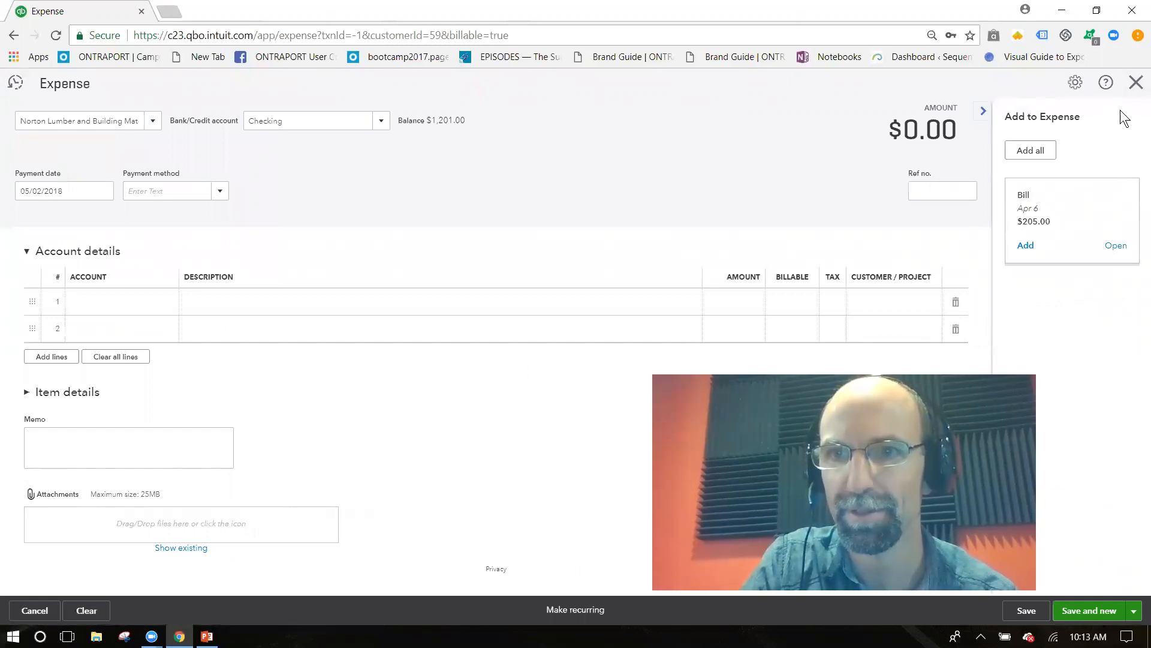
{"action": "left_click", "coordinate": [35, 611]}
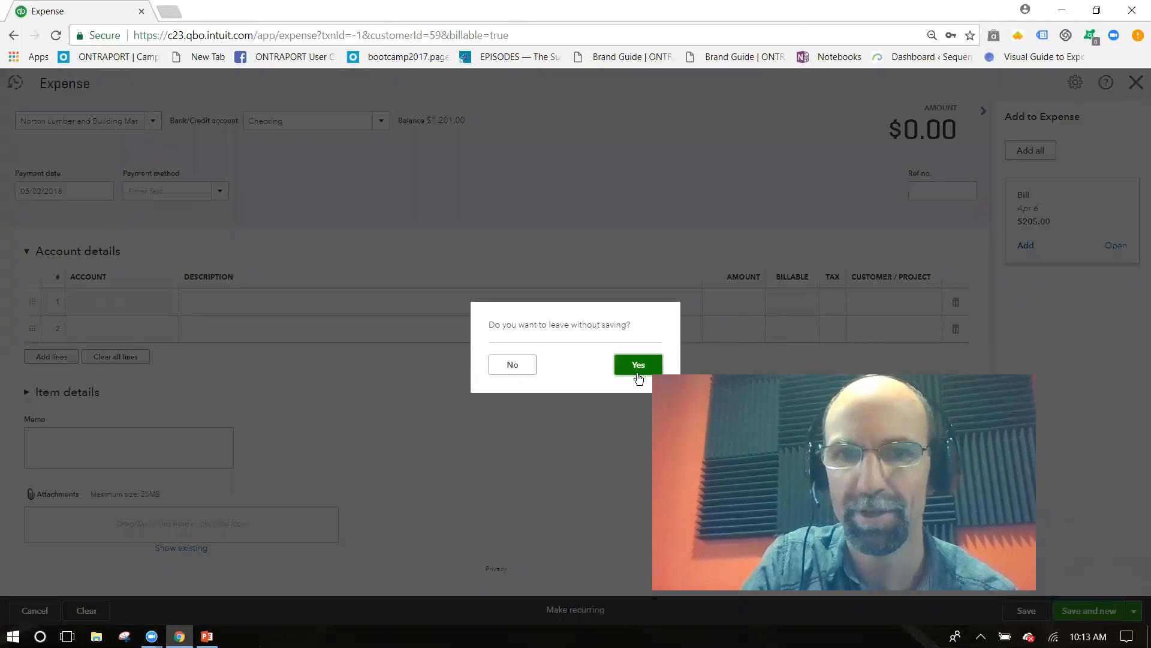
{"action": "left_click", "coordinate": [637, 364]}
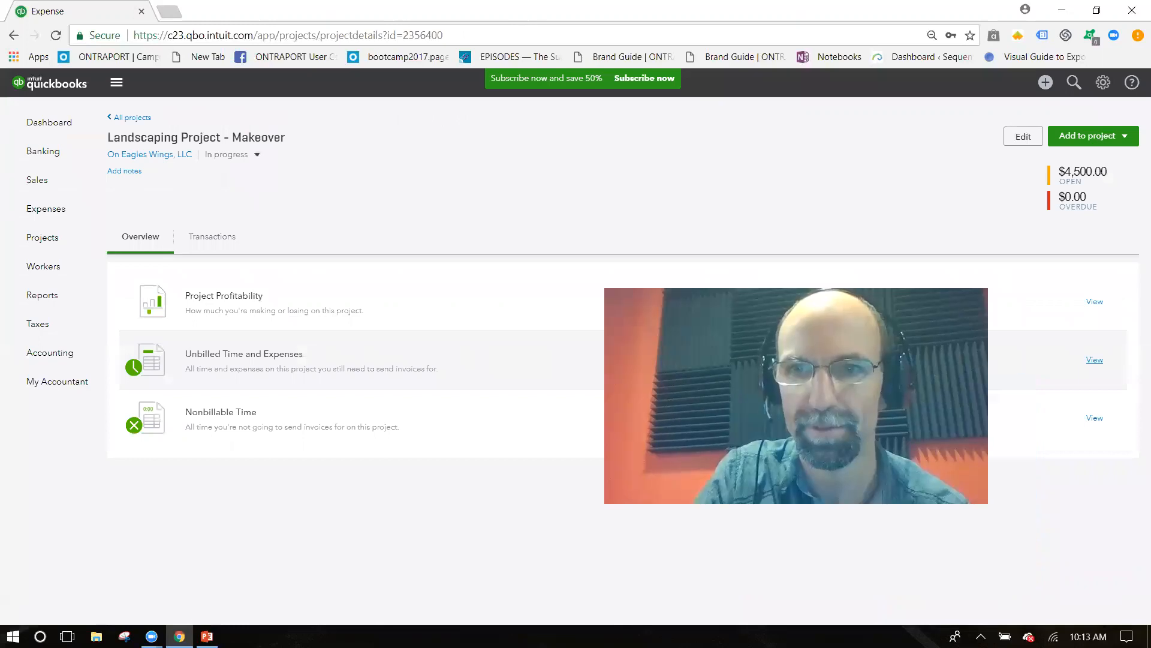
{"action": "mouse_move", "coordinate": [1094, 562]}
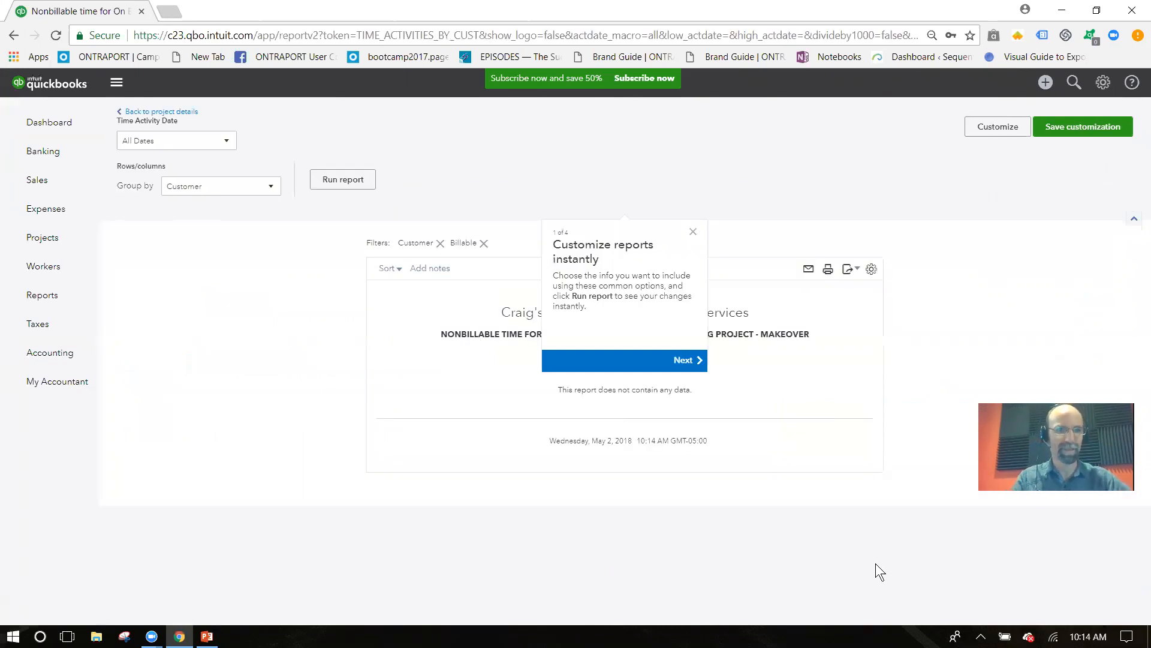
{"action": "mouse_move", "coordinate": [806, 553]}
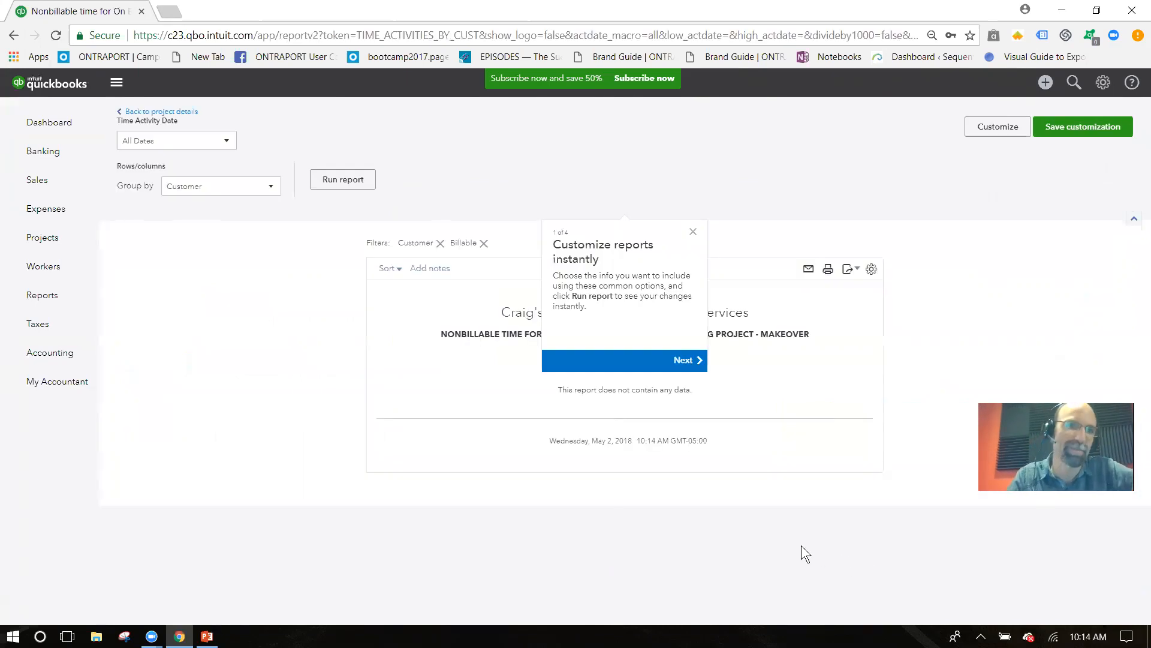
Go to the Projects area in the left navigation
{"action": "left_click", "coordinate": [42, 237]}
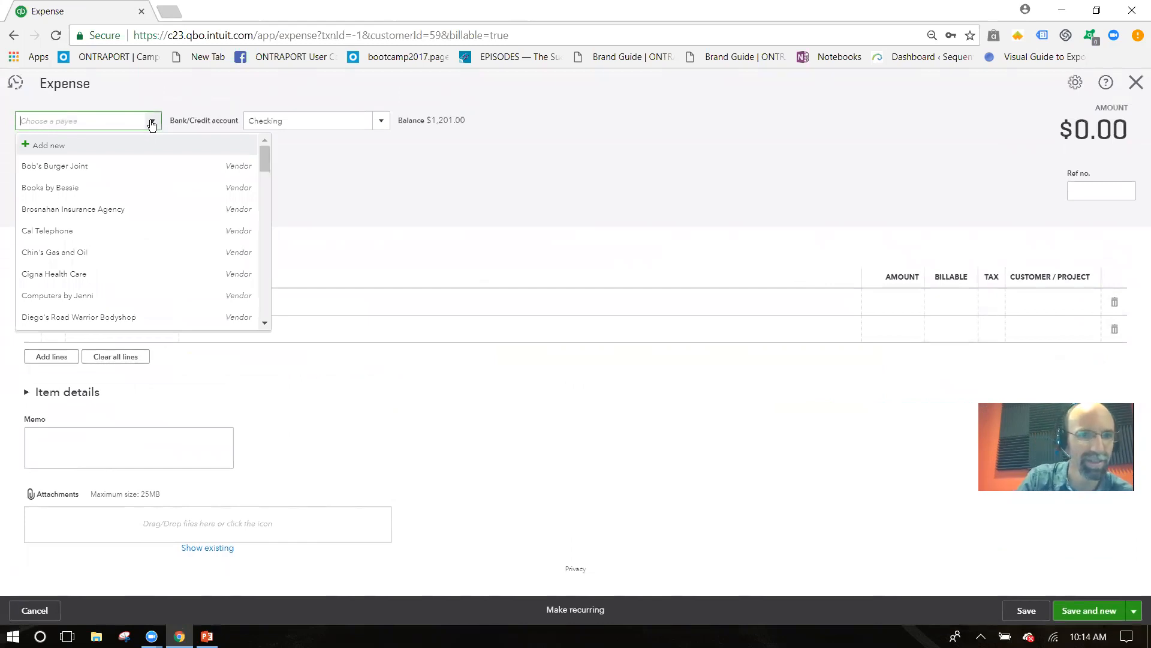
Replace the expense payee Pam Seitz with a newly added vendor, Rental Corp
{"action": "scroll", "scroll_direction": "down", "scroll_amount": 3}
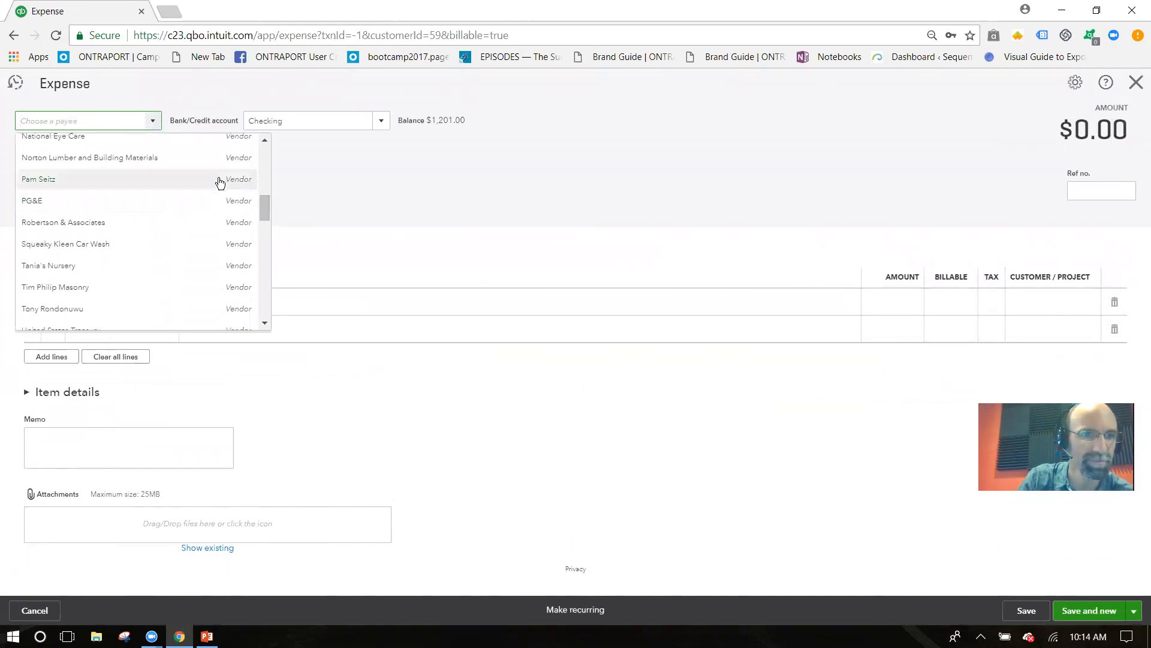
{"action": "left_click", "coordinate": [38, 178]}
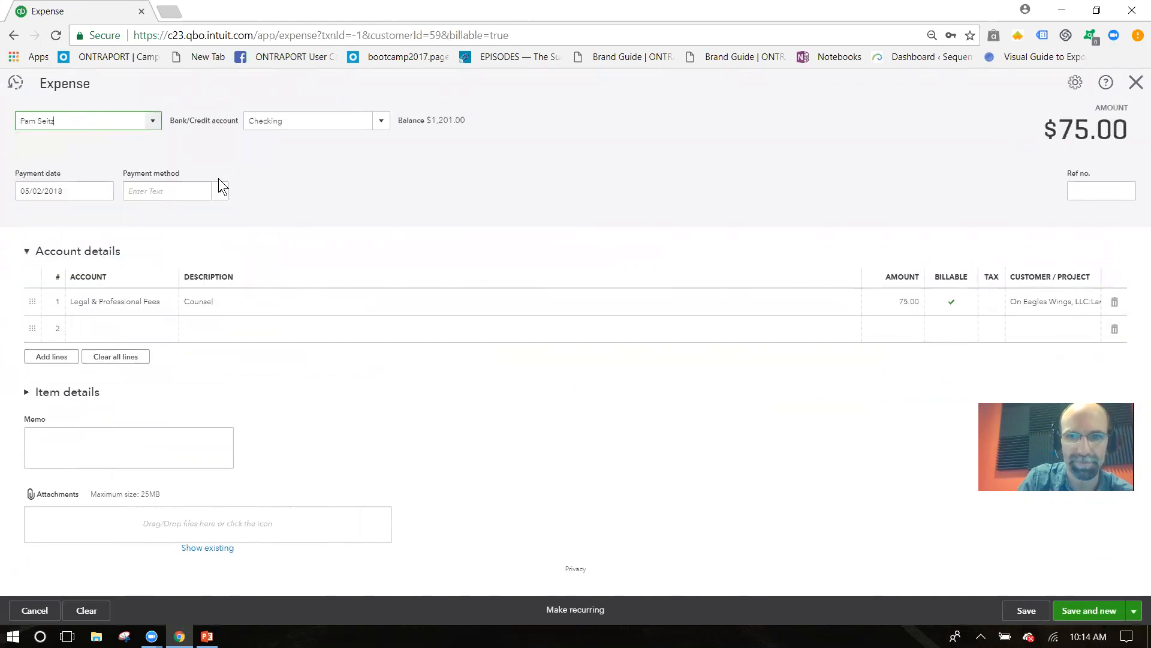
{"action": "left_click", "coordinate": [115, 301]}
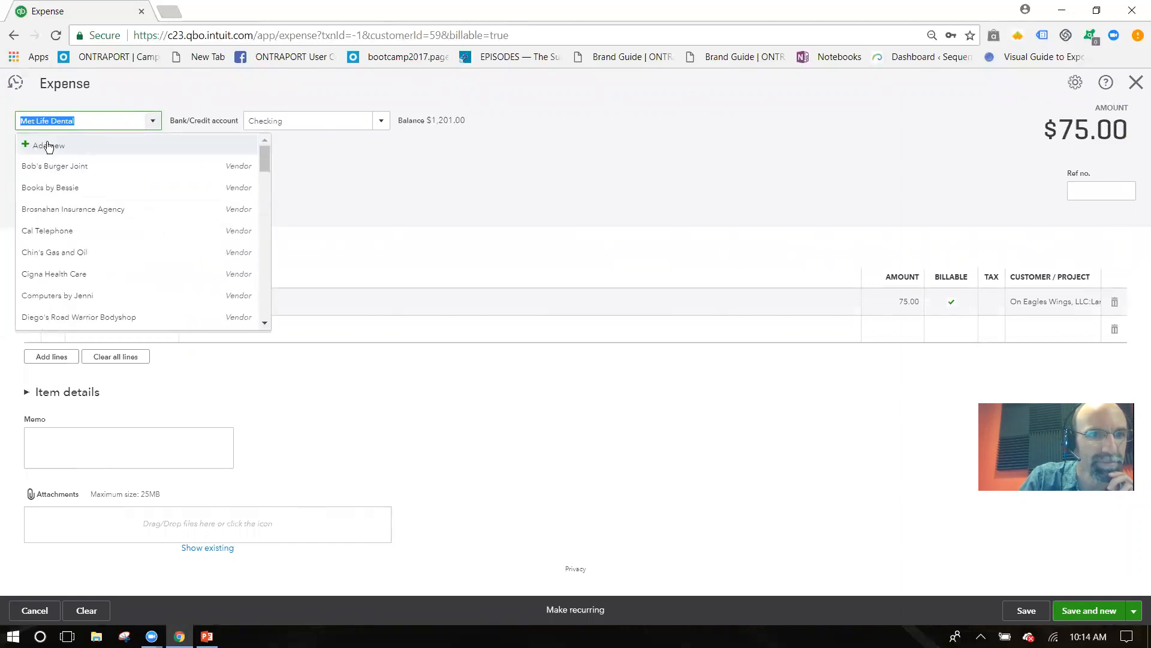
{"action": "left_click", "coordinate": [49, 145]}
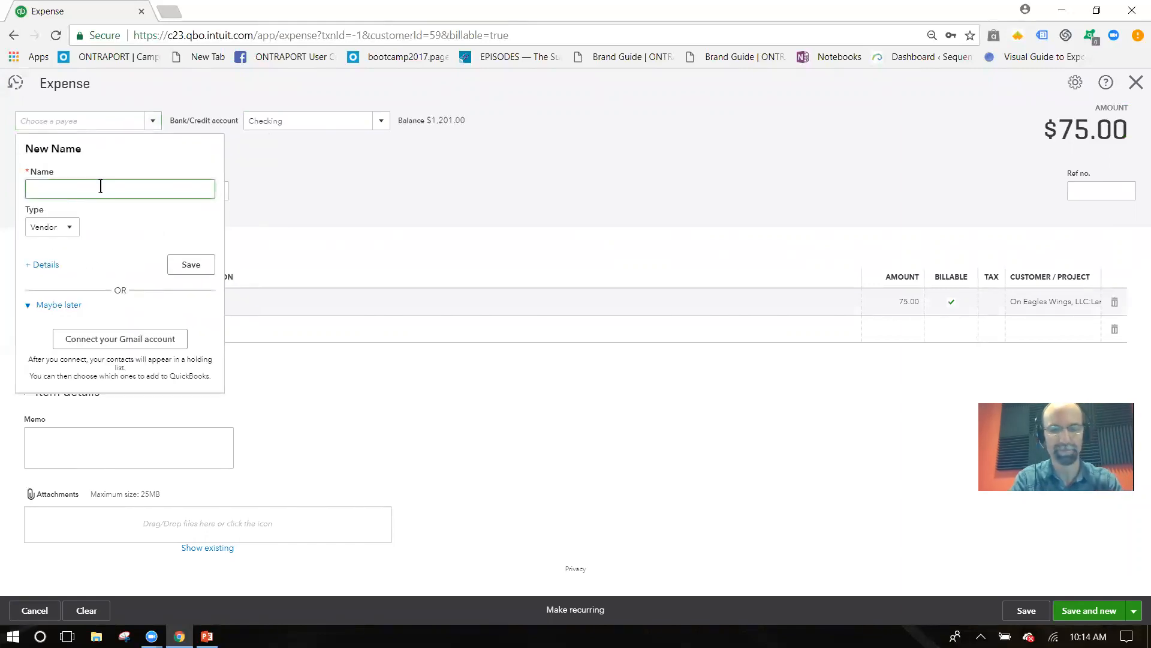
{"action": "type", "text": "R"}
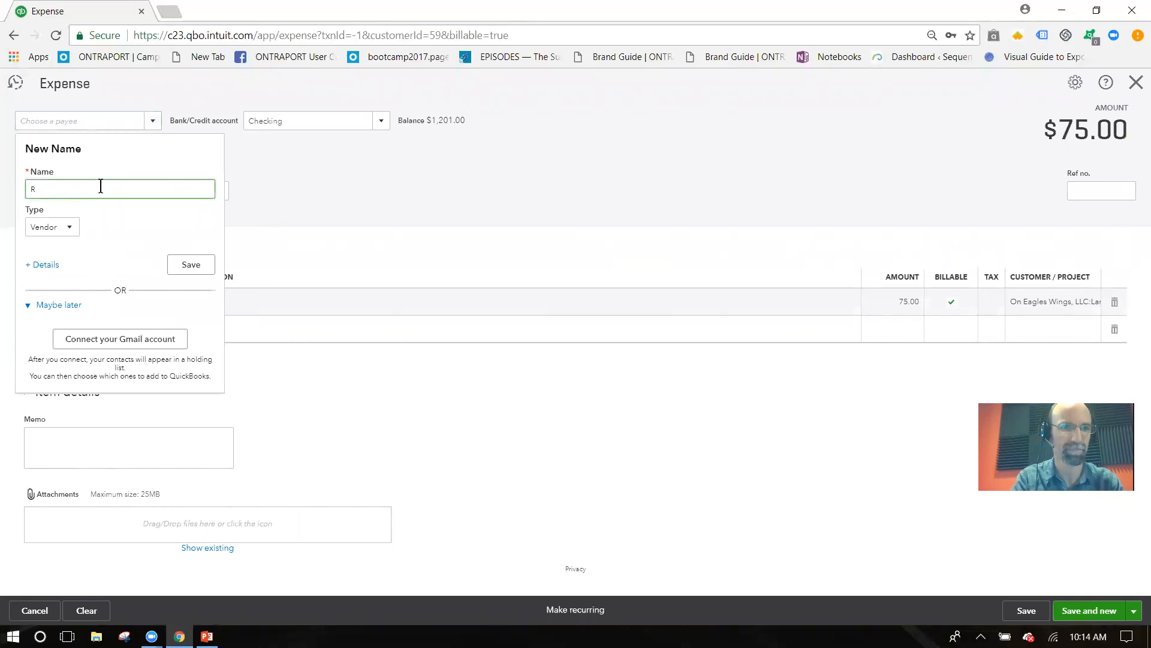
{"action": "type", "text": "entail"}
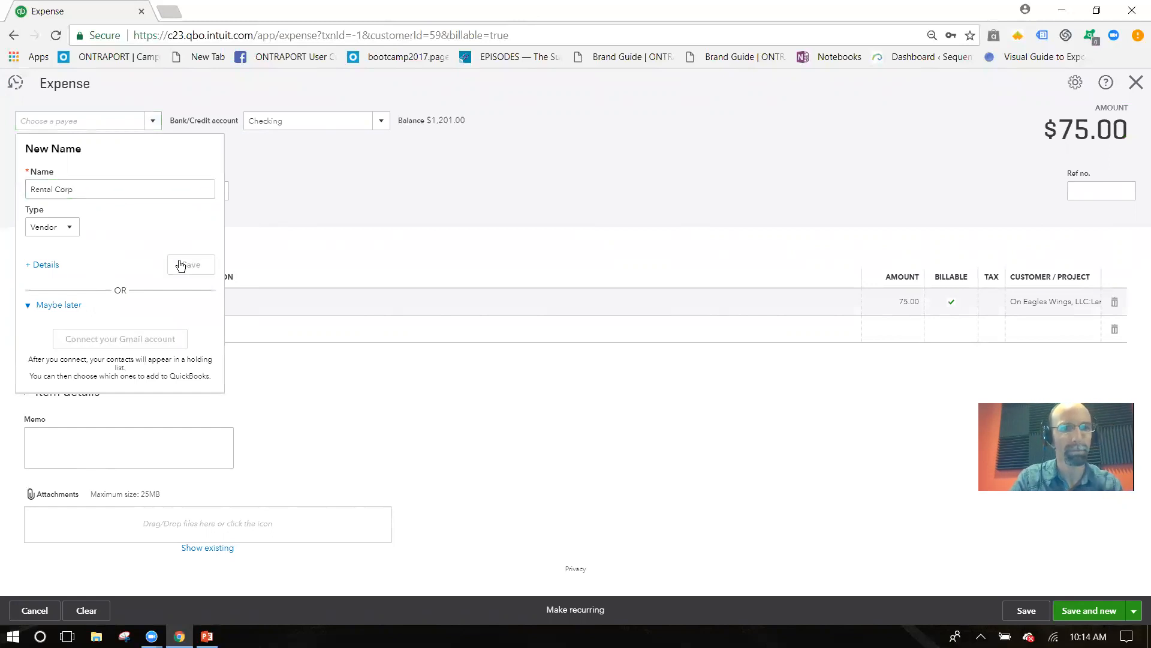
{"action": "left_click", "coordinate": [191, 265]}
{"action": "type", "text": "ren"}
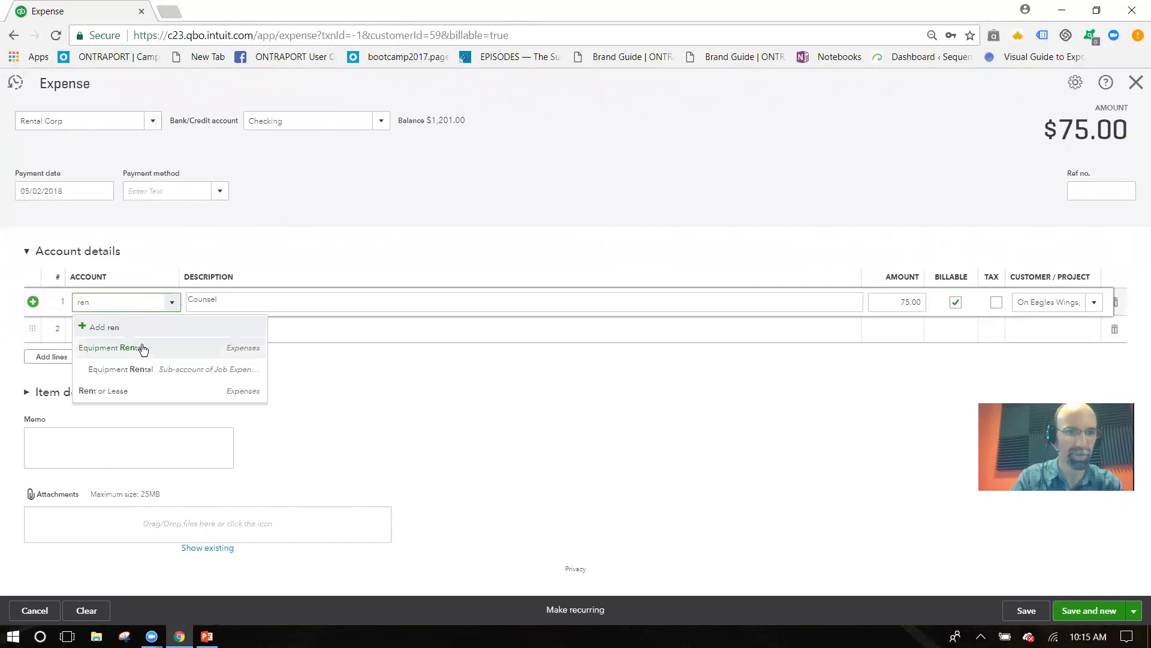
Save a $500 Equipment Rental expense line assigned to Landscaping Project - Makeover
{"action": "left_click", "coordinate": [109, 347]}
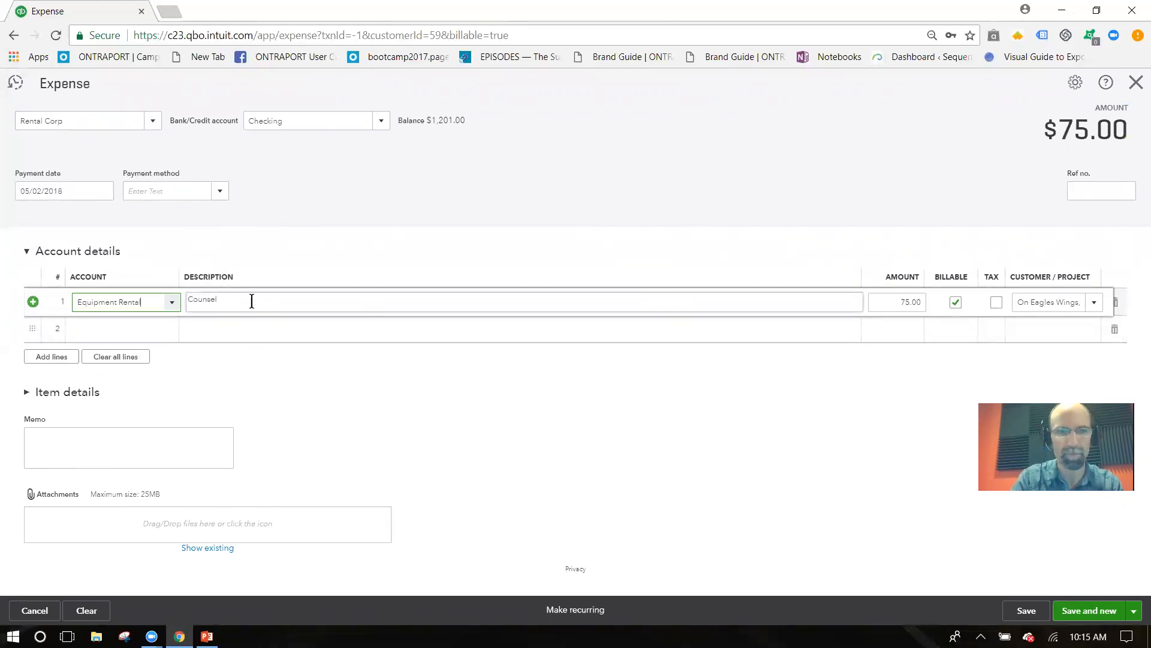
{"action": "left_click", "coordinate": [117, 301]}
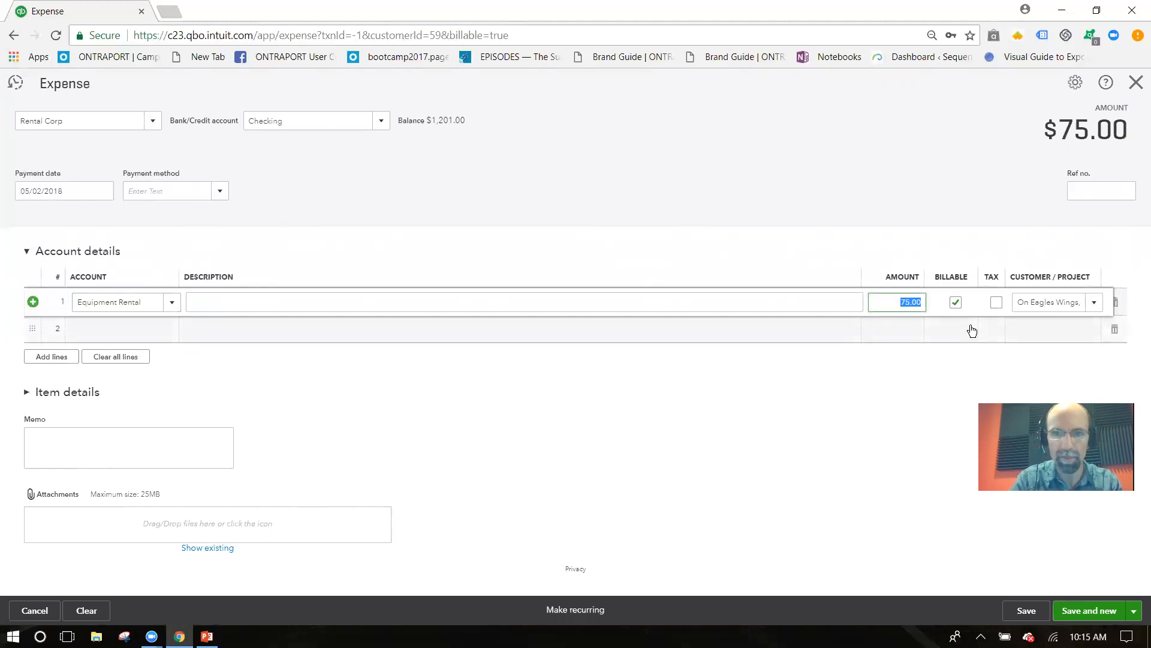
{"action": "type", "text": "500"}
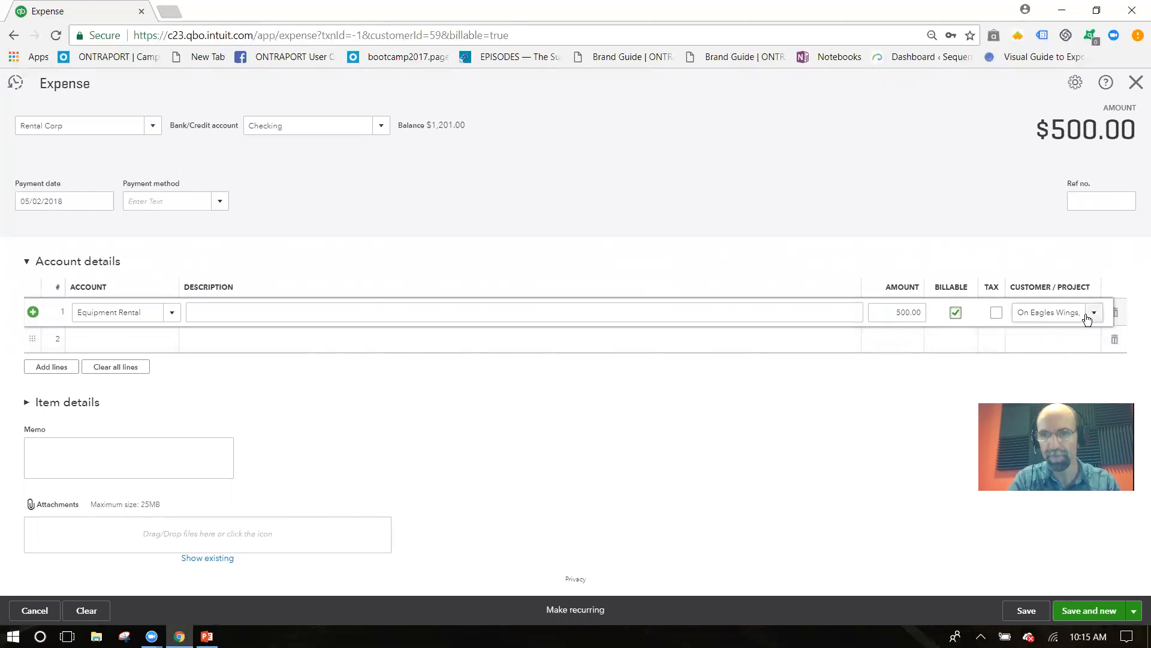
{"action": "left_click", "coordinate": [1093, 311]}
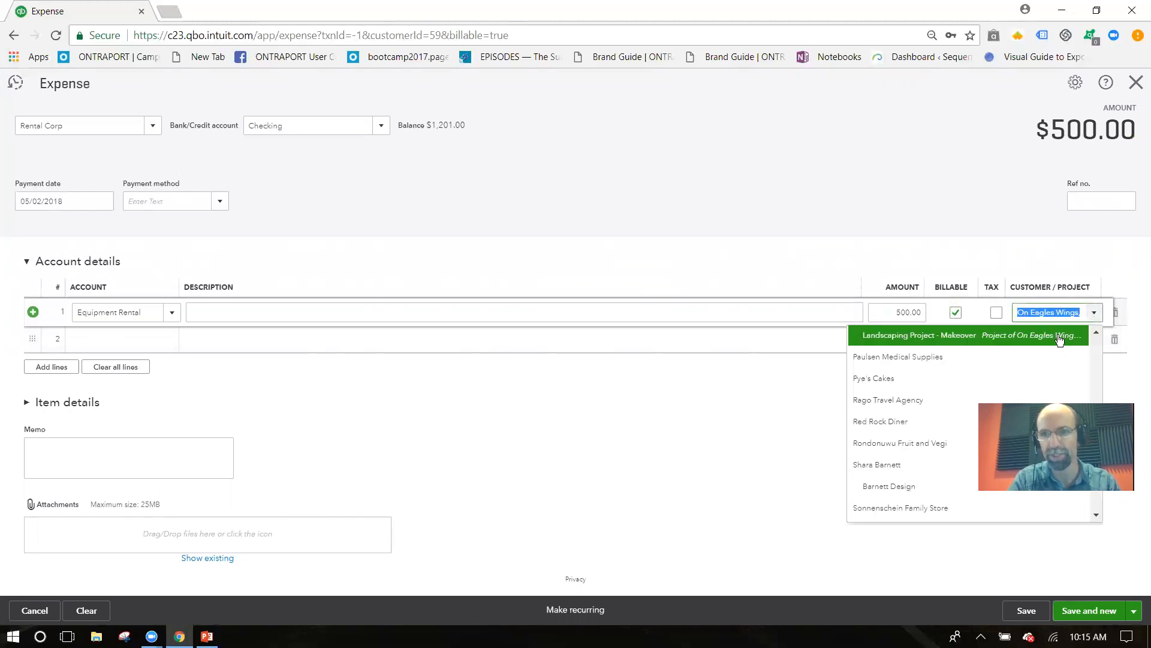
{"action": "left_click", "coordinate": [919, 334]}
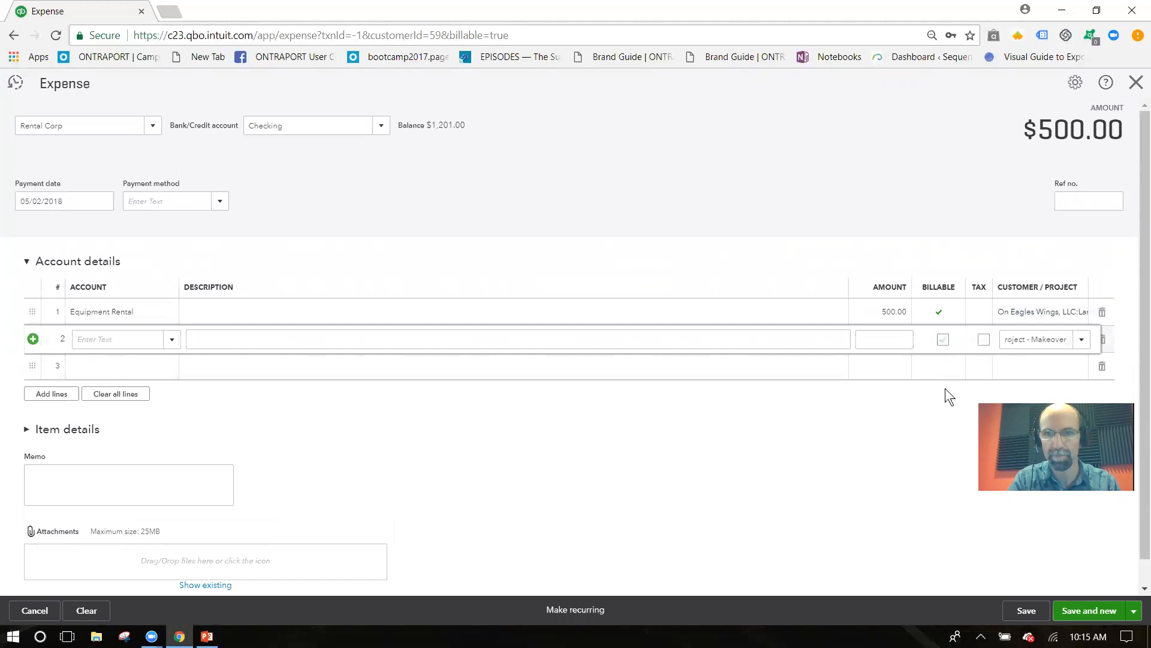
{"action": "left_click", "coordinate": [1025, 611]}
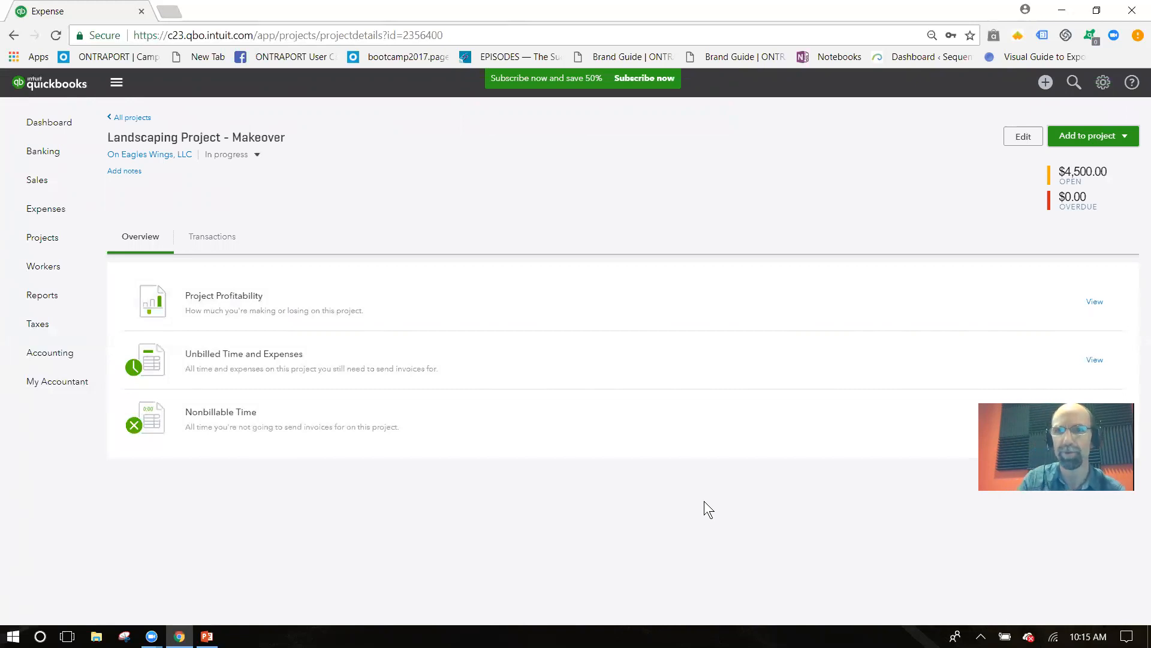
Log 5 billable hours for John Johnson at $45/hour ($225) on the landscaping project
{"action": "left_click", "coordinate": [1089, 136]}
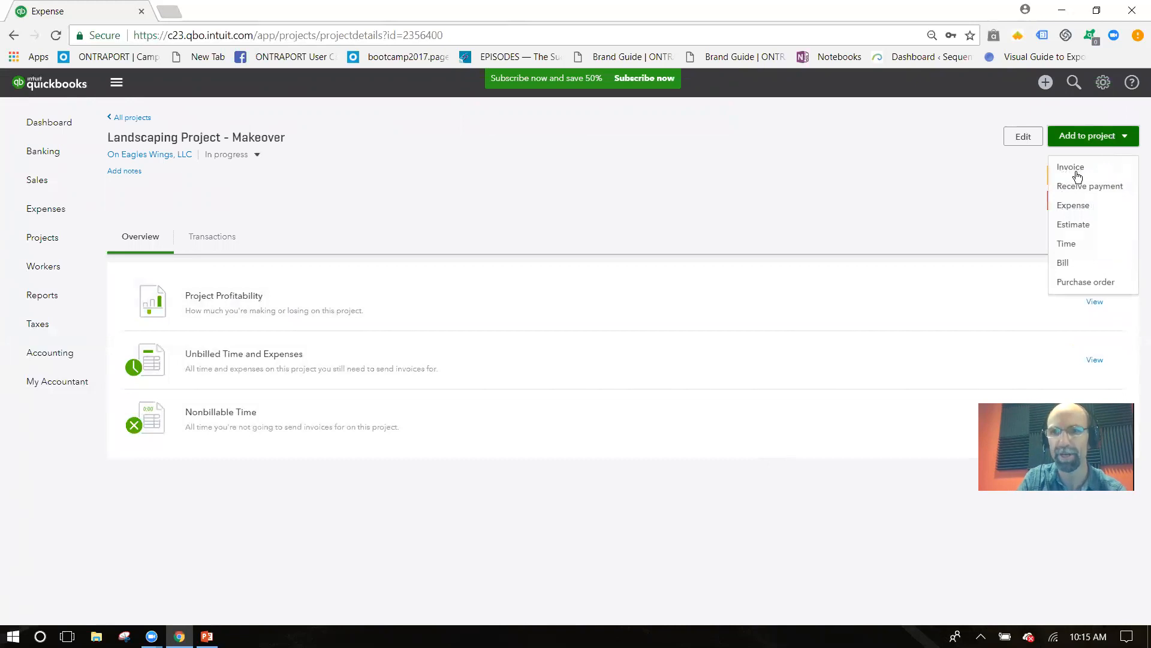
{"action": "left_click", "coordinate": [1066, 242]}
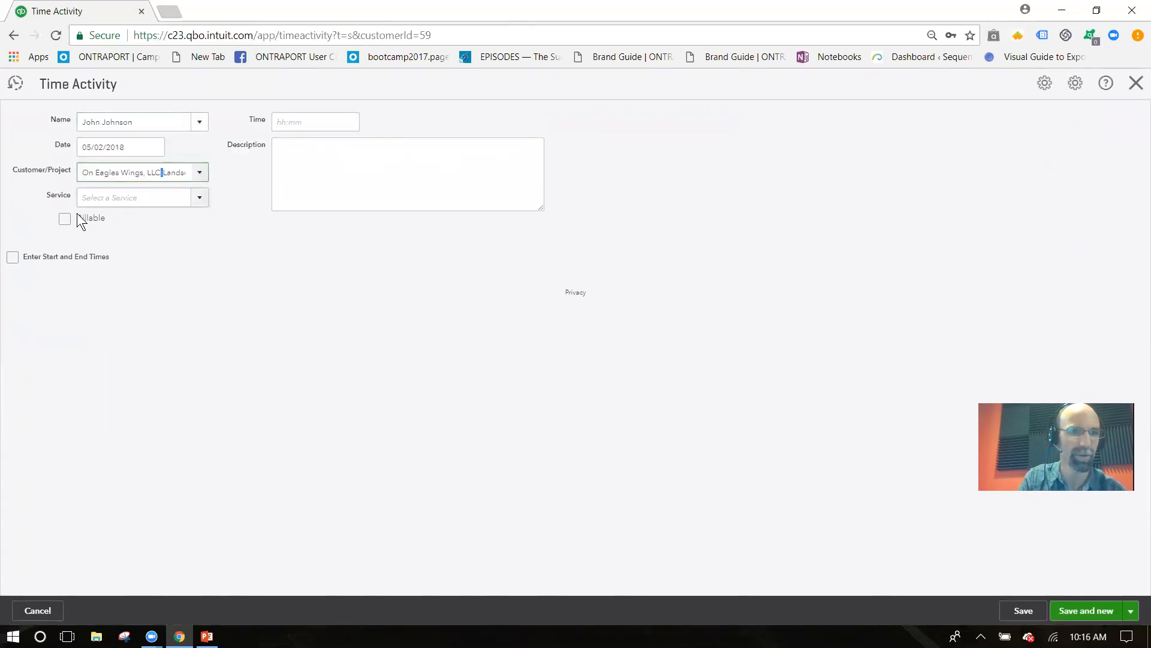
{"action": "left_click", "coordinate": [65, 219]}
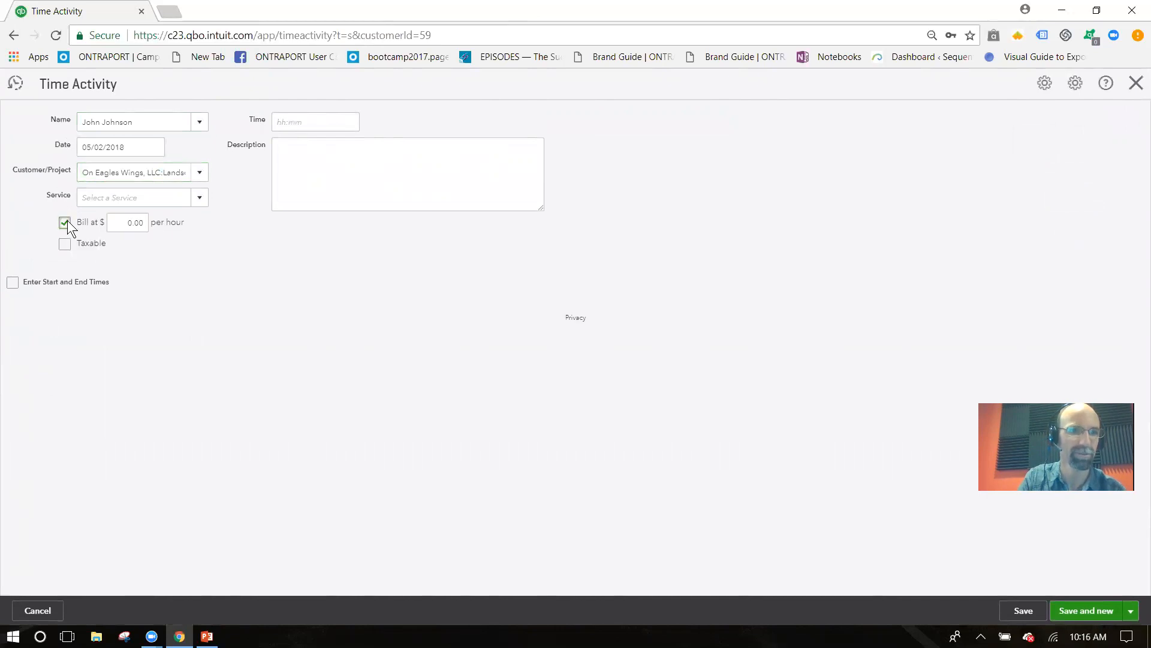
{"action": "left_click", "coordinate": [64, 222]}
{"action": "type", "text": "5:00"}
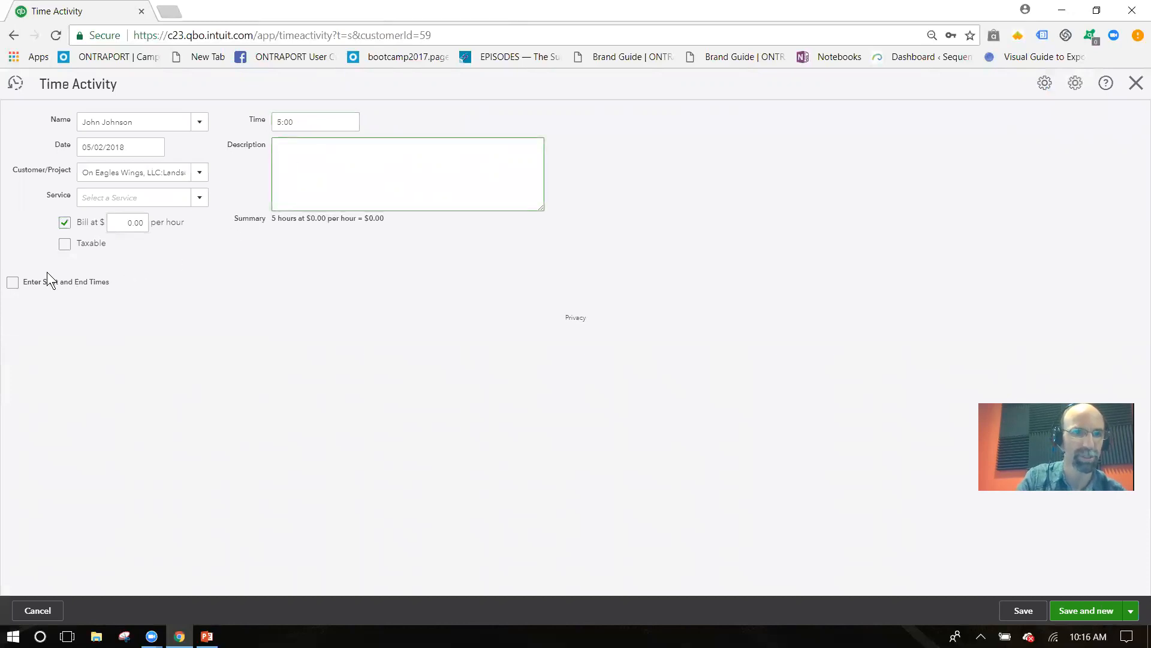
{"action": "left_click", "coordinate": [13, 293]}
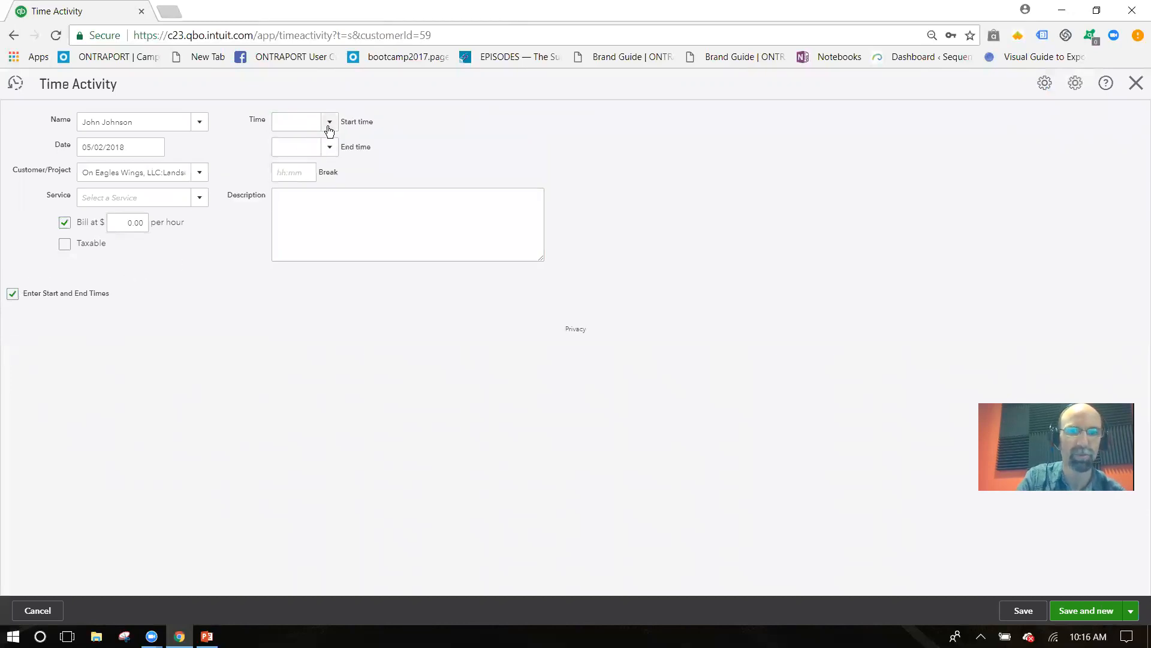
{"action": "mouse_move", "coordinate": [107, 217]}
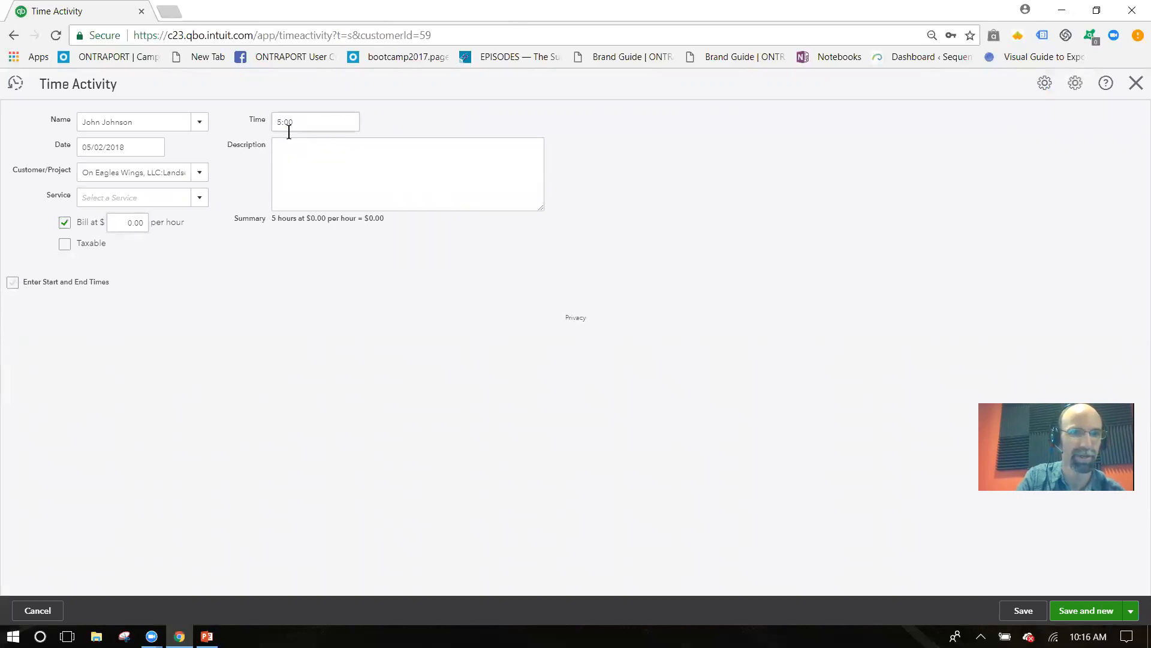
{"action": "left_click", "coordinate": [127, 222]}
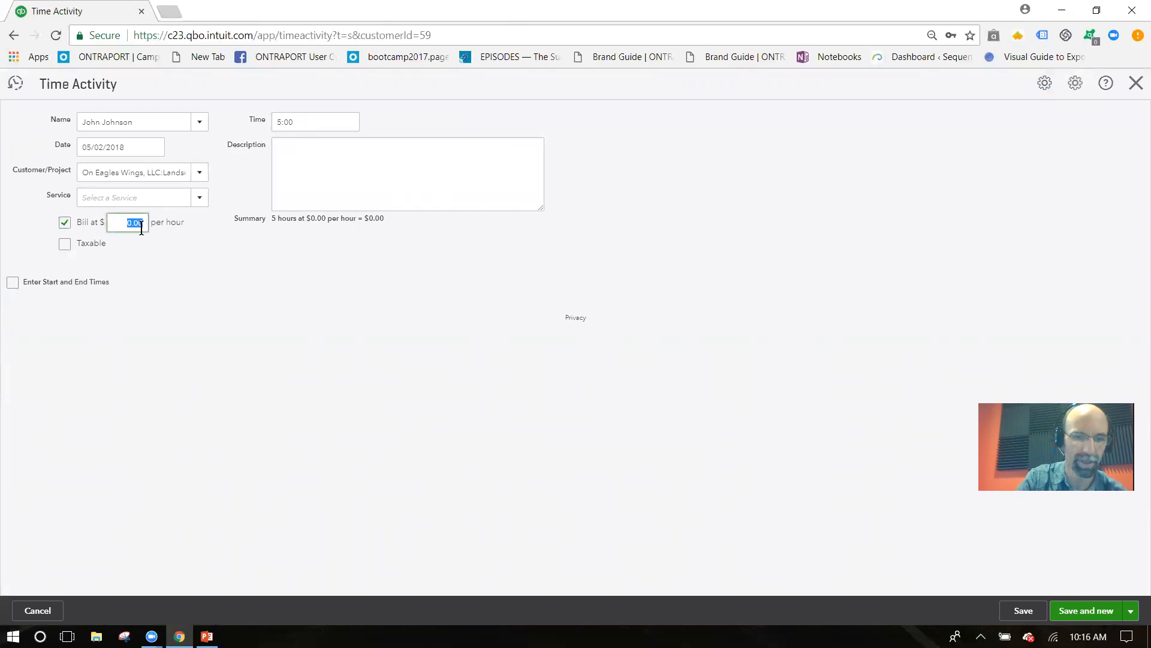
{"action": "type", "text": "45"}
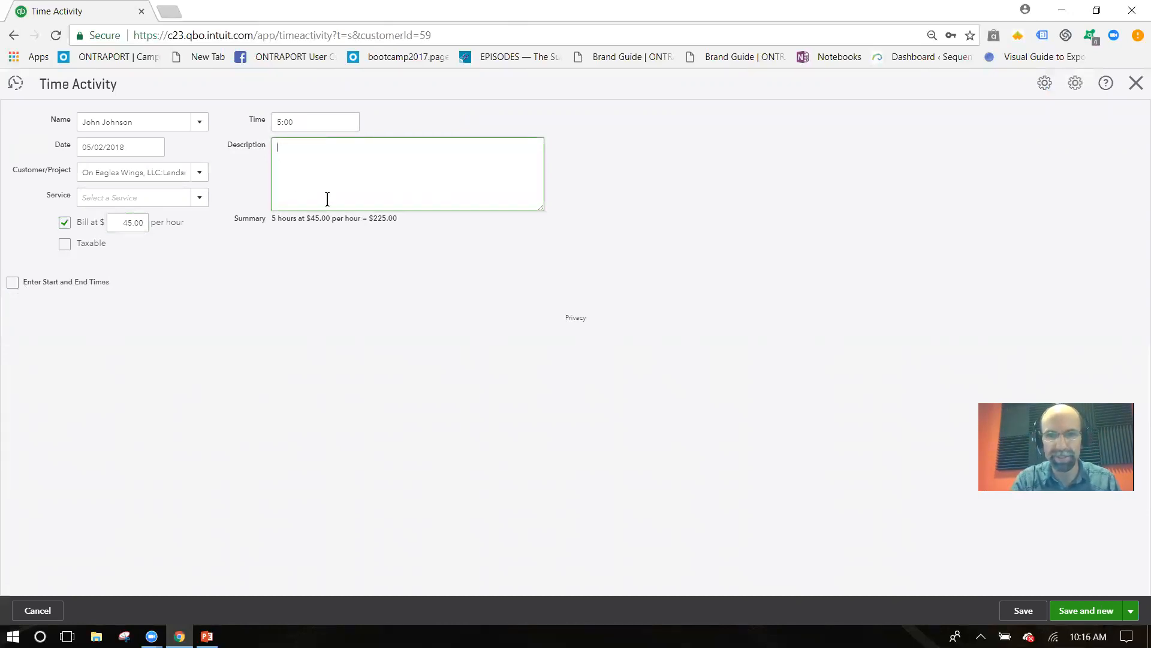
{"action": "mouse_move", "coordinate": [1023, 611]}
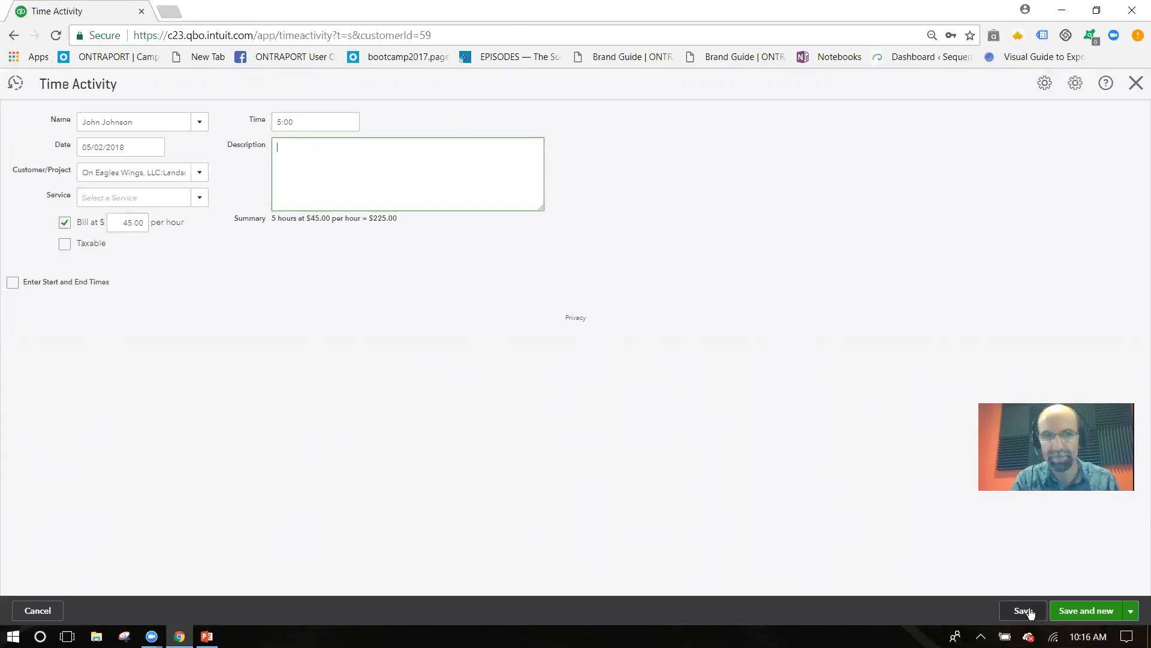
{"action": "left_click", "coordinate": [1024, 610]}
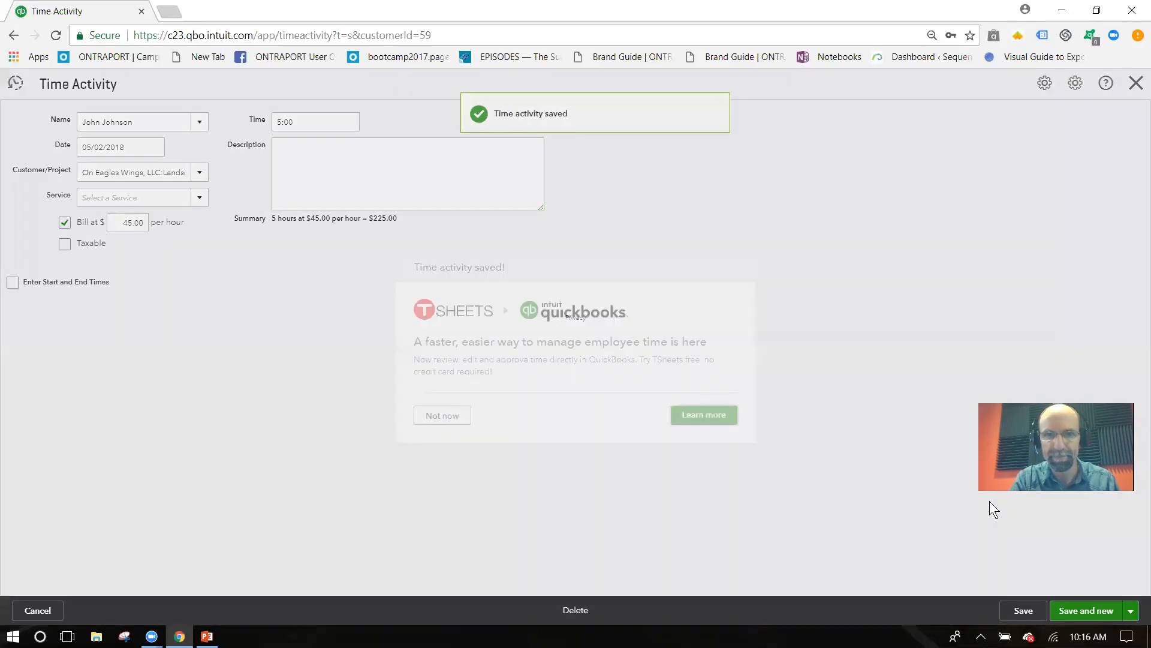
{"action": "left_click", "coordinate": [441, 415]}
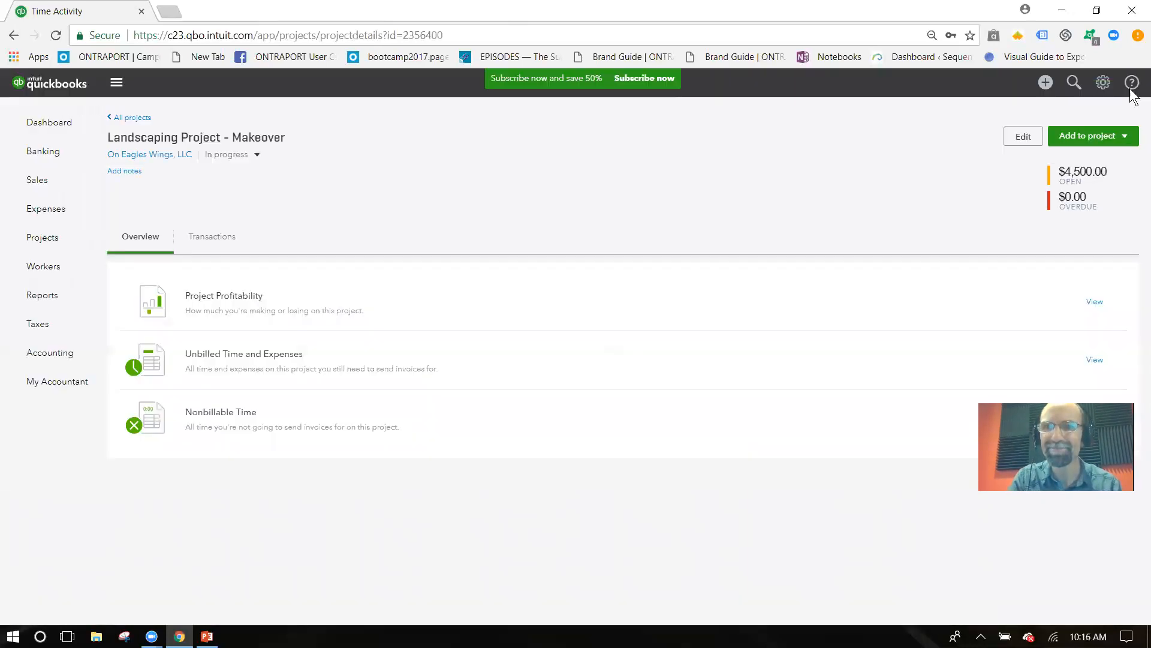
{"action": "mouse_move", "coordinate": [657, 538]}
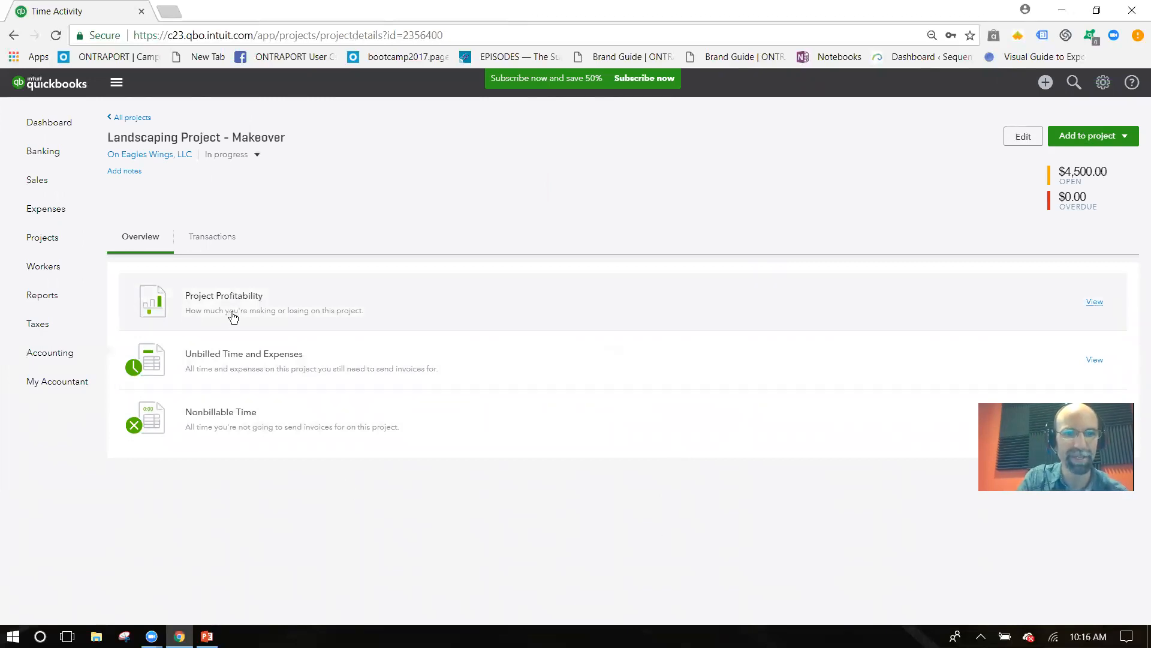
{"action": "left_click", "coordinate": [1094, 302]}
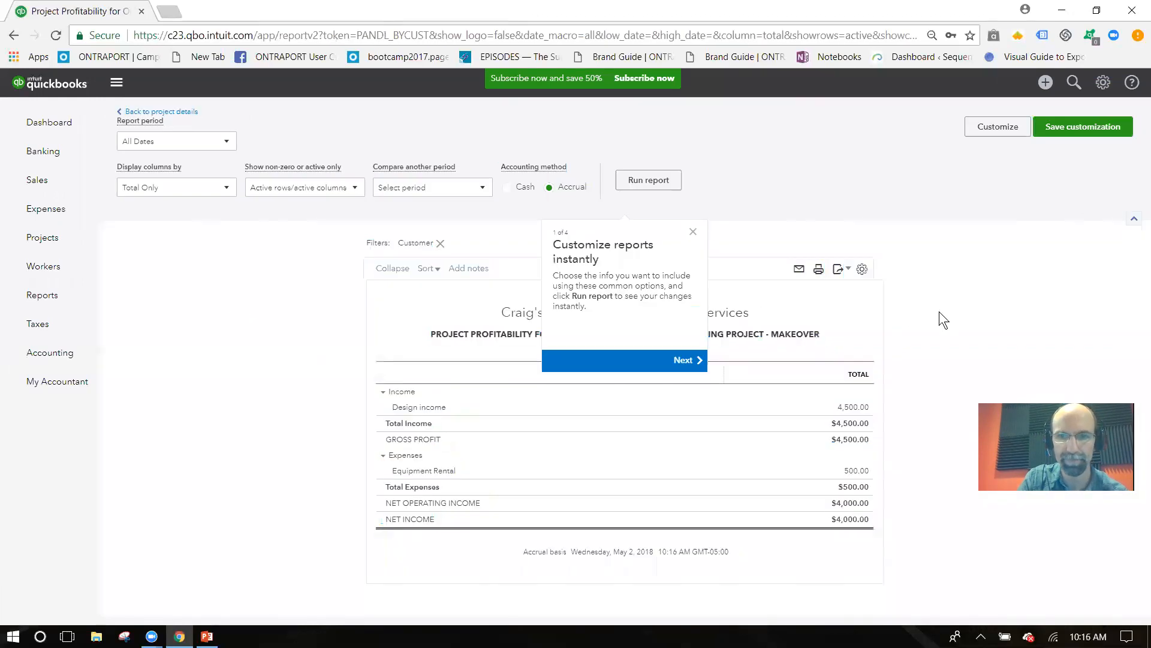
{"action": "left_click", "coordinate": [691, 232]}
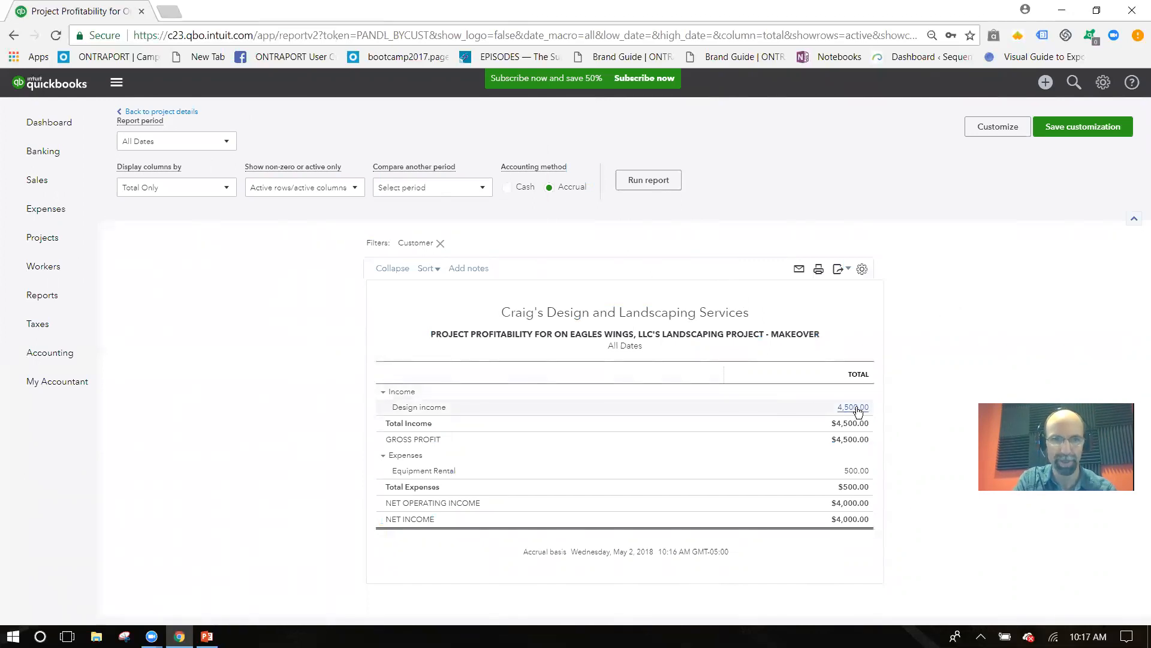
{"action": "mouse_move", "coordinate": [854, 471]}
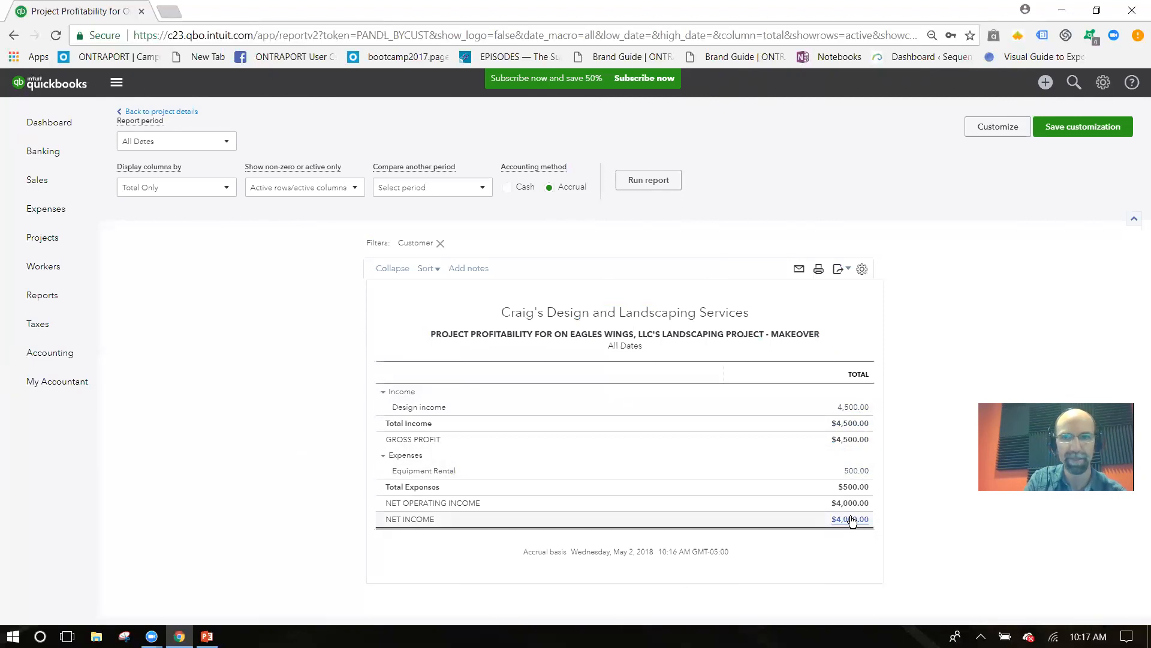
{"action": "mouse_move", "coordinate": [850, 520]}
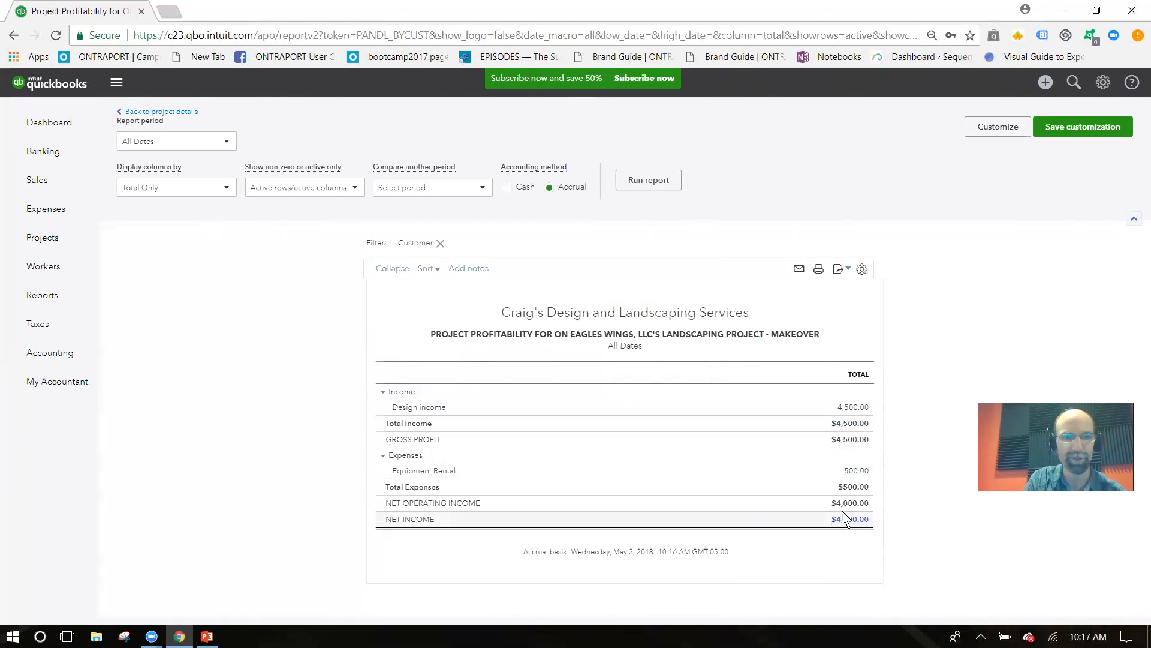
{"action": "left_click", "coordinate": [160, 111]}
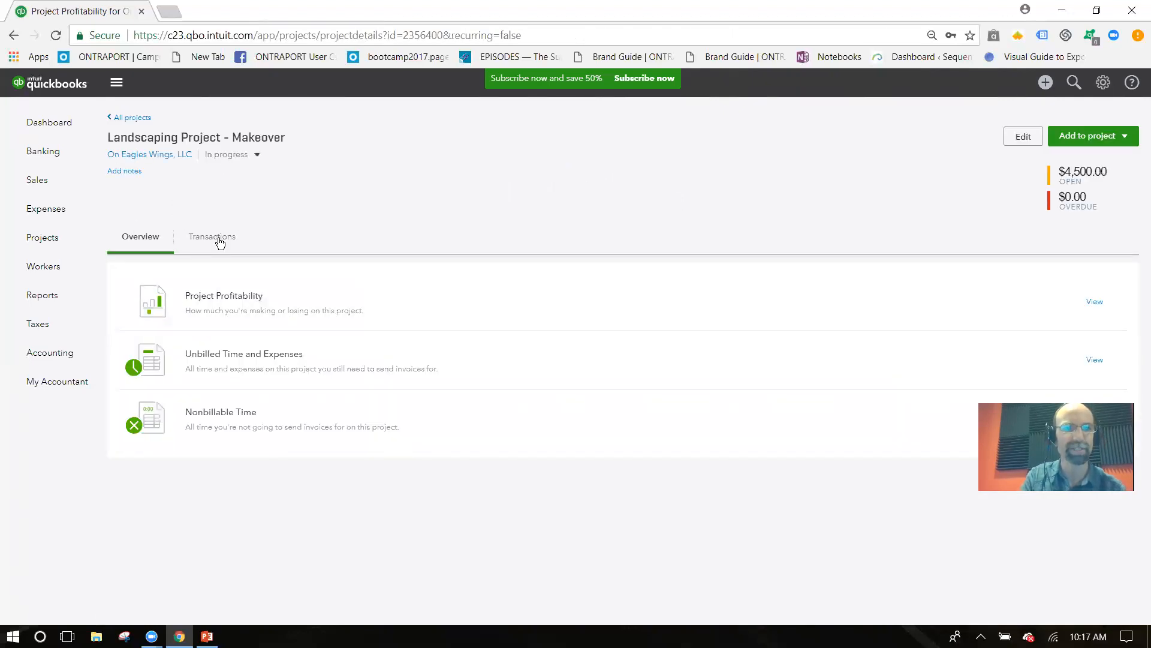
View the project's transactions, then start a new invoice for Landscaping Project - Makeover
{"action": "left_click", "coordinate": [212, 236]}
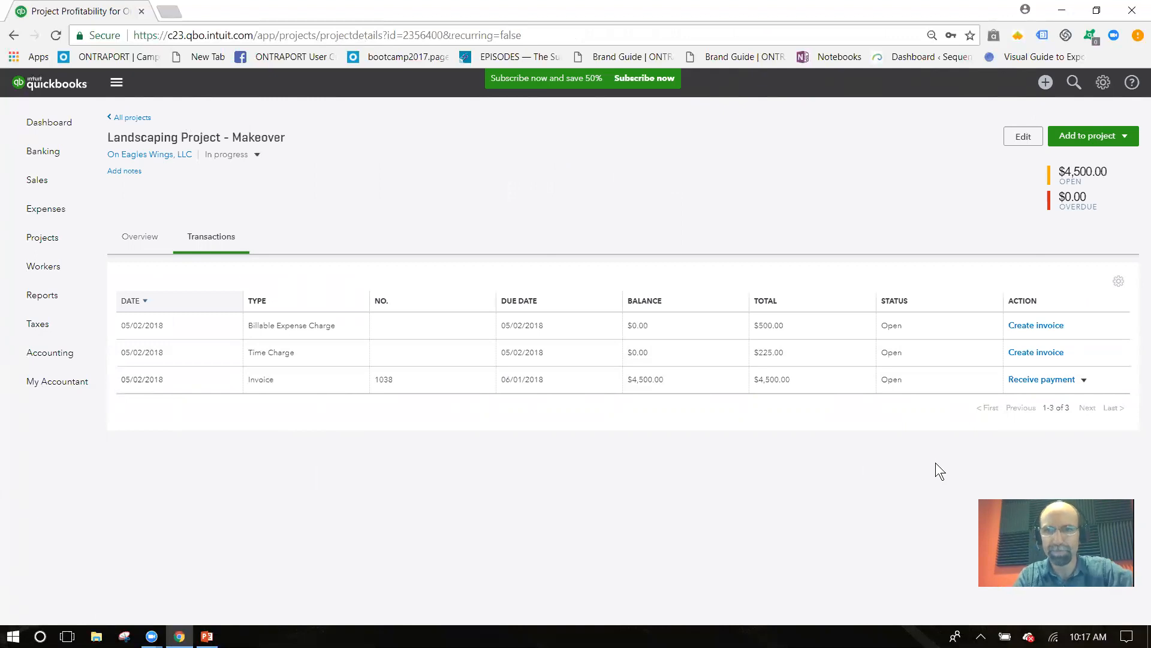
{"action": "left_click", "coordinate": [1092, 136]}
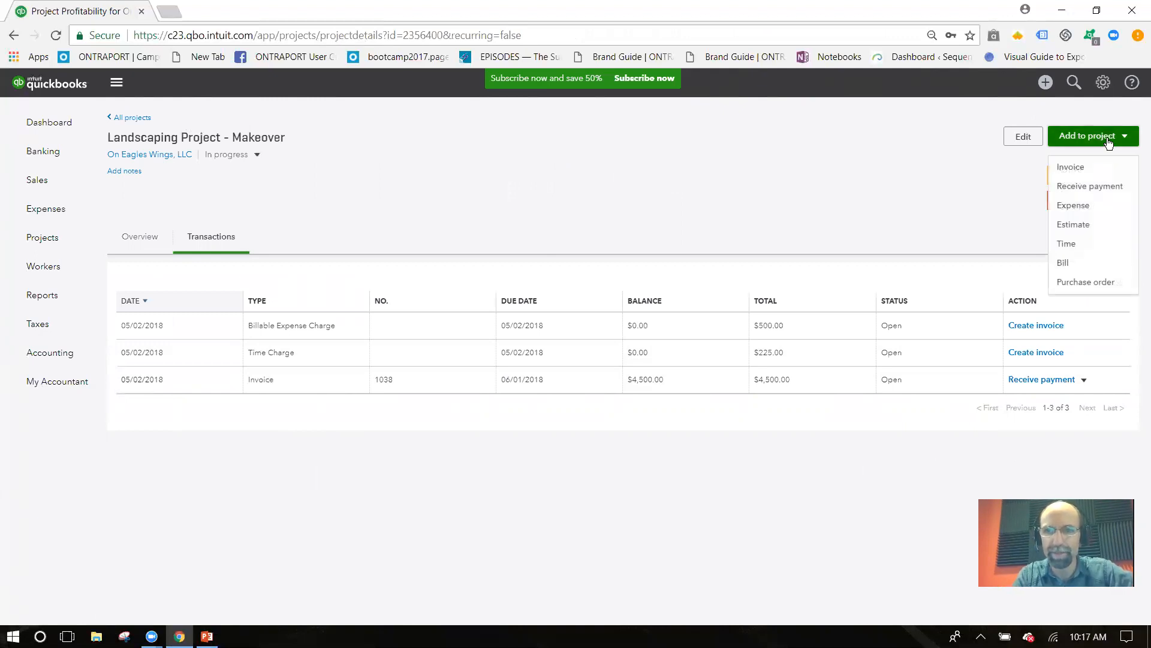
{"action": "left_click", "coordinate": [1070, 167]}
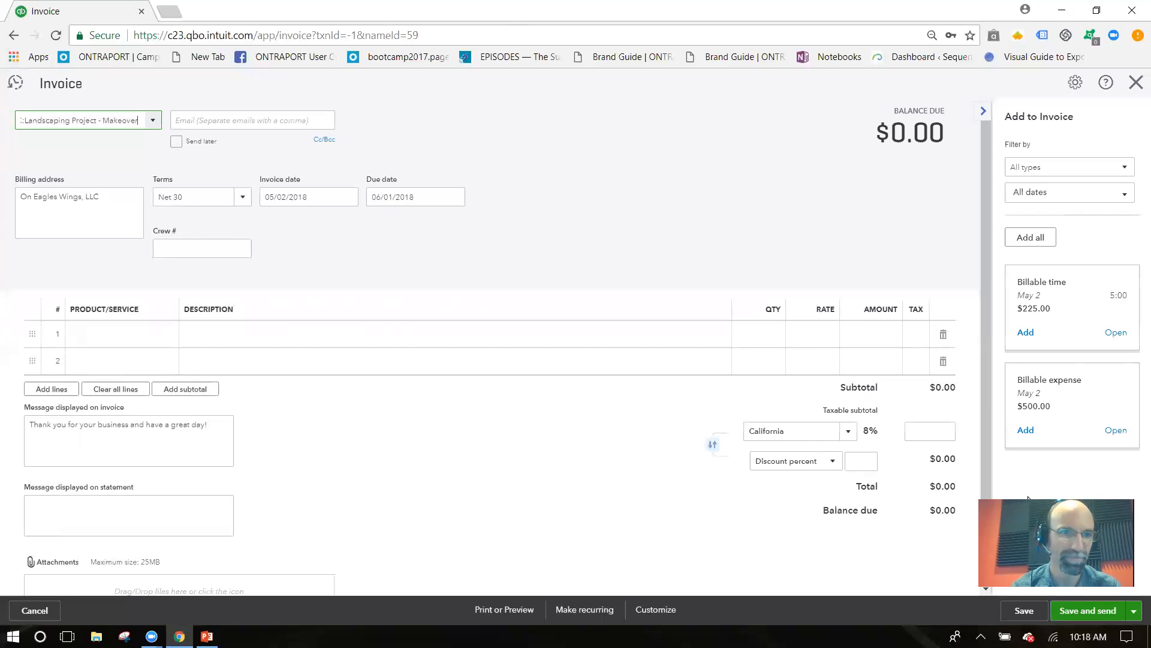
{"action": "mouse_move", "coordinate": [532, 108]}
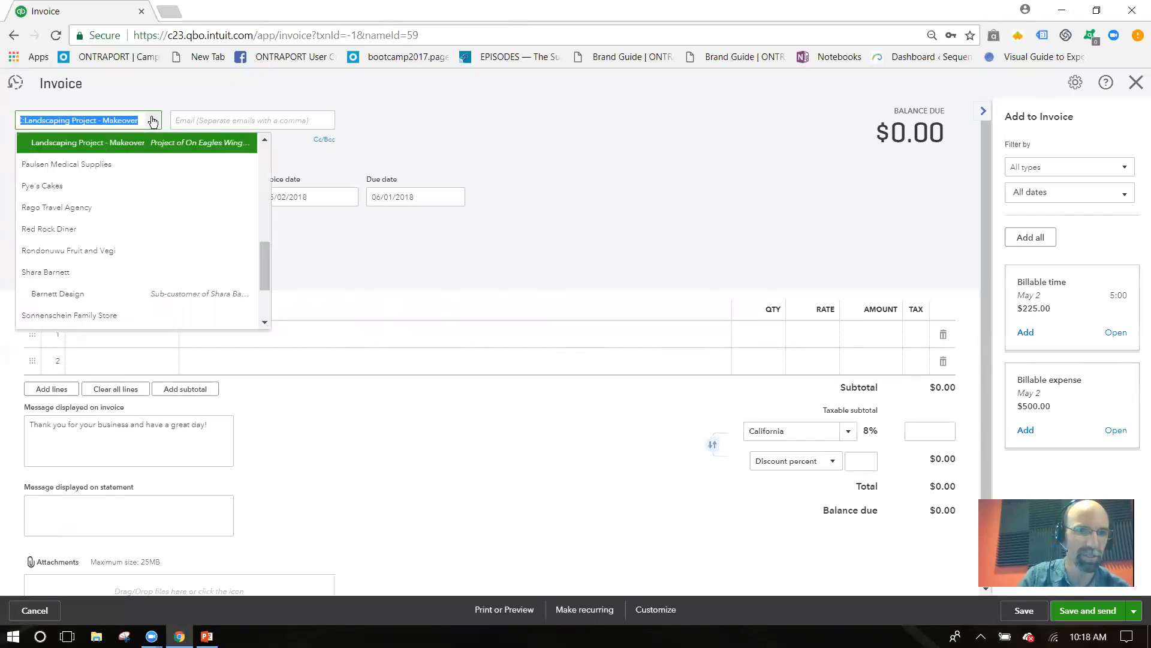
Add the $225 billable time and $500 billable expense to the invoice
{"action": "left_click", "coordinate": [87, 142]}
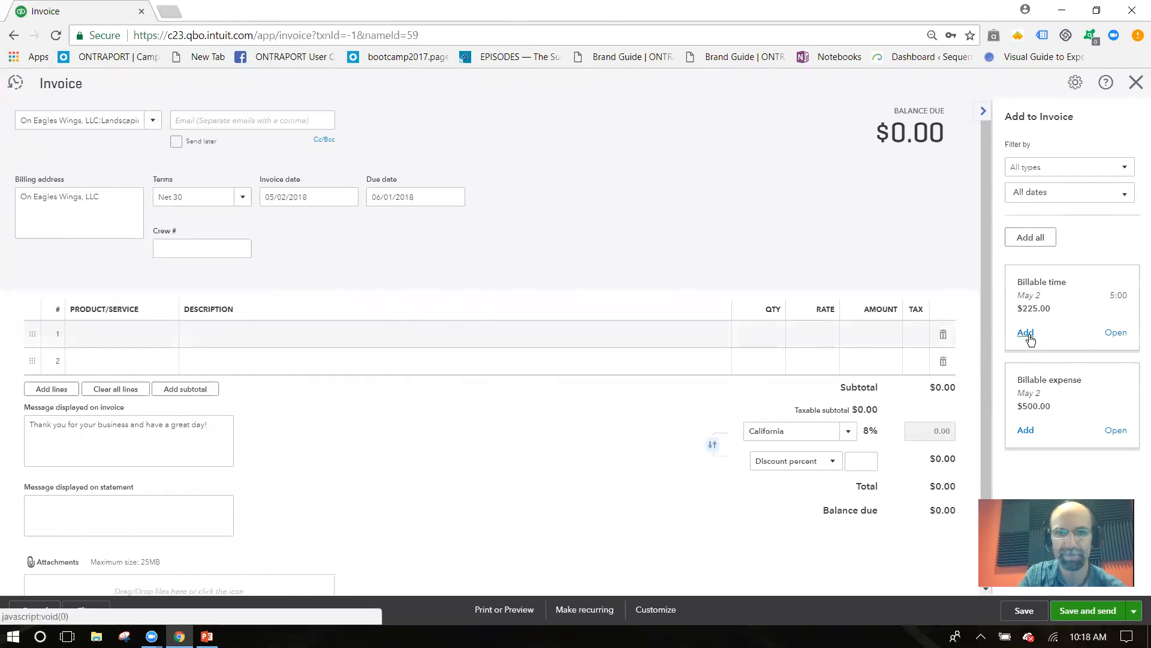
{"action": "left_click", "coordinate": [1025, 331]}
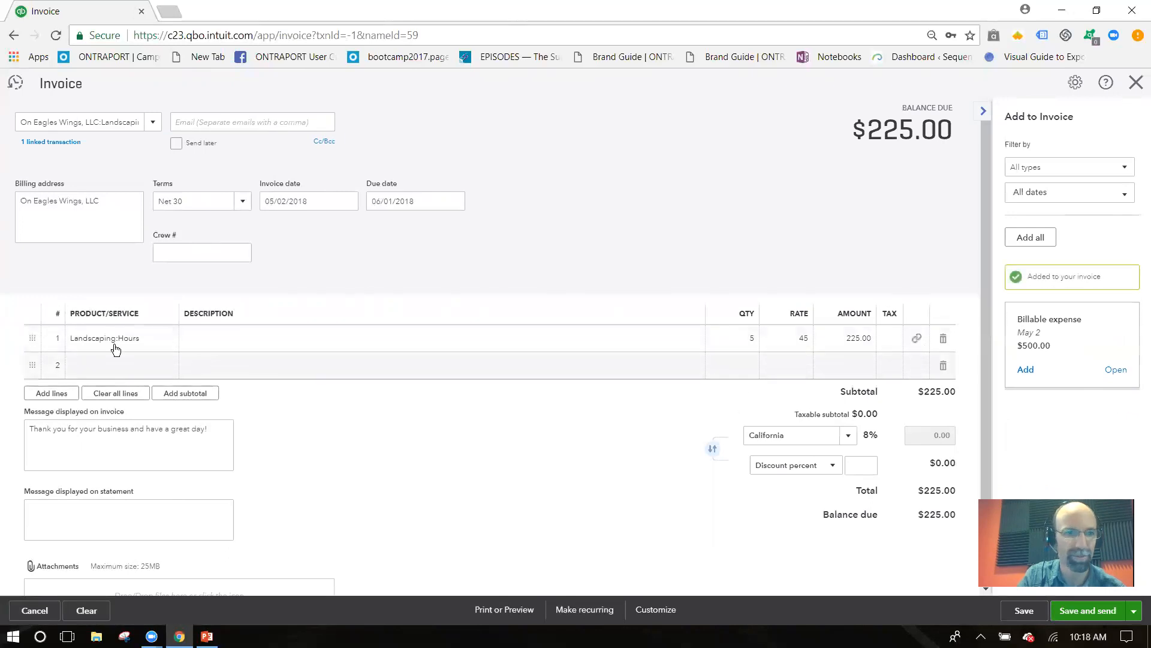
{"action": "mouse_move", "coordinate": [229, 344]}
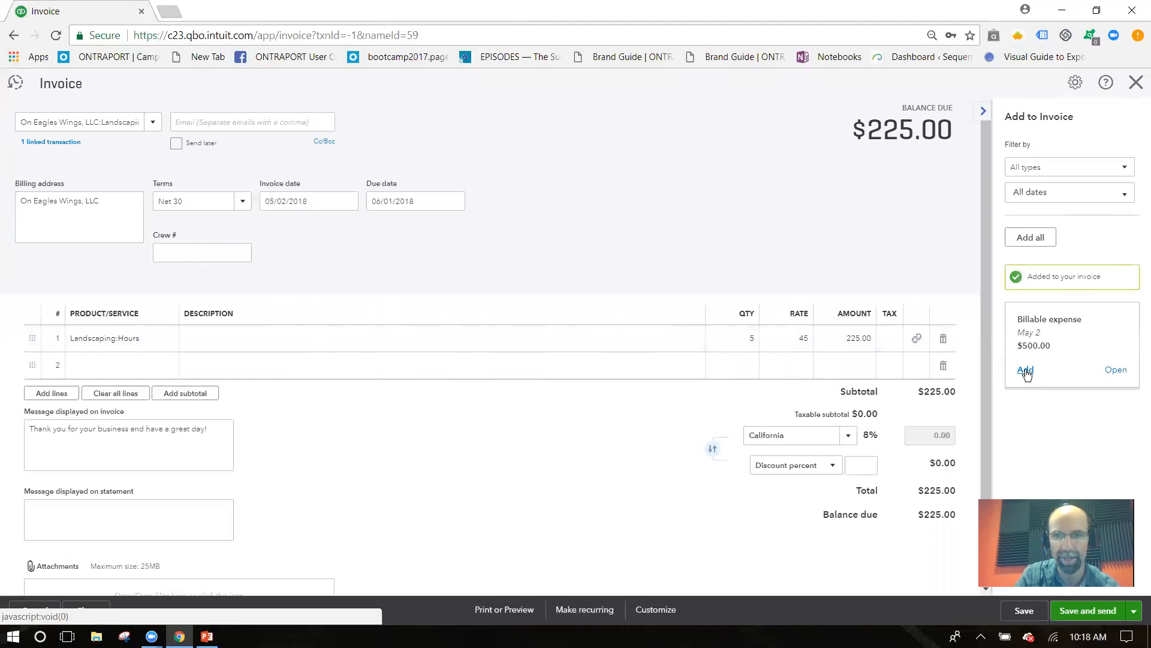
{"action": "left_click", "coordinate": [1025, 369]}
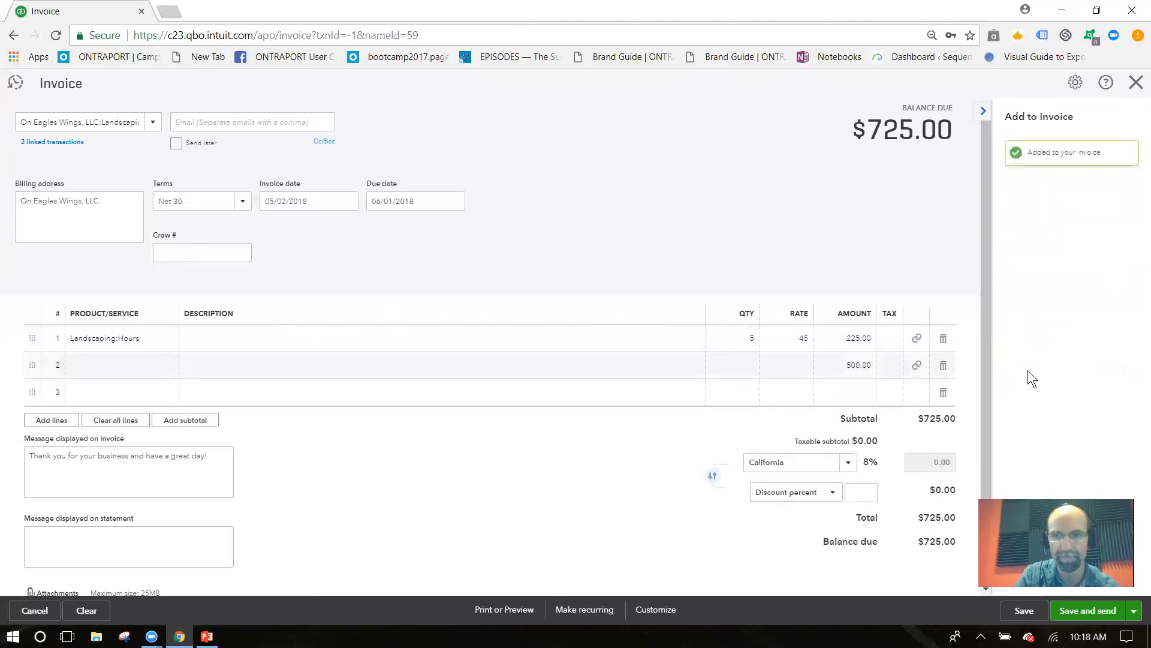
{"action": "left_click", "coordinate": [983, 111]}
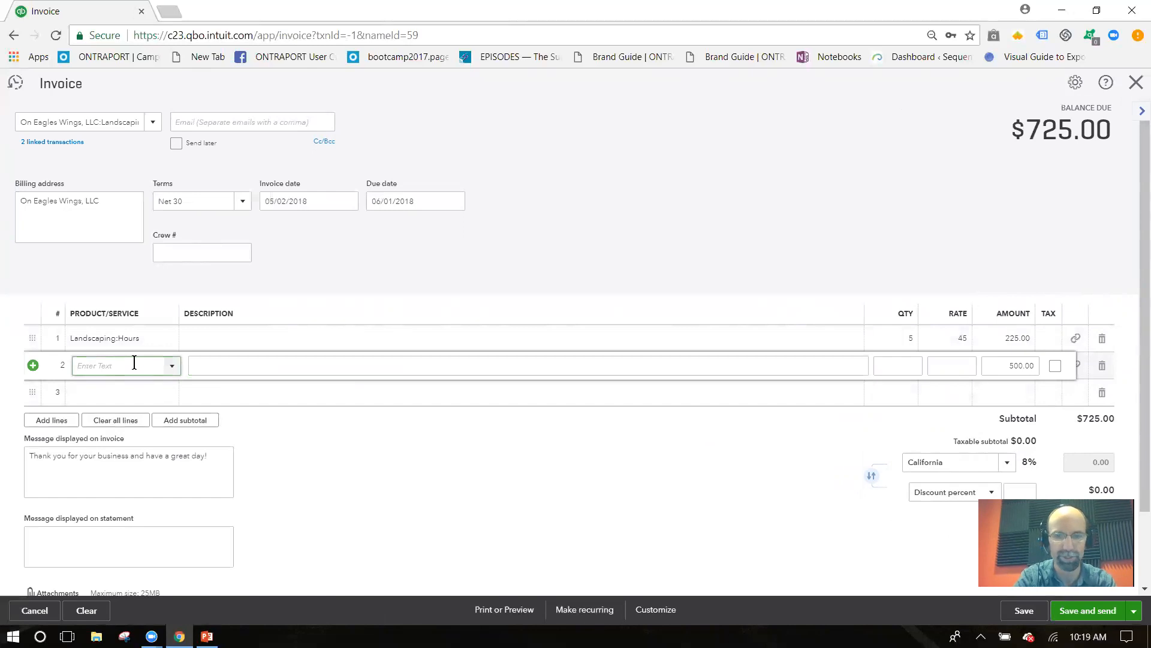
Add a Design:Services line at rate 500 and save the $725 invoice as 1039
{"action": "type", "text": "re"}
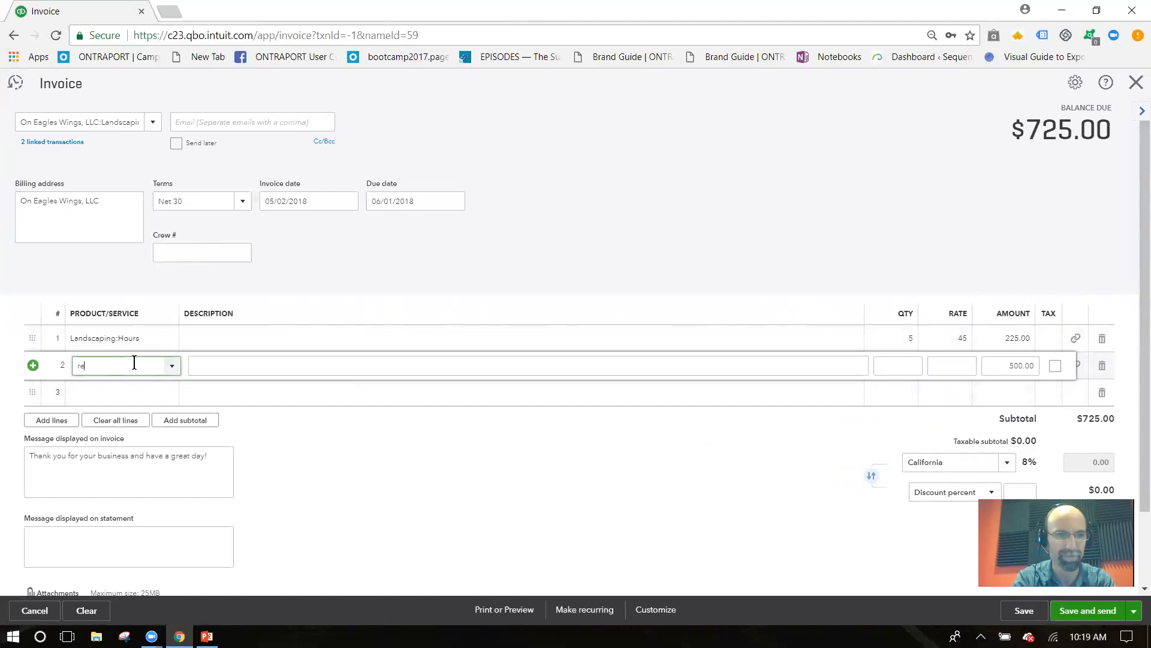
{"action": "type", "text": "re"}
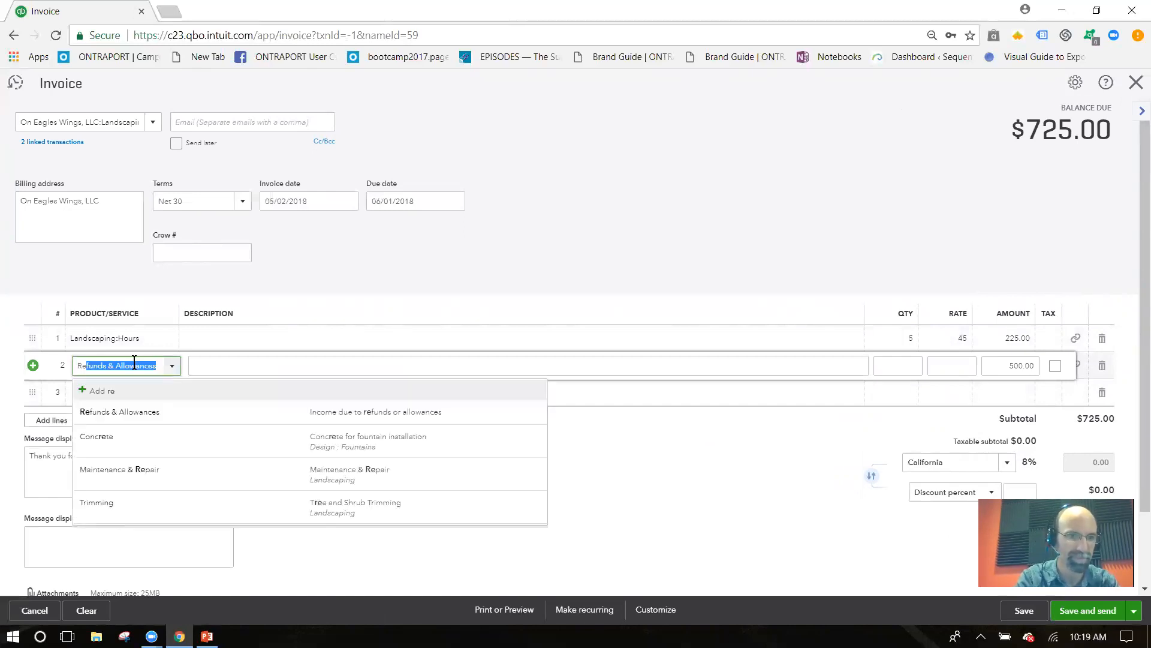
{"action": "mouse_move", "coordinate": [175, 441]}
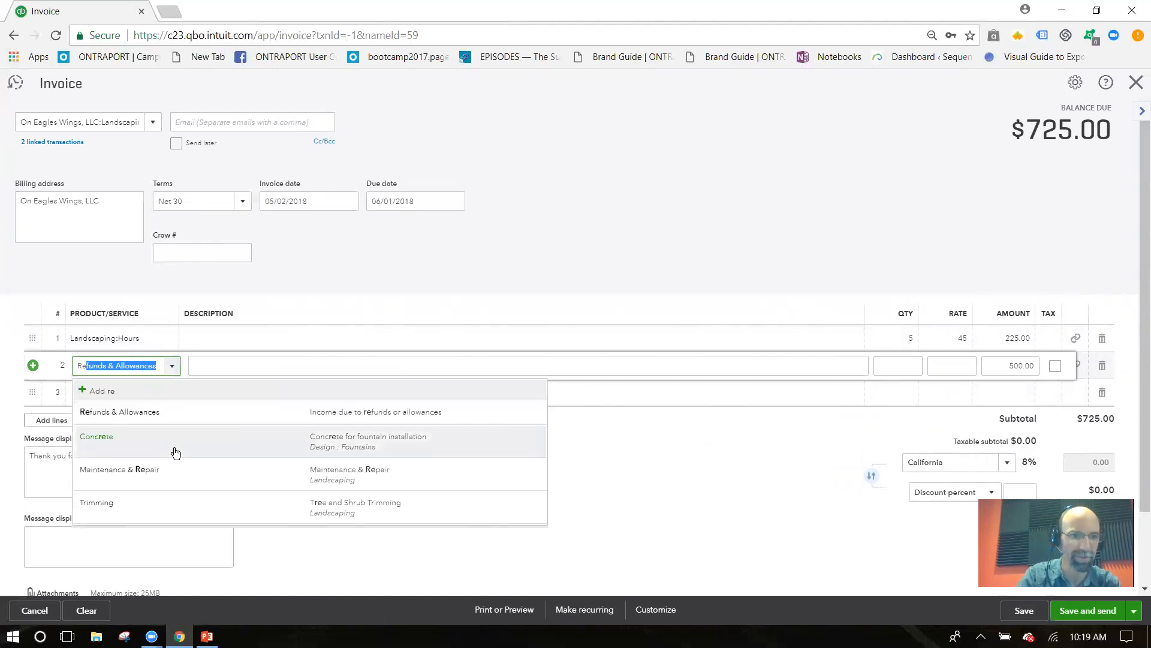
{"action": "type", "text": "R"}
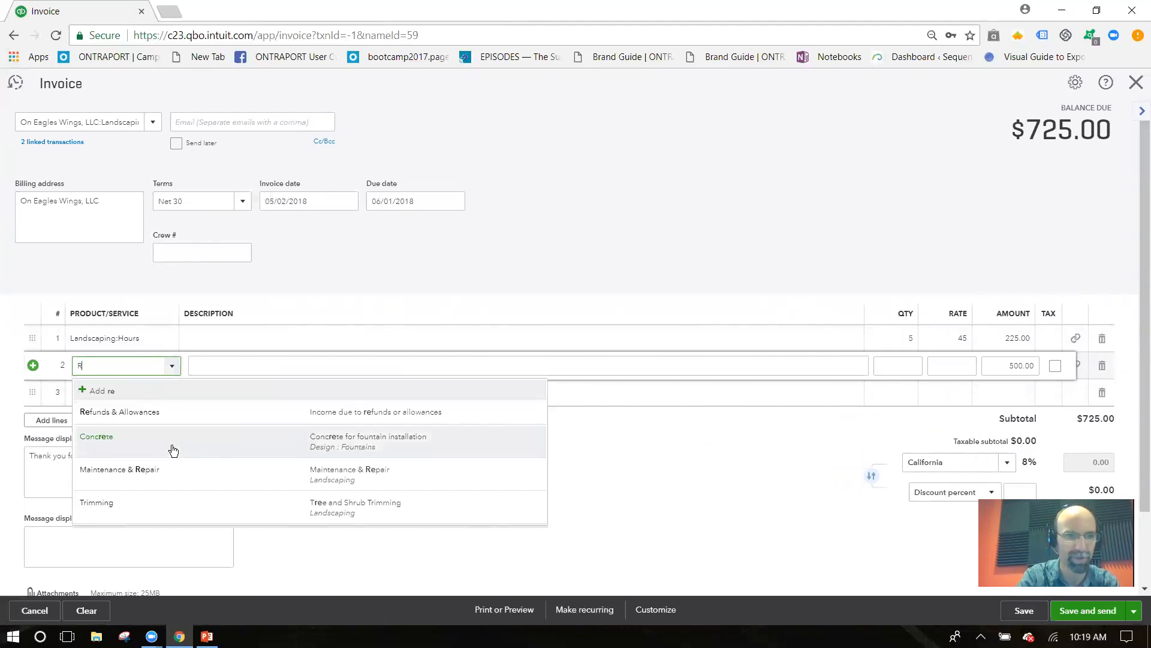
{"action": "type", "text": "ser"}
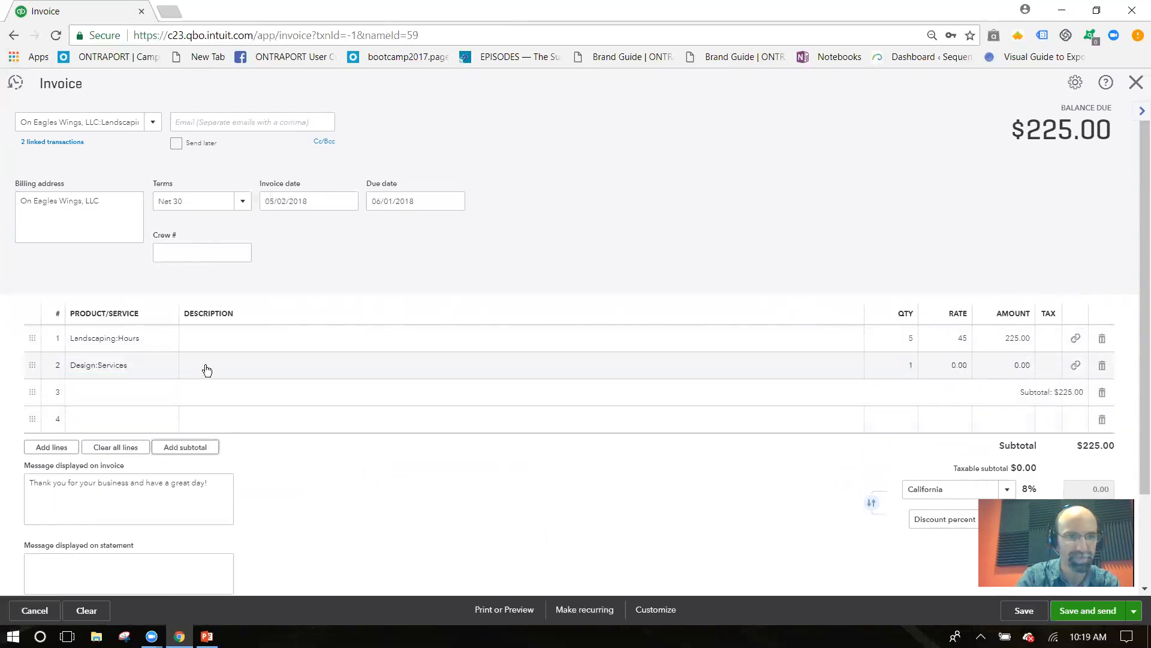
{"action": "left_click", "coordinate": [208, 365]}
{"action": "type", "text": "500"}
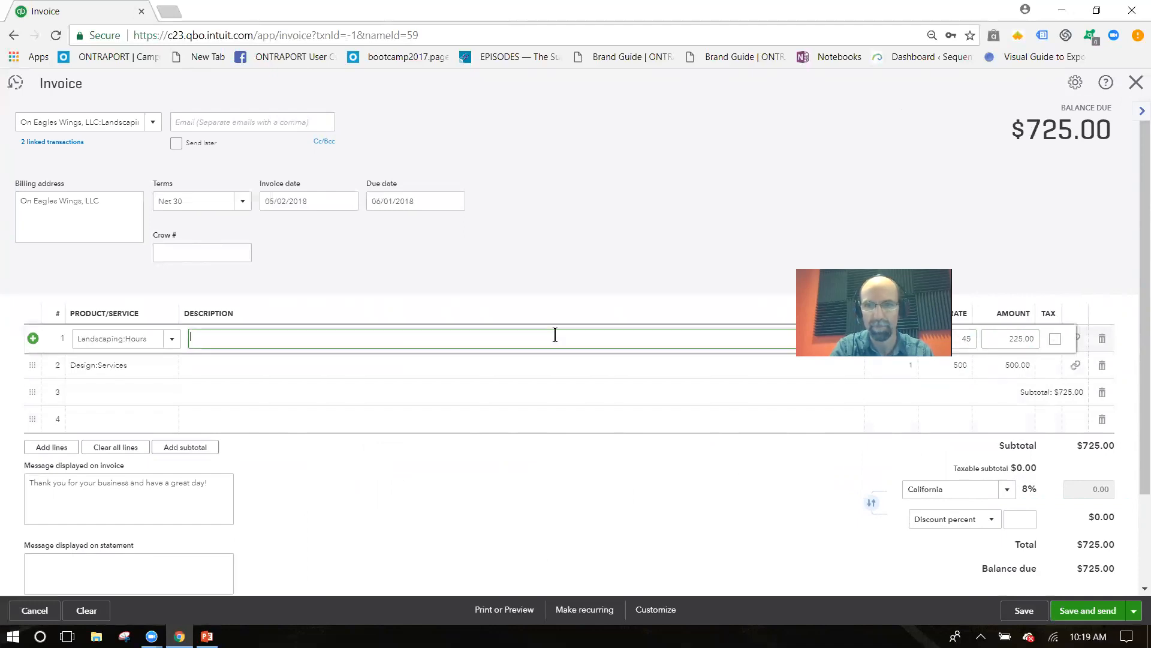
{"action": "mouse_move", "coordinate": [556, 359]}
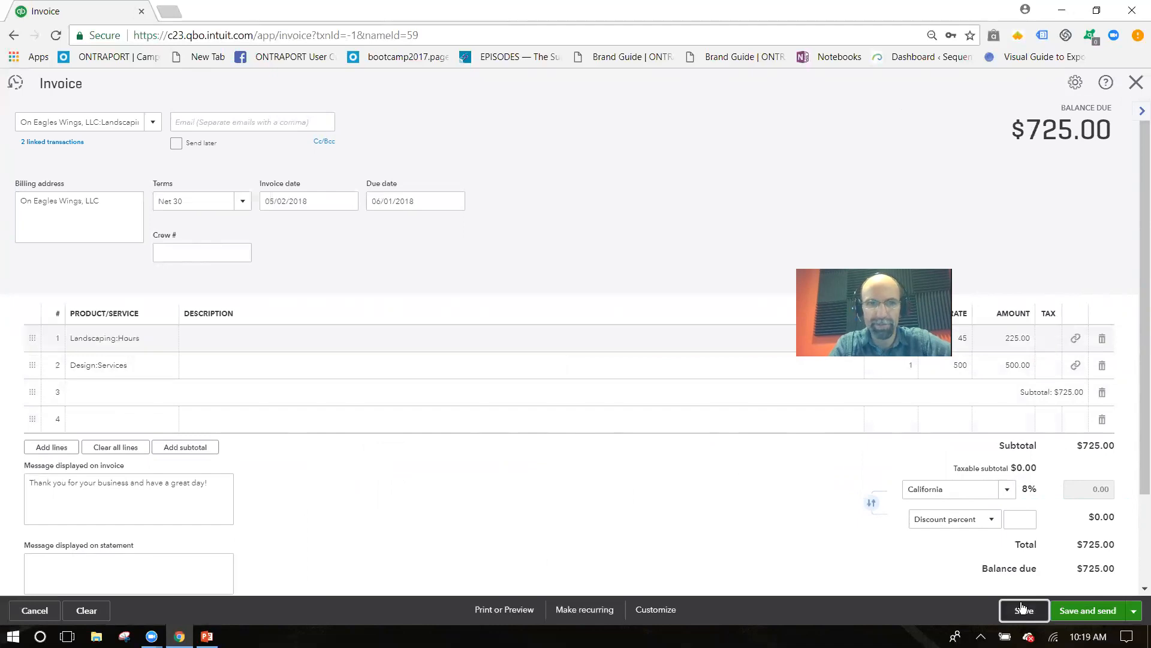
{"action": "left_click", "coordinate": [1024, 611]}
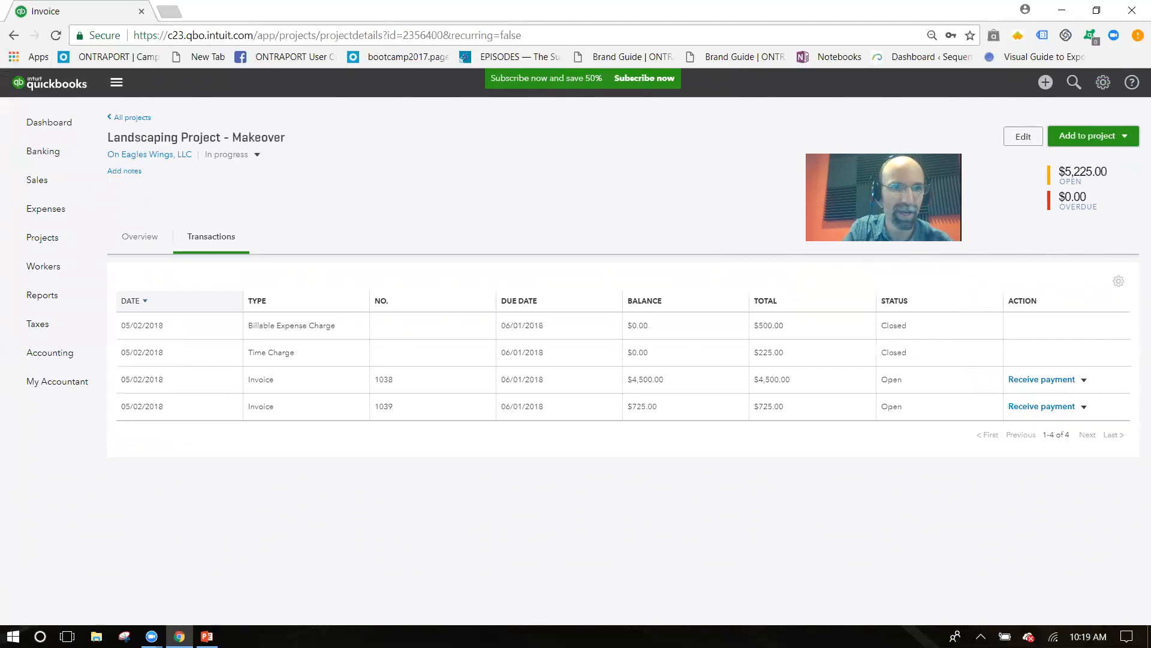
Open the Project Profitability report showing $5,225 income, $500 expenses, $4,725 net income
{"action": "left_click", "coordinate": [140, 236]}
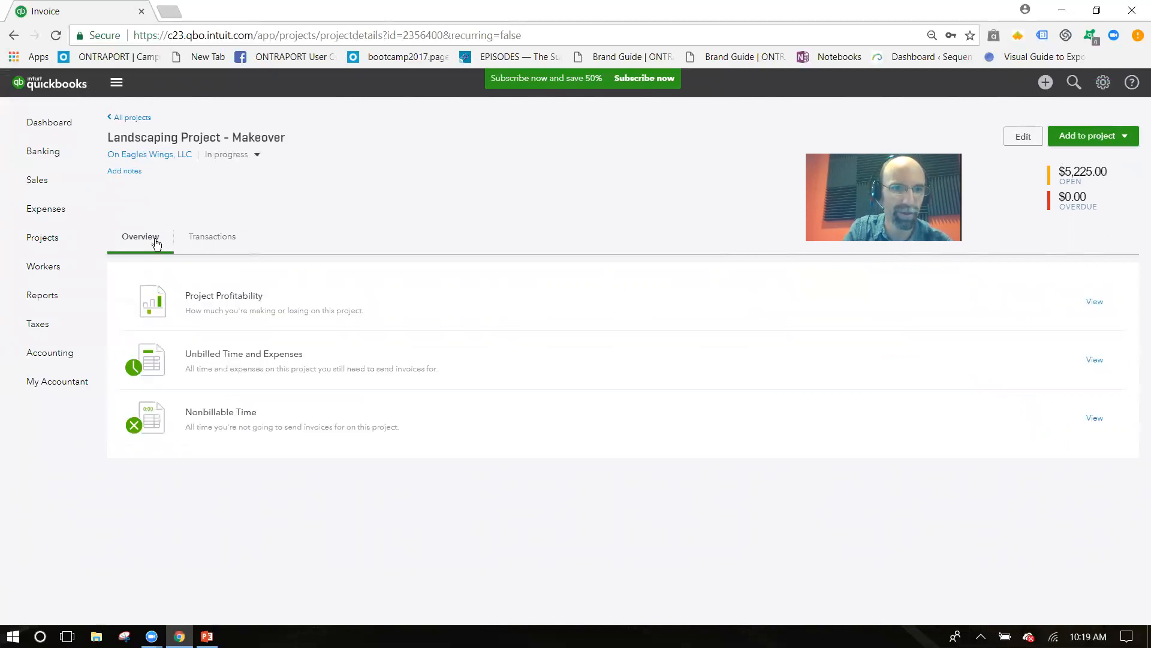
{"action": "left_click", "coordinate": [1094, 301]}
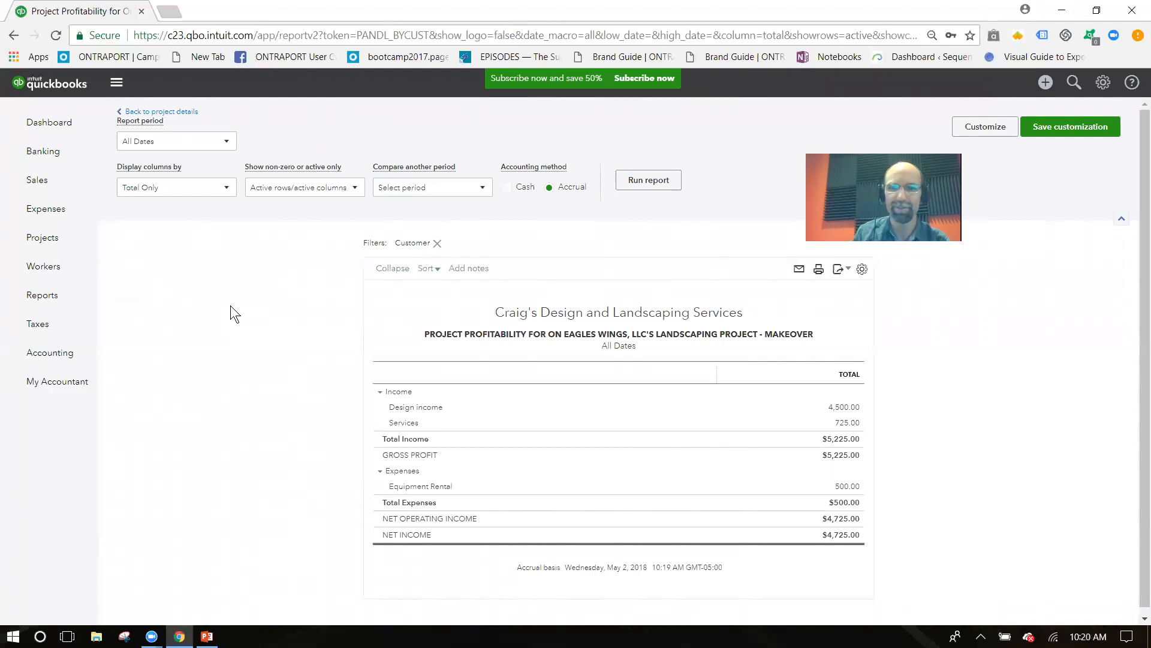
{"action": "mouse_move", "coordinate": [943, 269]}
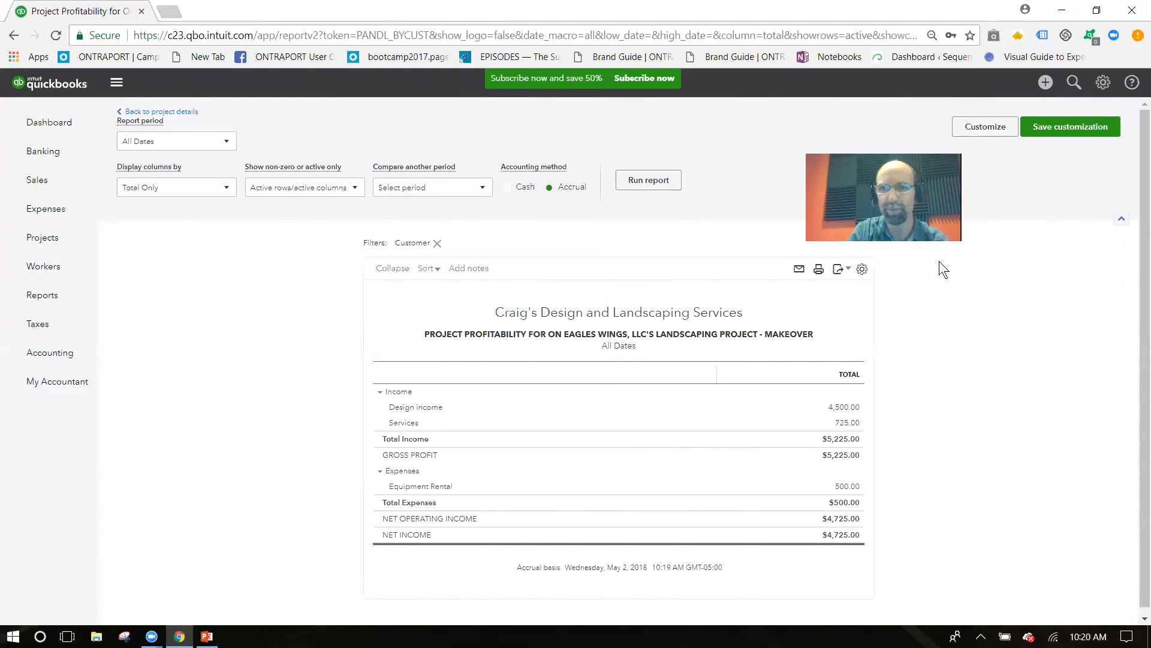
{"action": "left_click", "coordinate": [1044, 82]}
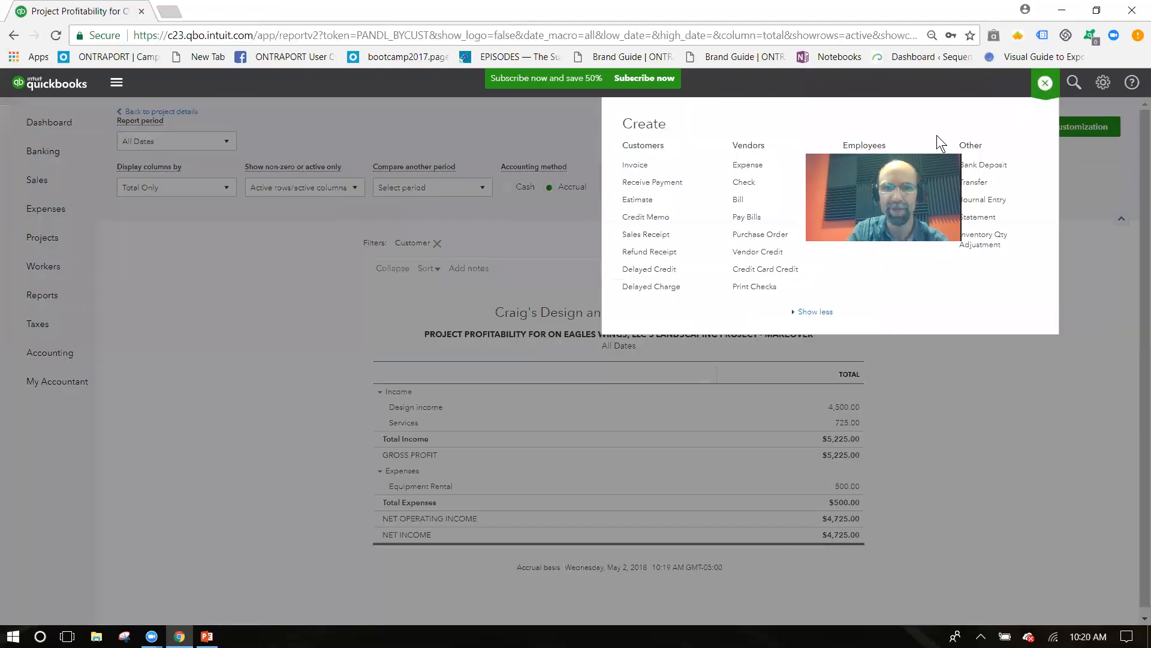
Receive a $5,225 payment from Landscaping Project - Makeover against invoices 1038 and 1039
{"action": "left_click", "coordinate": [652, 182]}
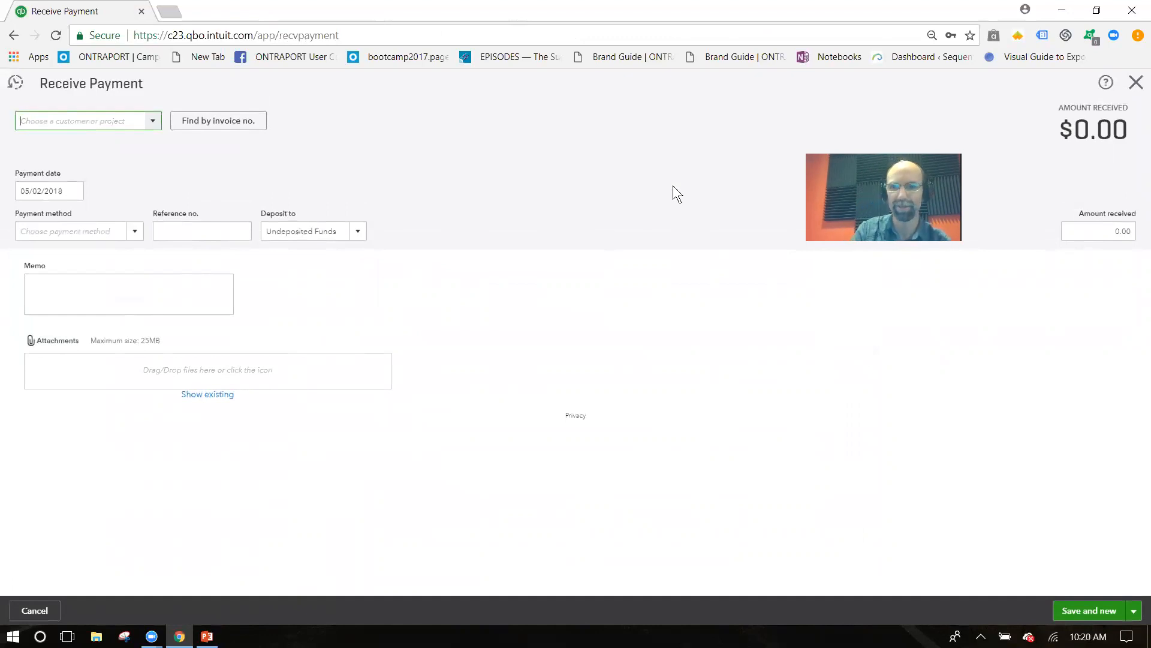
{"action": "mouse_move", "coordinate": [569, 206]}
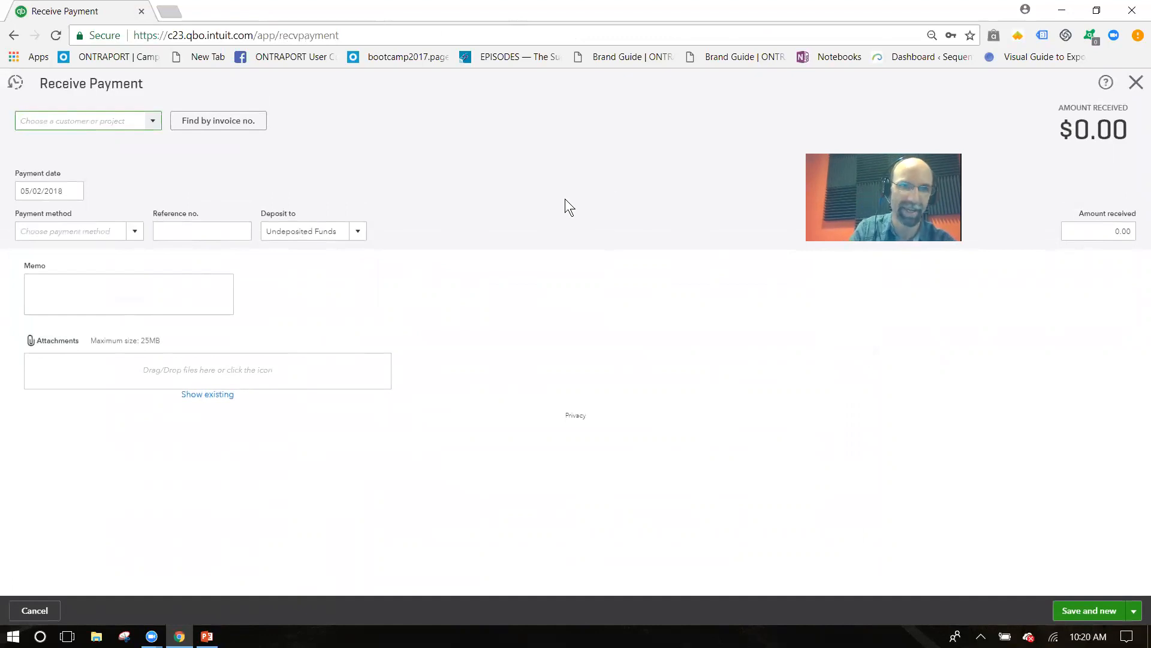
{"action": "left_click", "coordinate": [88, 120]}
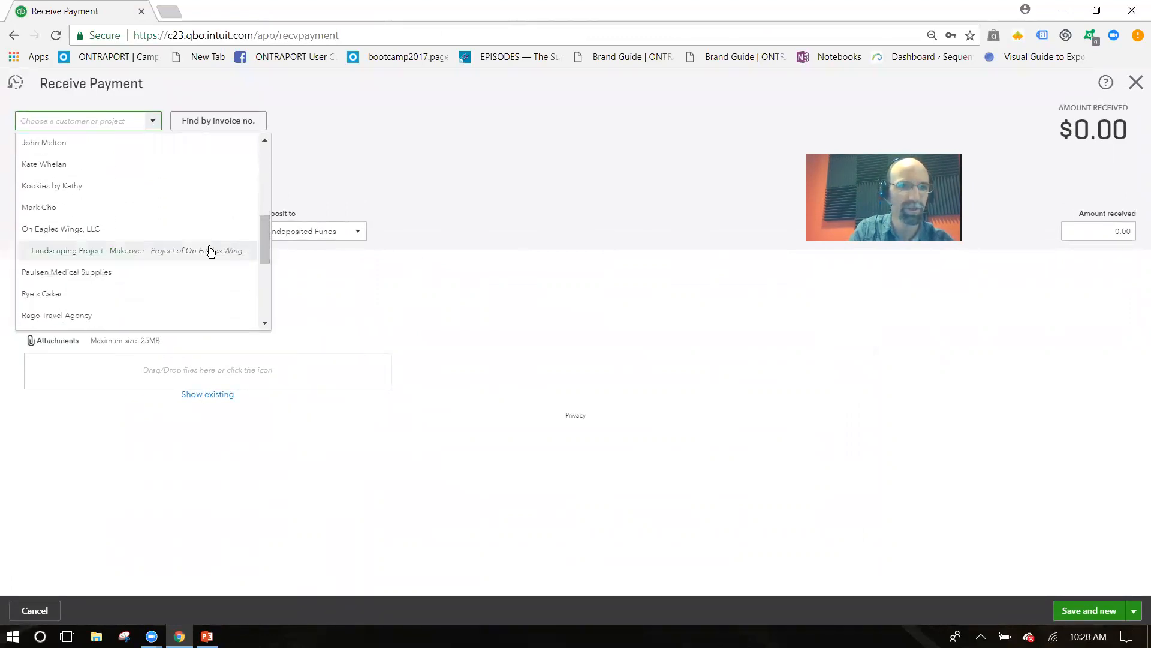
{"action": "left_click", "coordinate": [88, 251]}
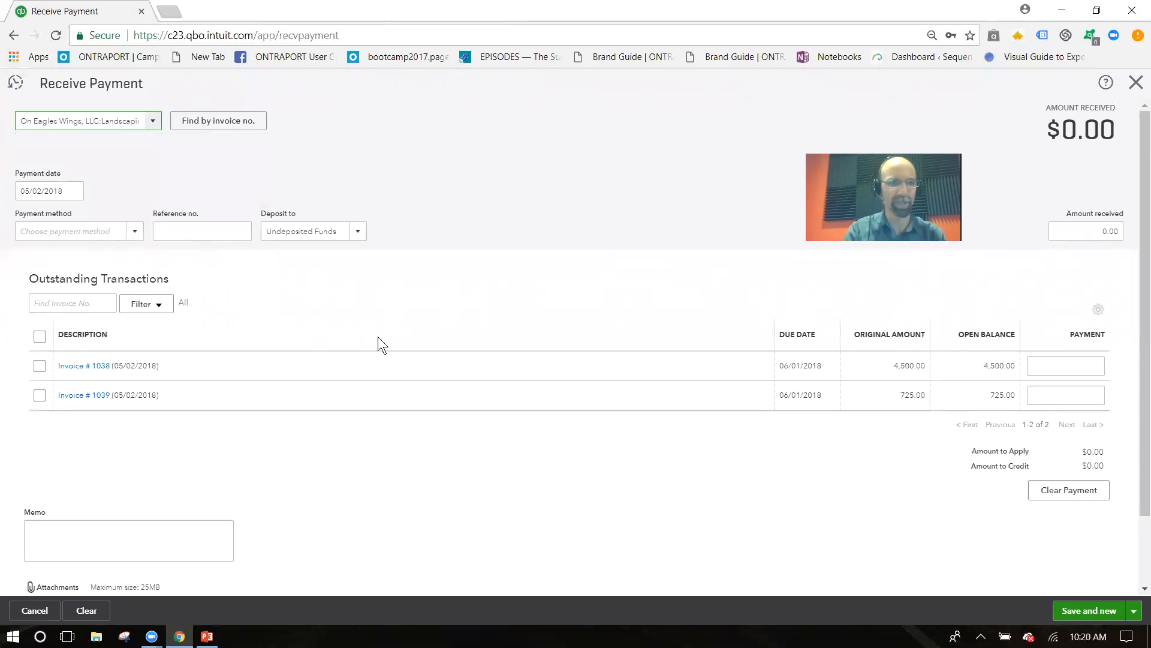
{"action": "left_click", "coordinate": [40, 376]}
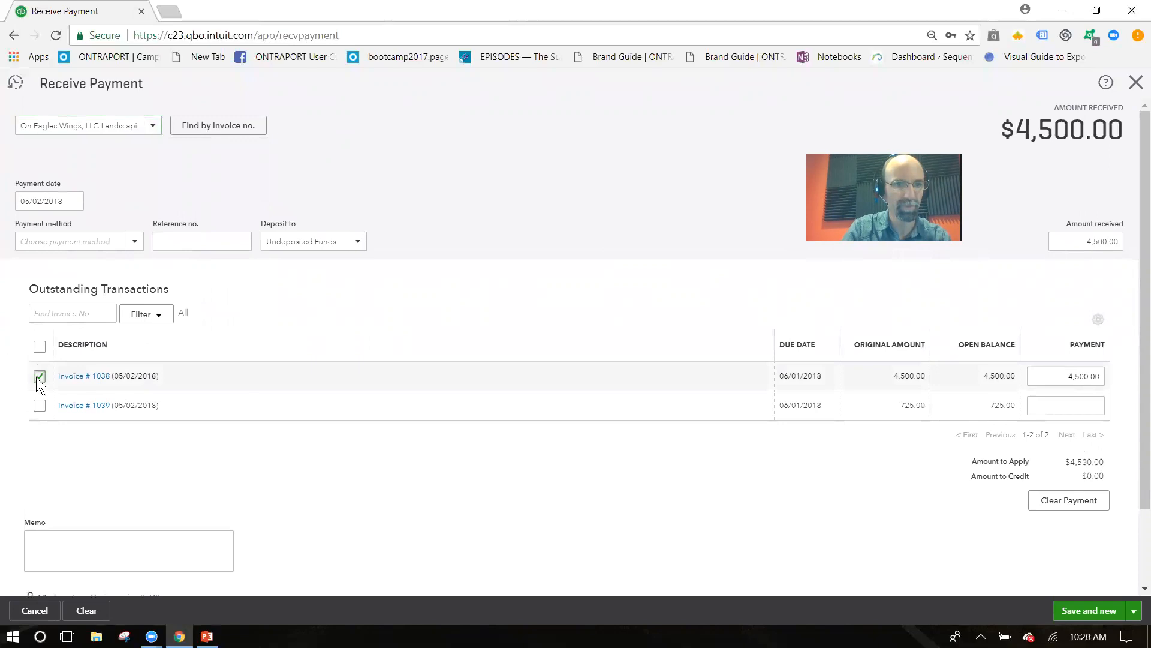
{"action": "left_click", "coordinate": [39, 405]}
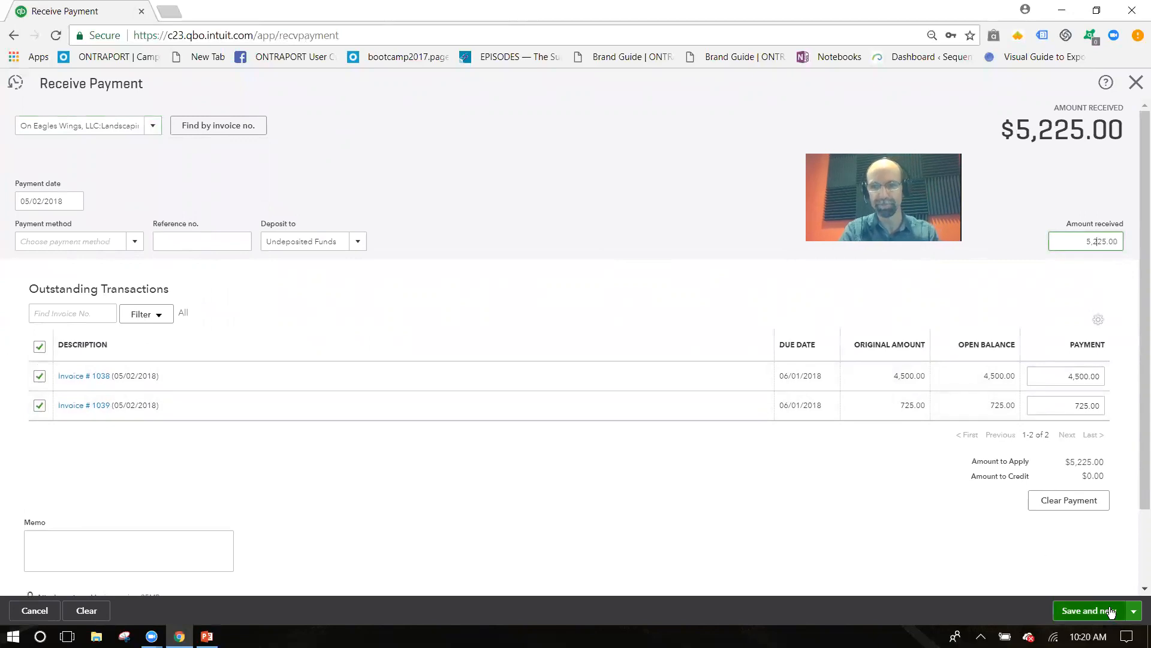
{"action": "left_click", "coordinate": [1133, 610]}
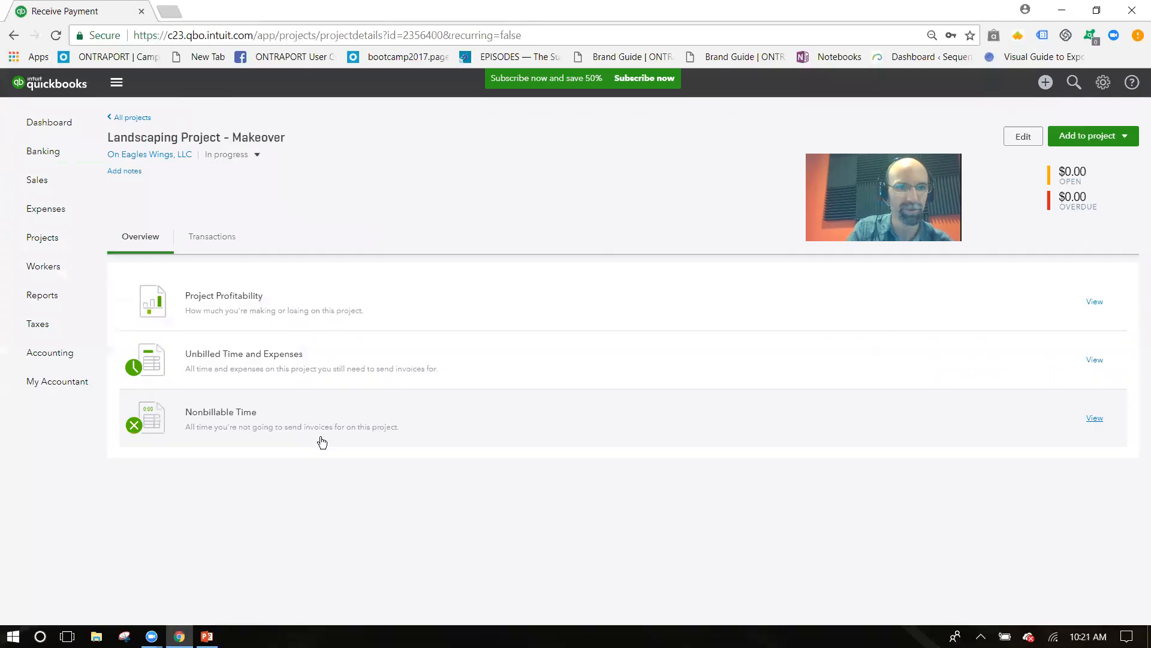
Set the Landscaping Project - Makeover status to Completed and switch to the slide show
{"action": "left_click", "coordinate": [233, 154]}
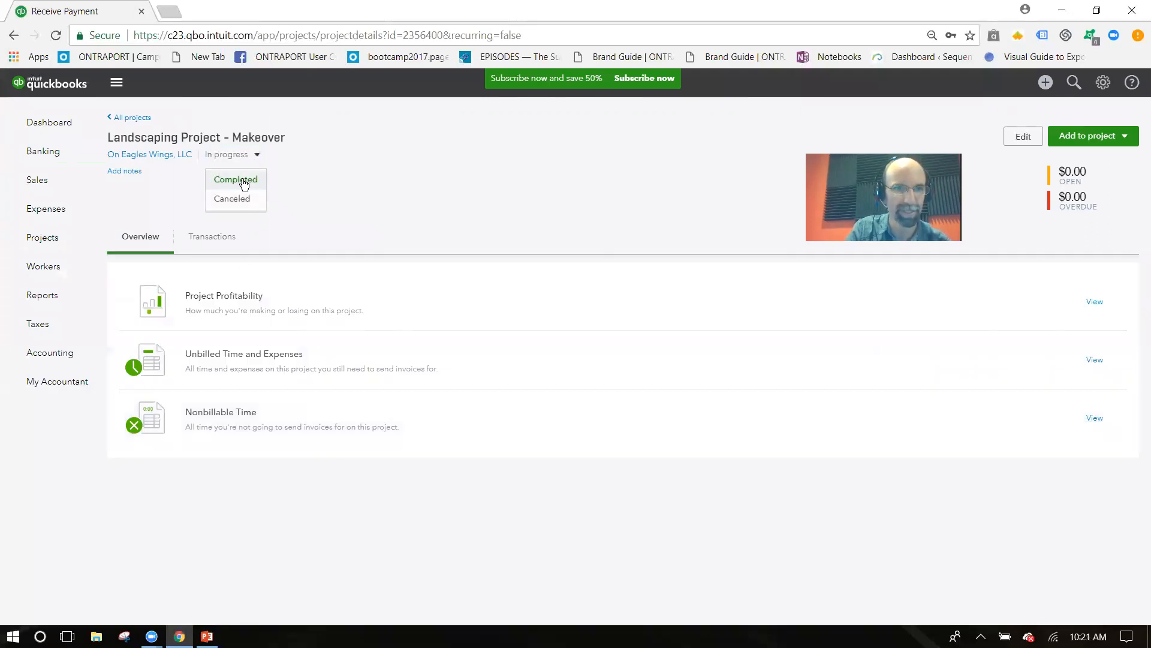
{"action": "left_click", "coordinate": [235, 180]}
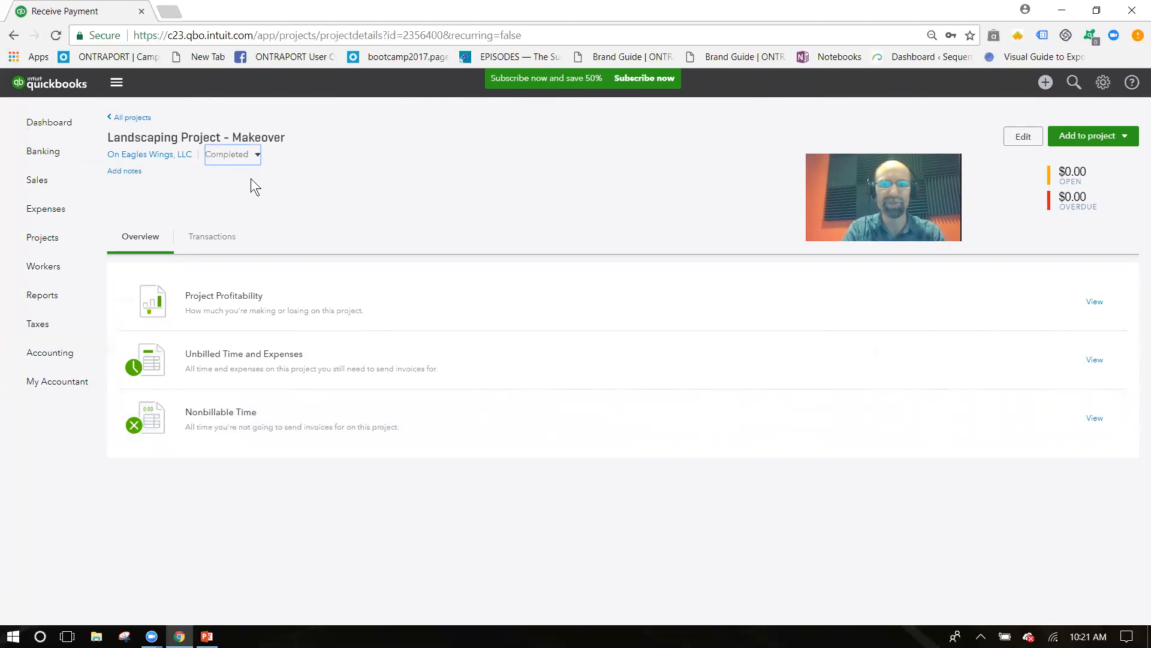
{"action": "mouse_move", "coordinate": [261, 190]}
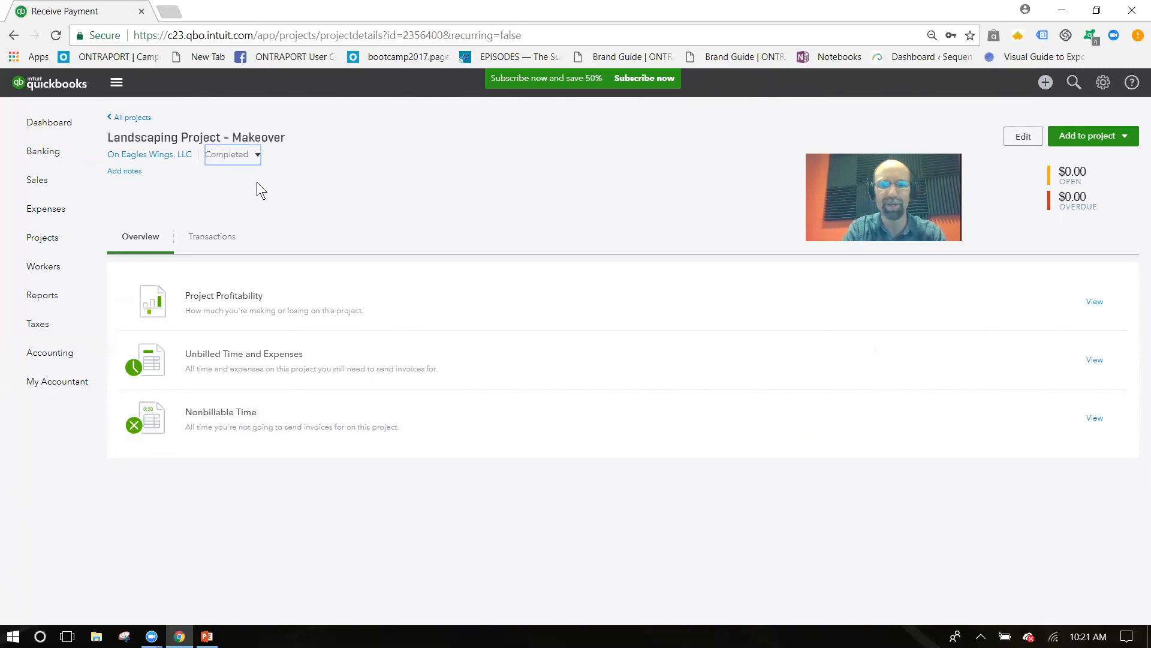
{"action": "mouse_move", "coordinate": [272, 208]}
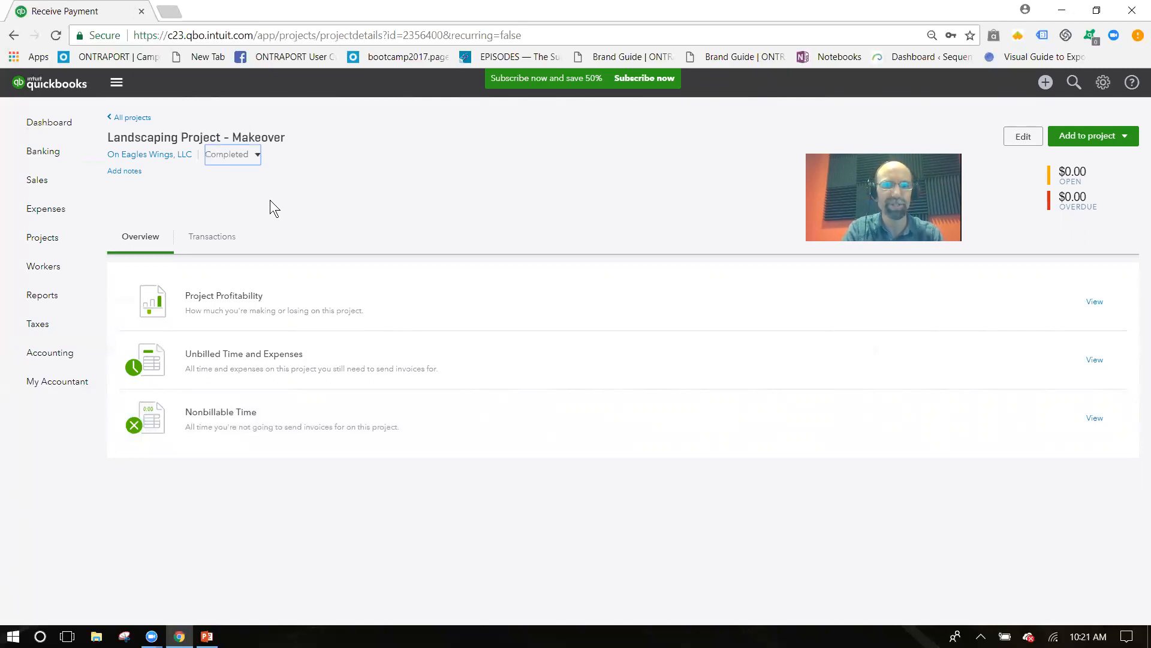
{"action": "left_click", "coordinate": [207, 636]}
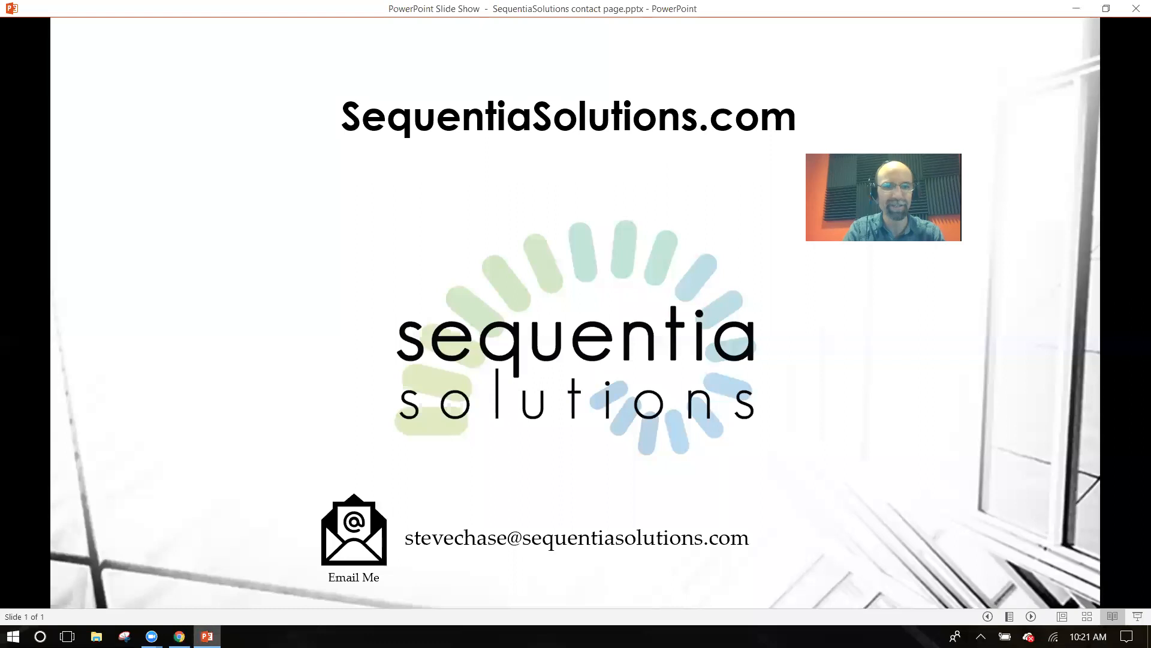